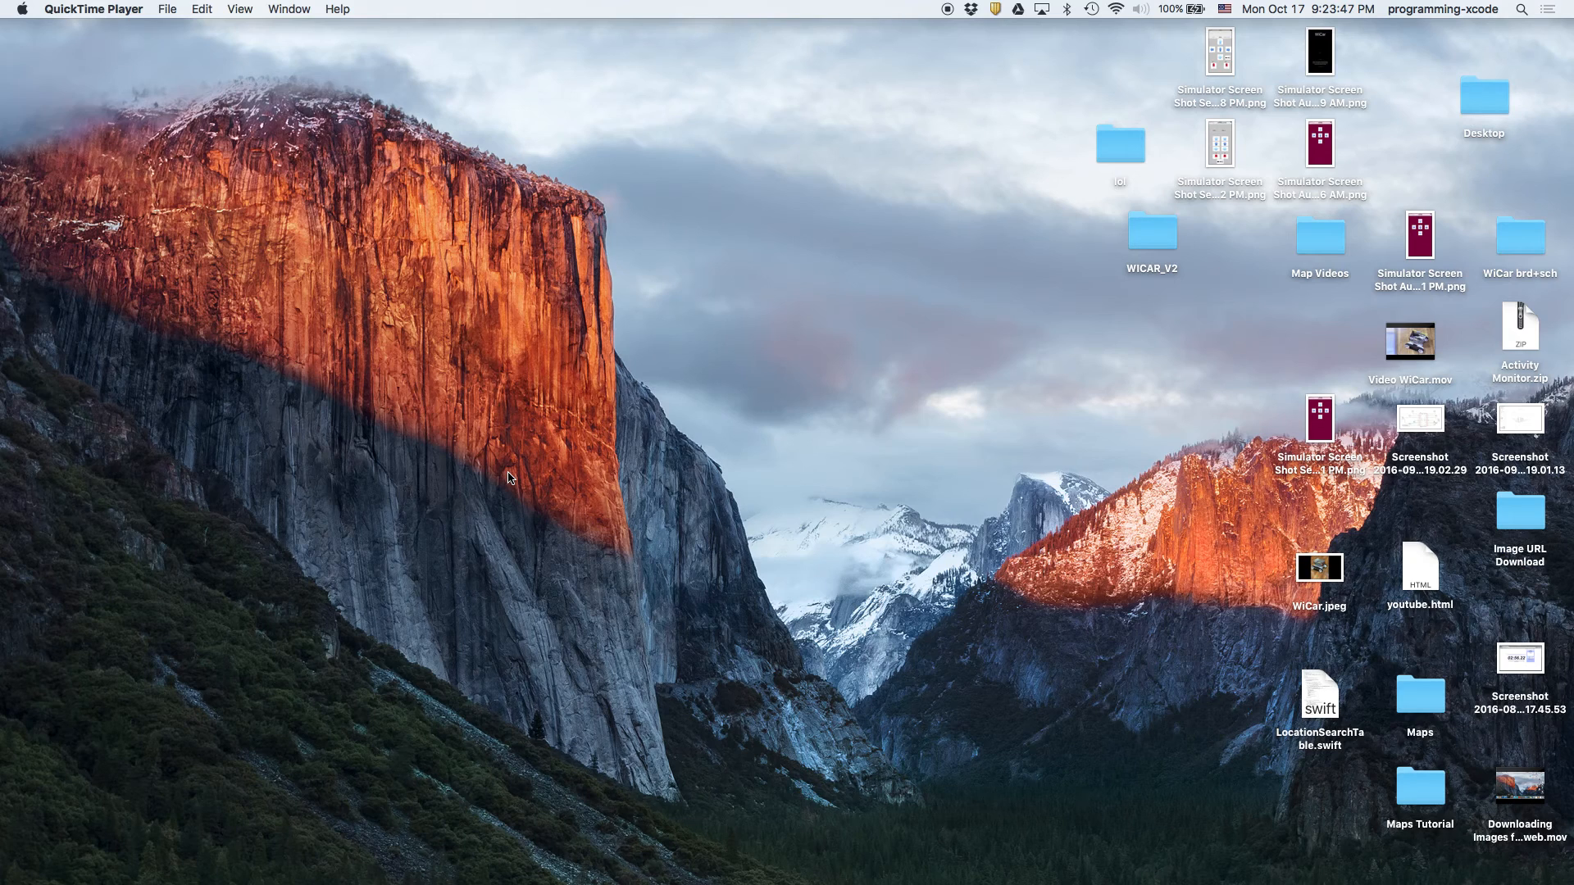
Step: Launch Simulator from Spotlight so the iPhone 7 Plus device boots to its home screen
text(simulator)
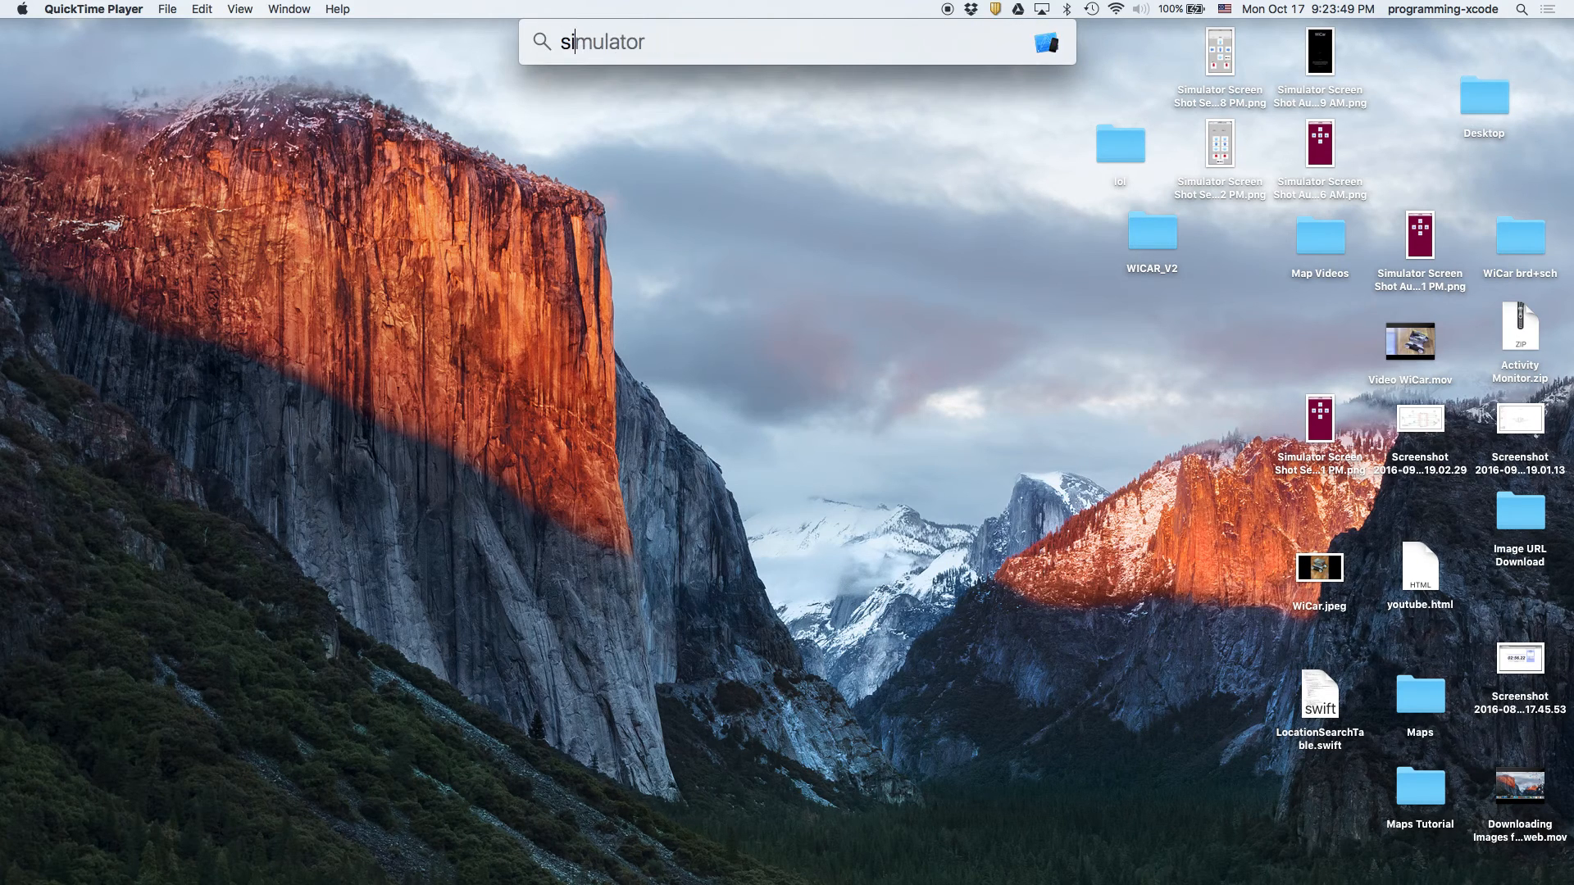
key(Return)
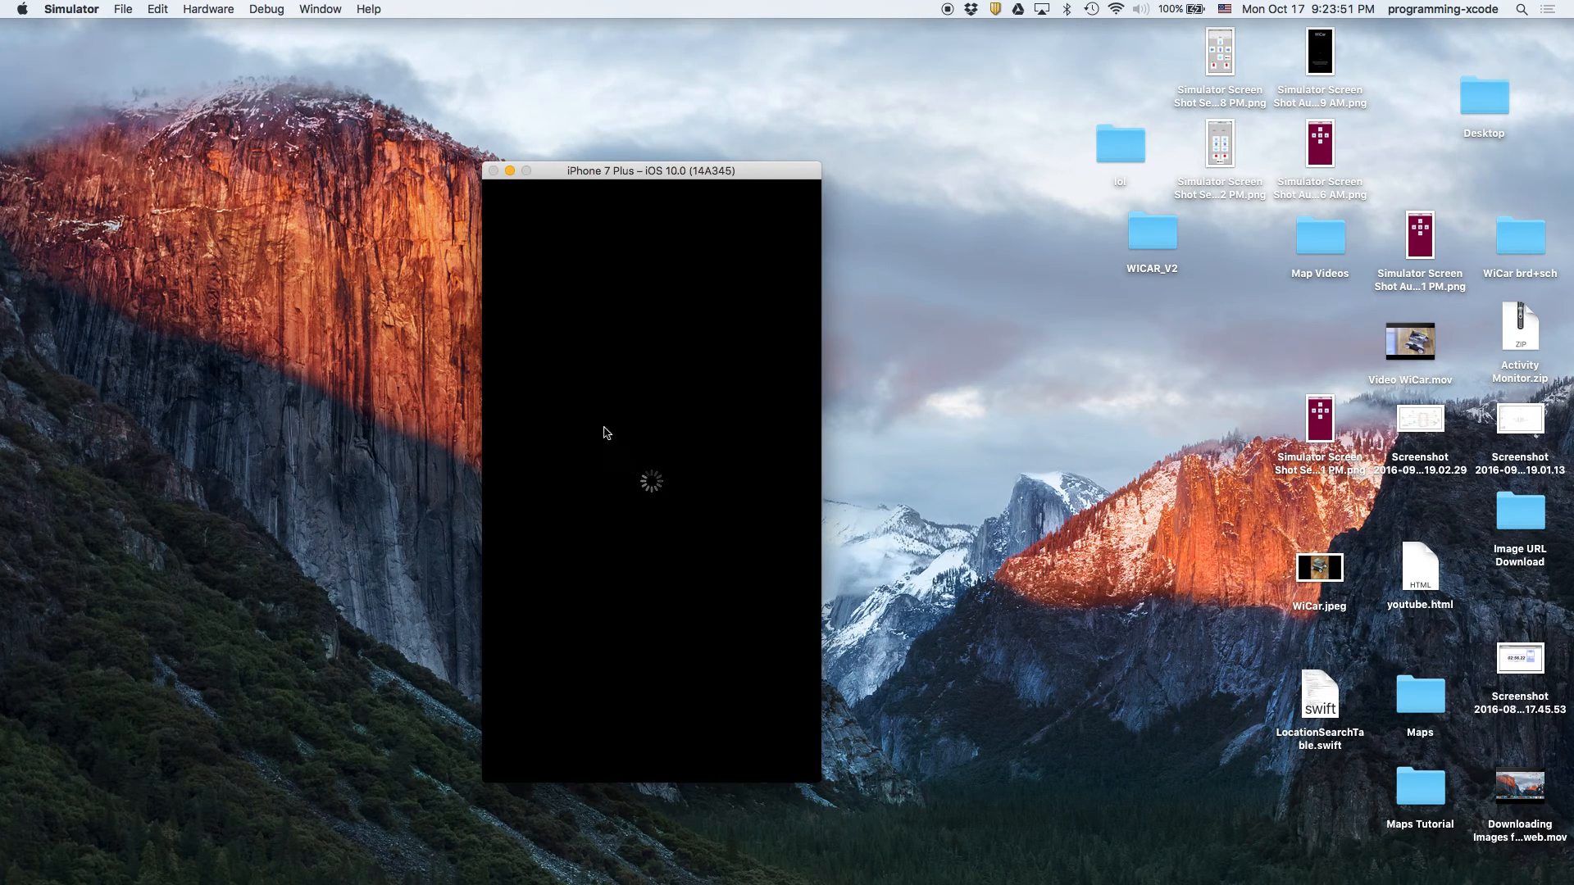
mouse_move(693, 492)
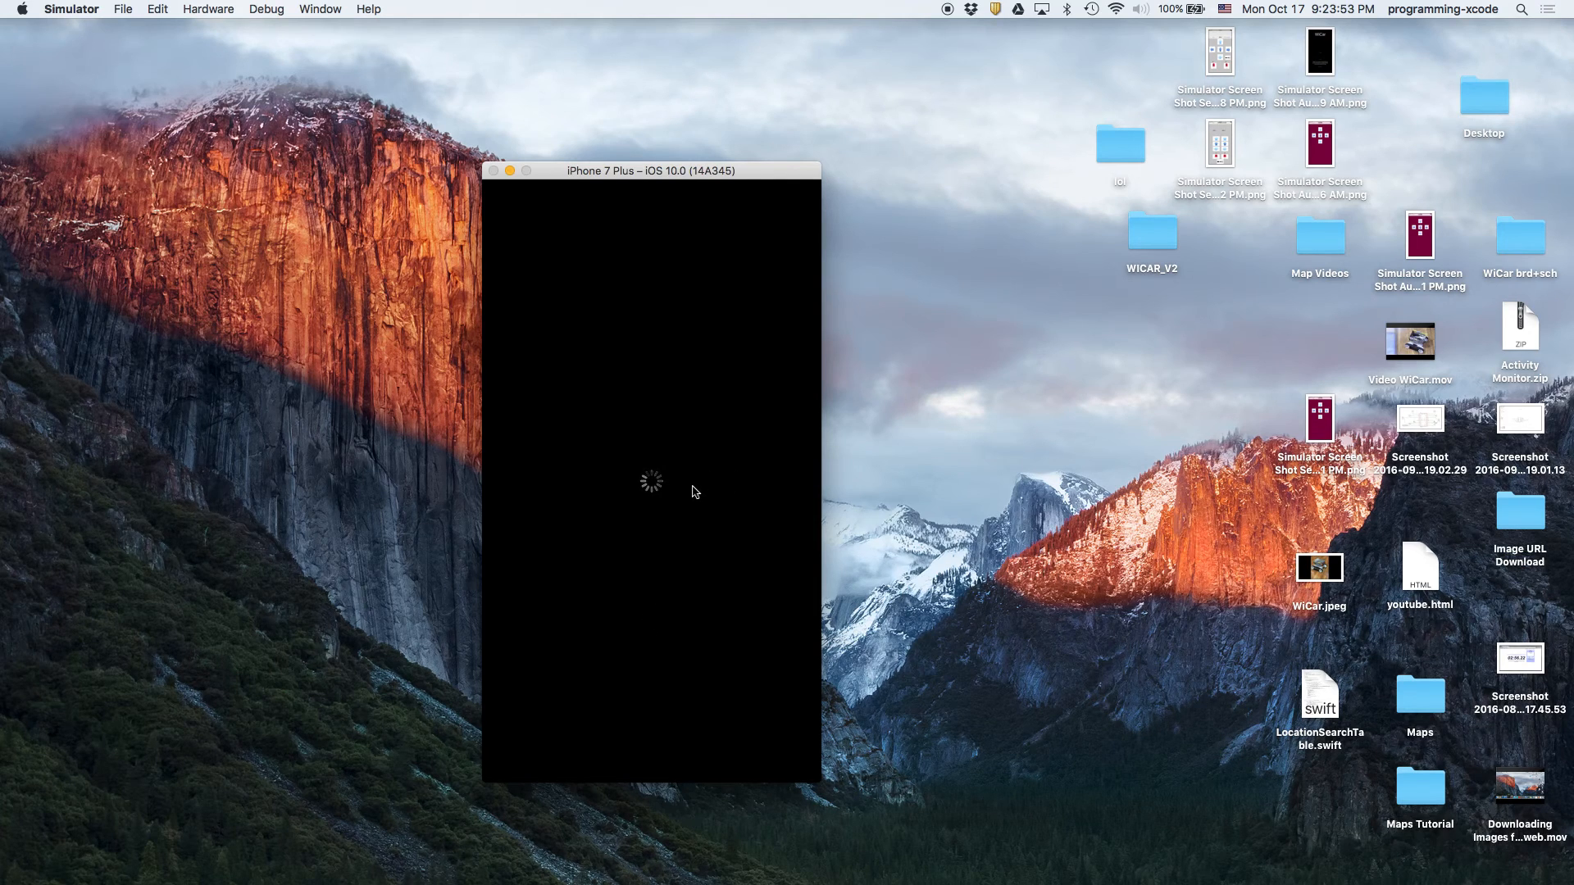
mouse_move(743, 494)
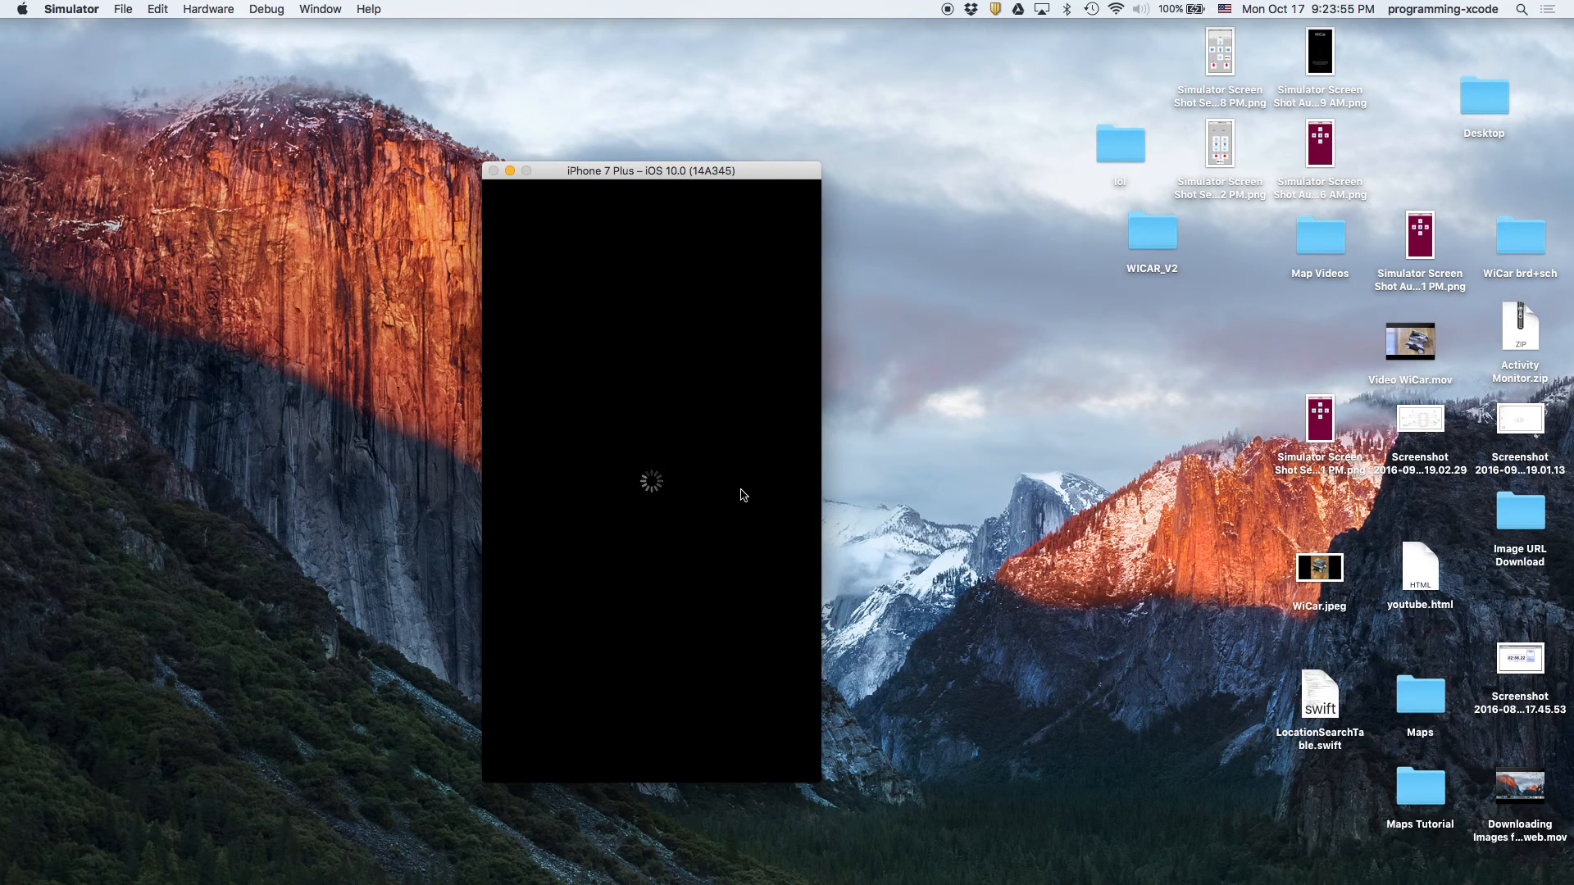
mouse_move(739, 489)
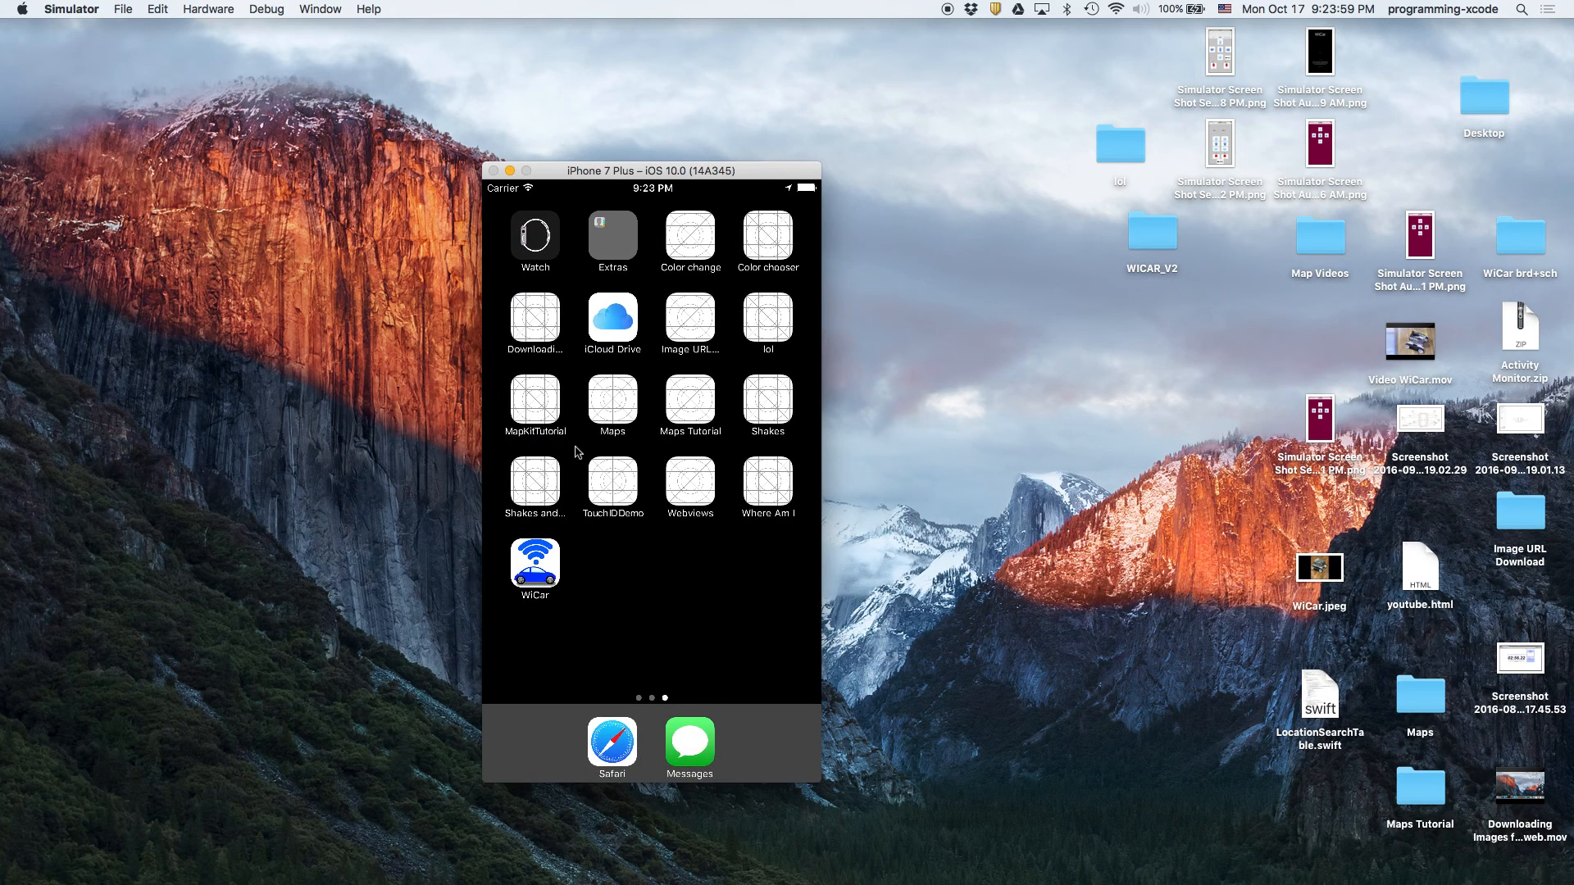
mouse_move(547, 395)
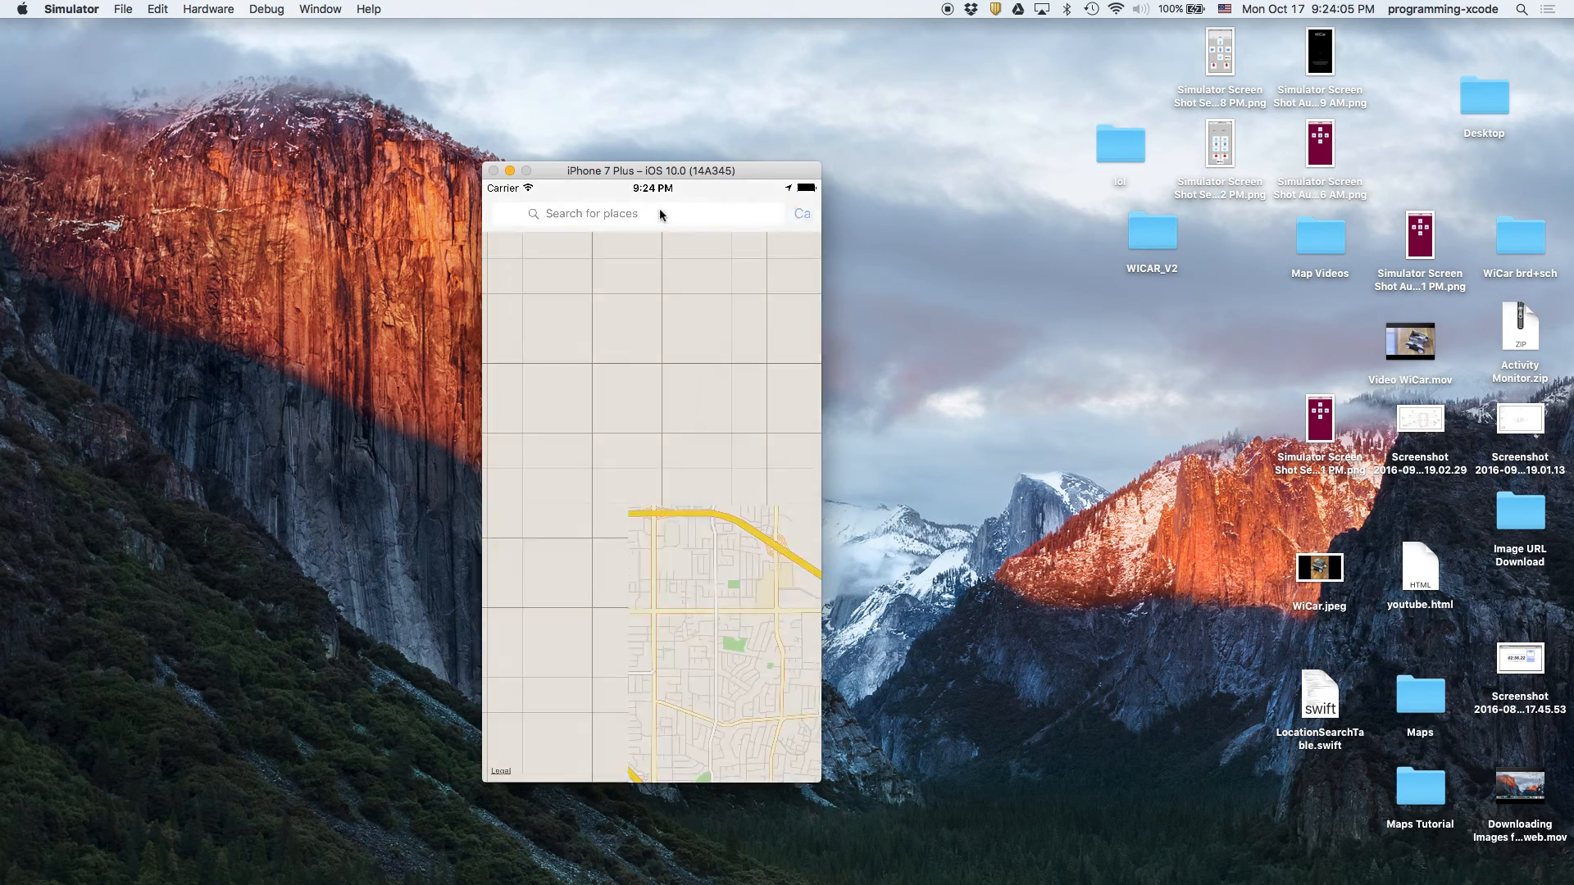
Step: Search the app for 'cali' and pick the Cali result so a pin drops on the city
click(590, 213)
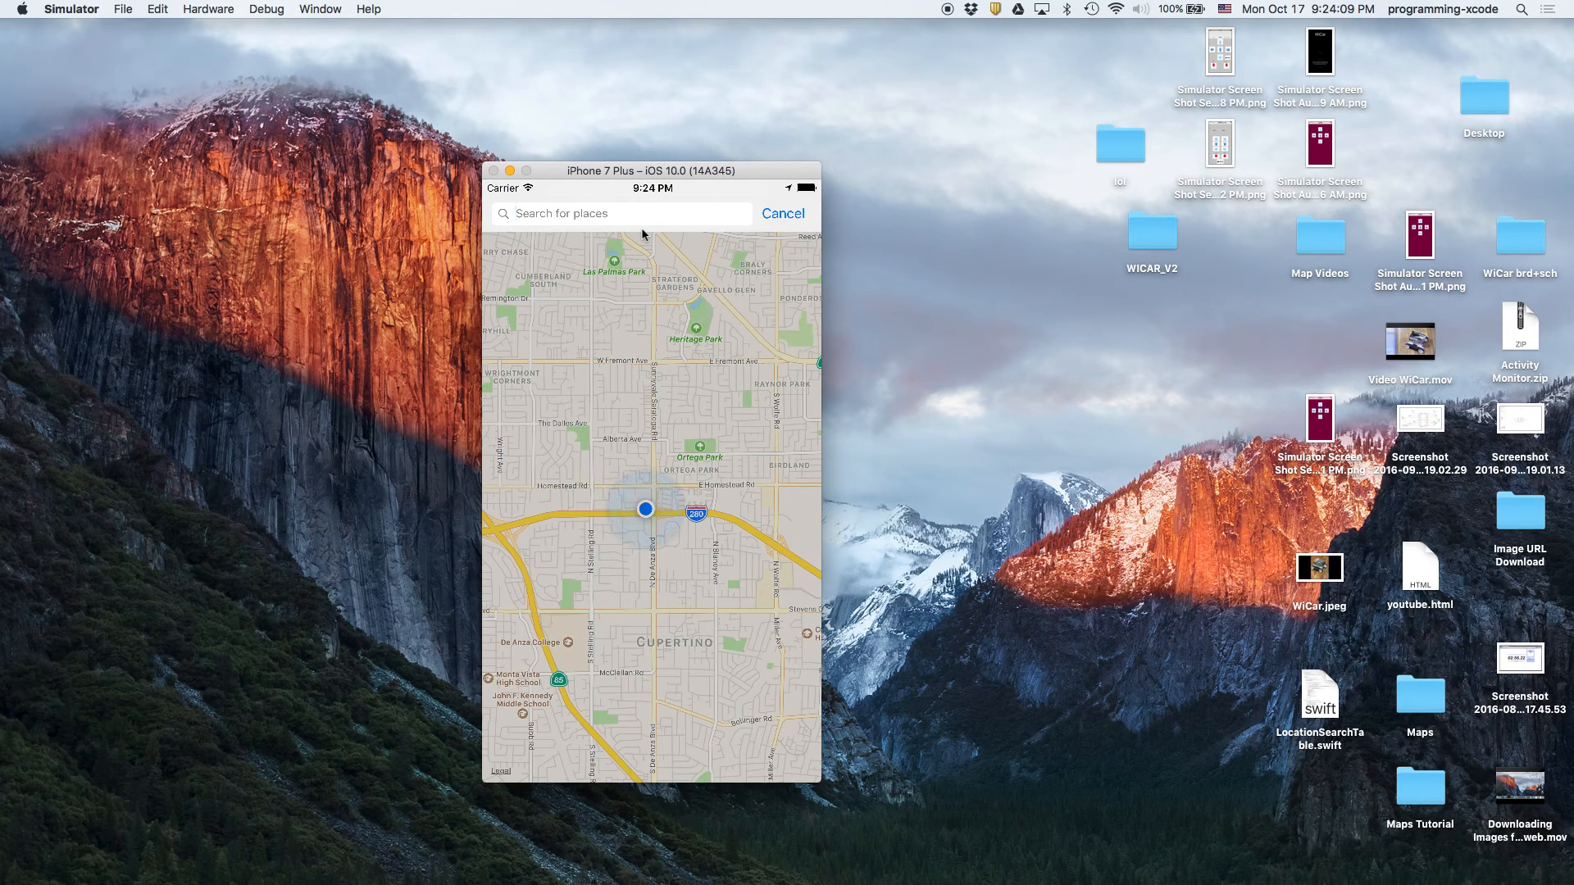
text(ca)
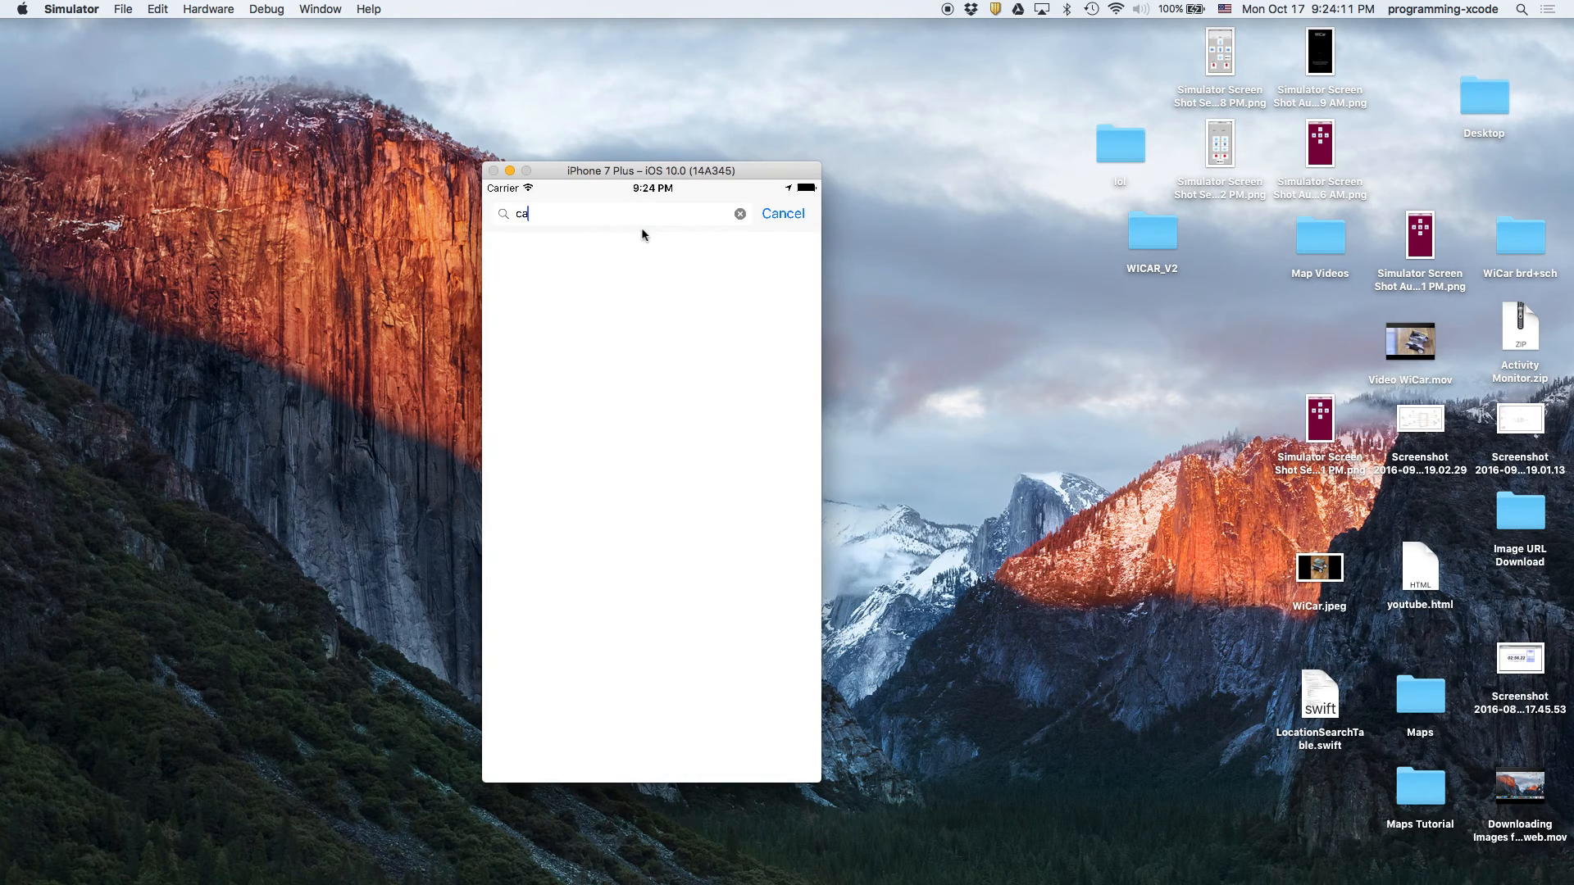
text(li)
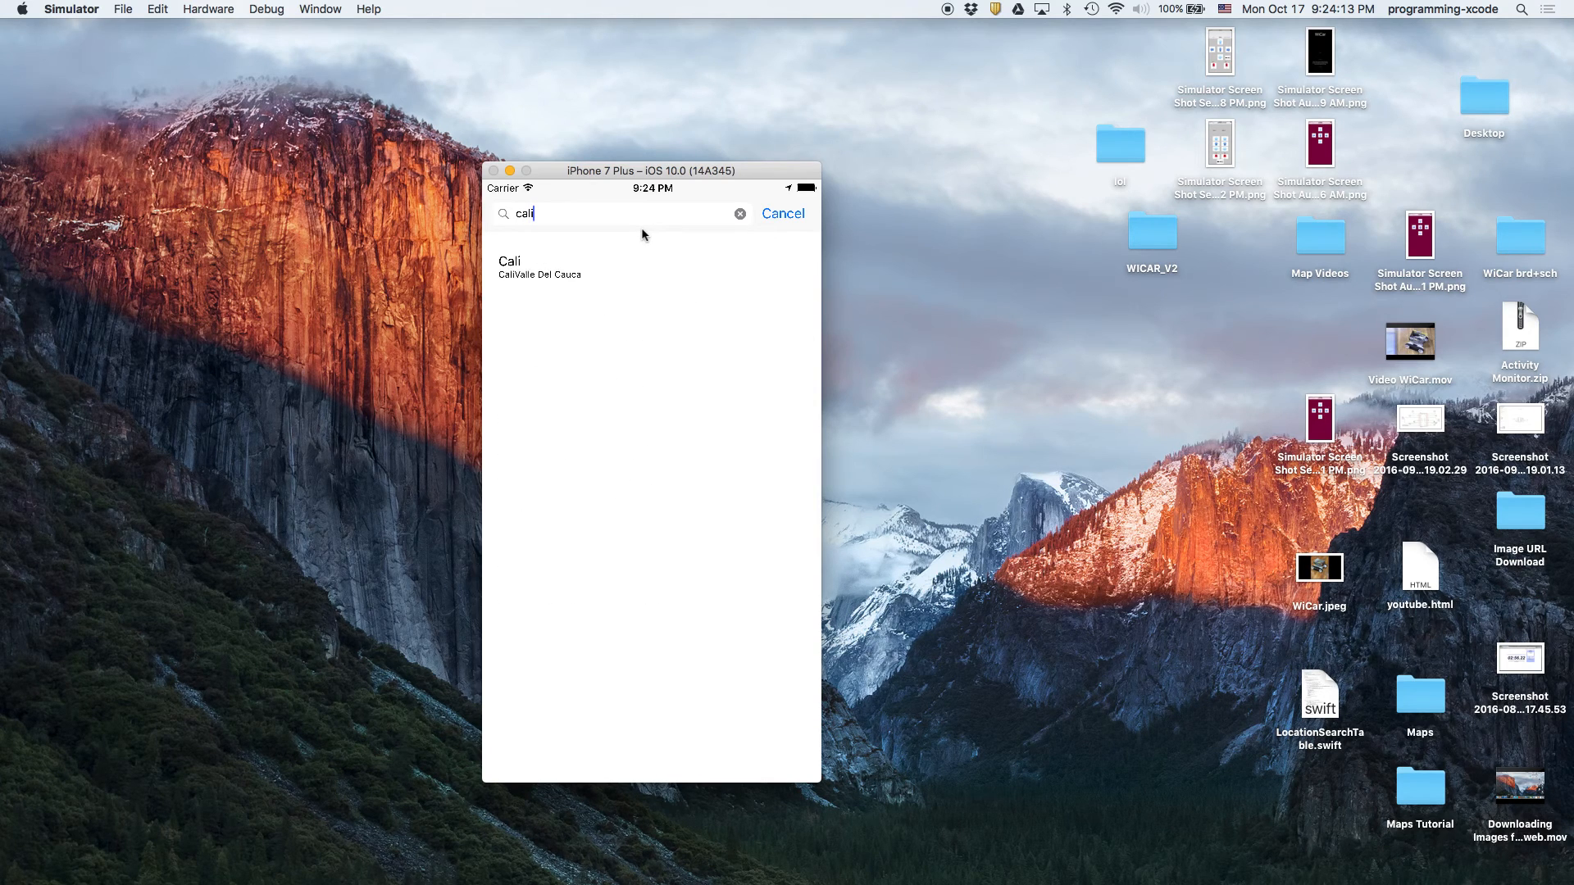
click(540, 267)
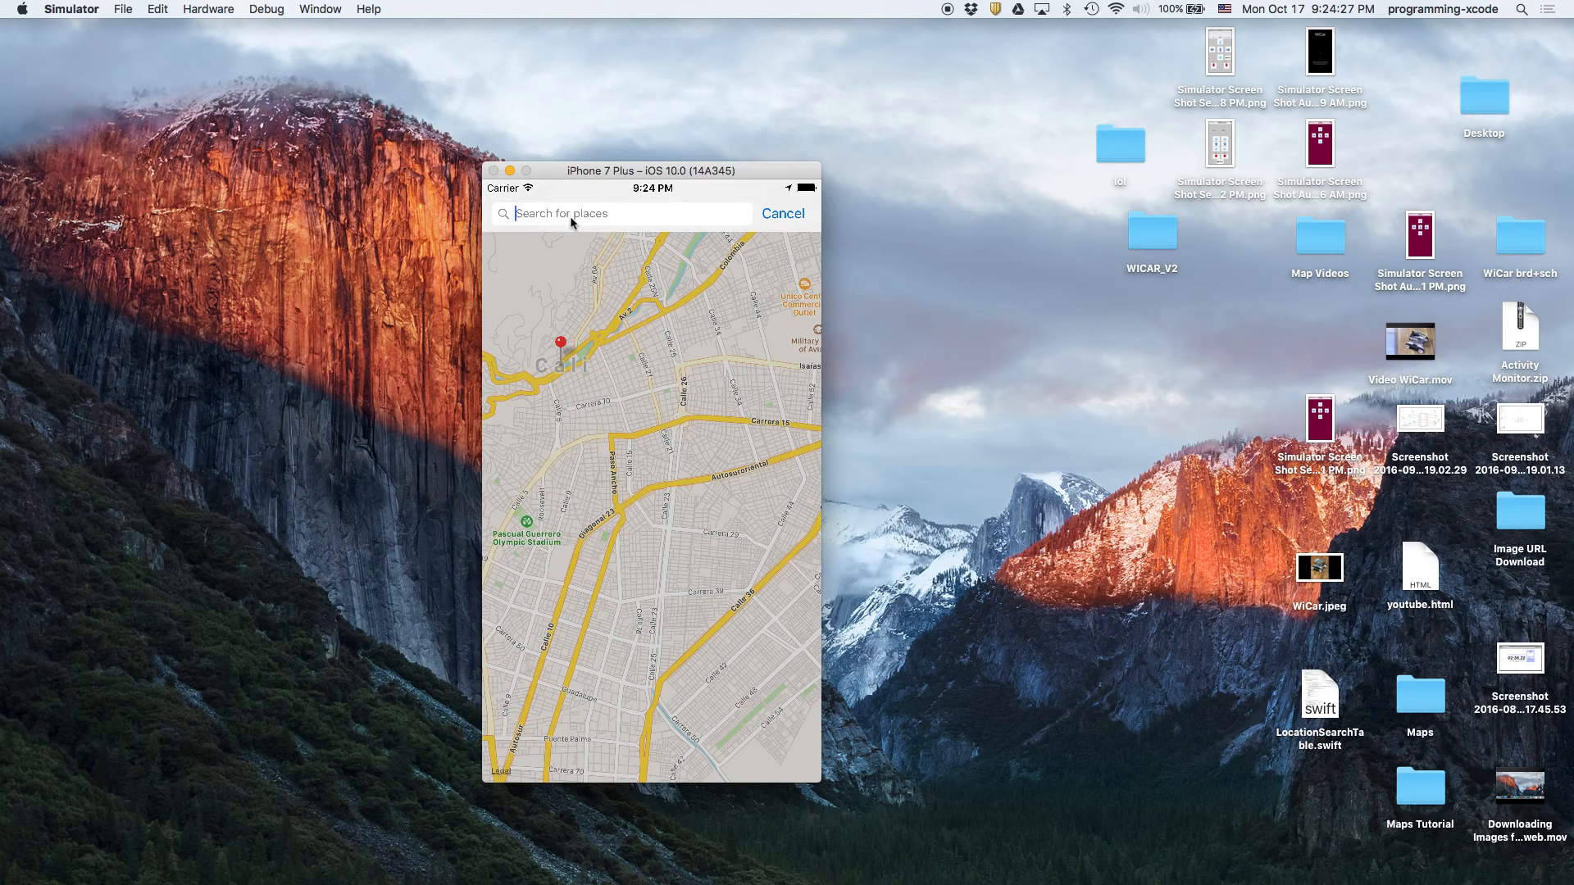
Step: Try further place searches for 'Syr' and 'Google'
text(Syria)
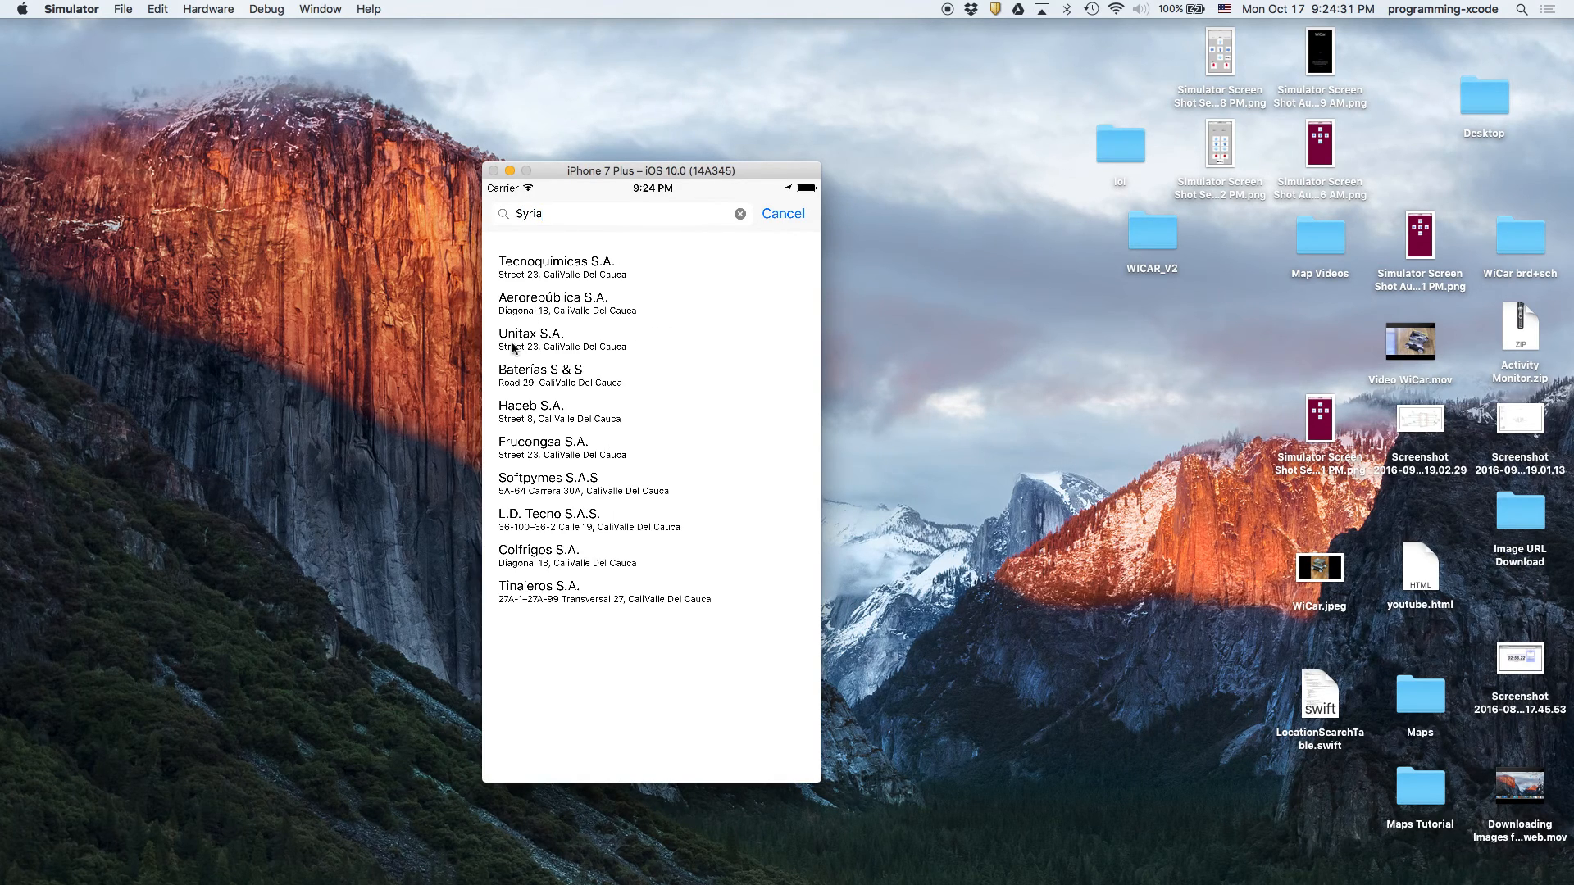
mouse_move(532, 487)
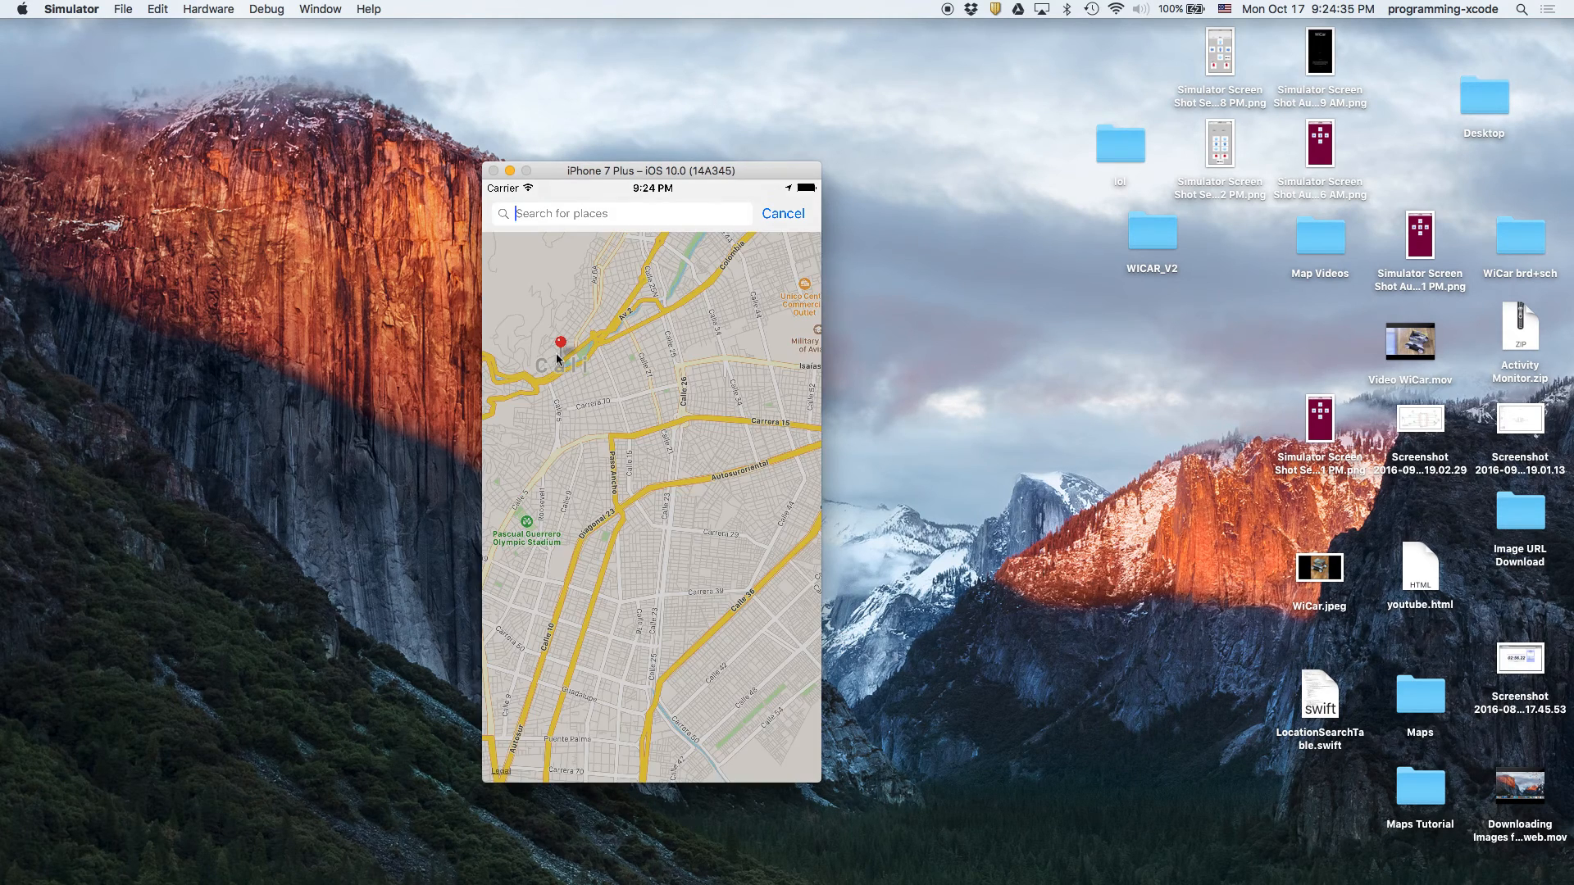
text(G)
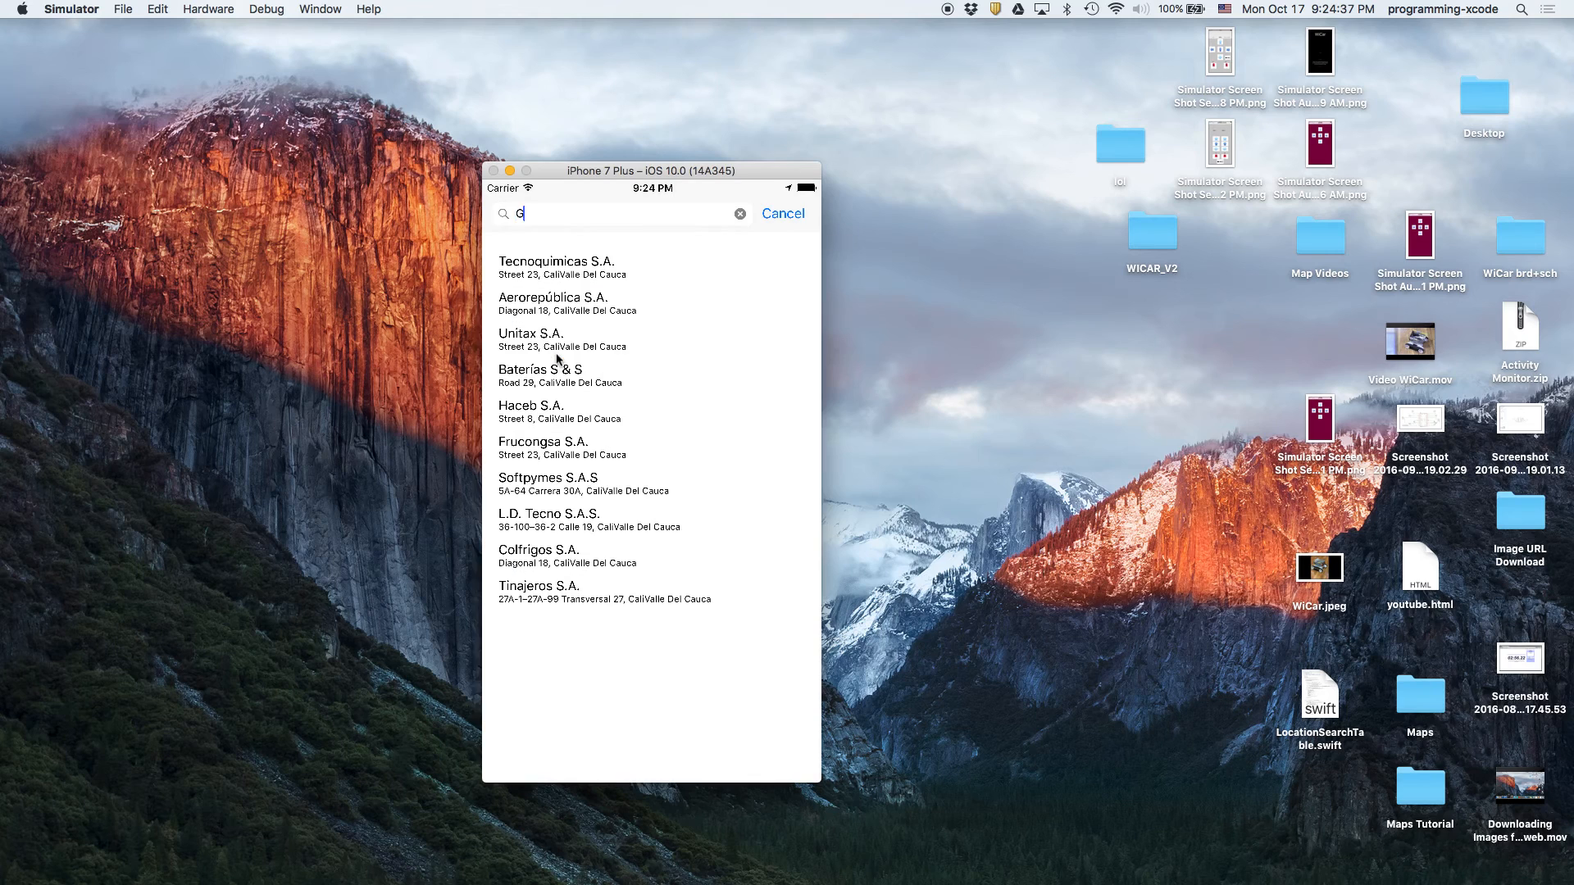
text(oogle)
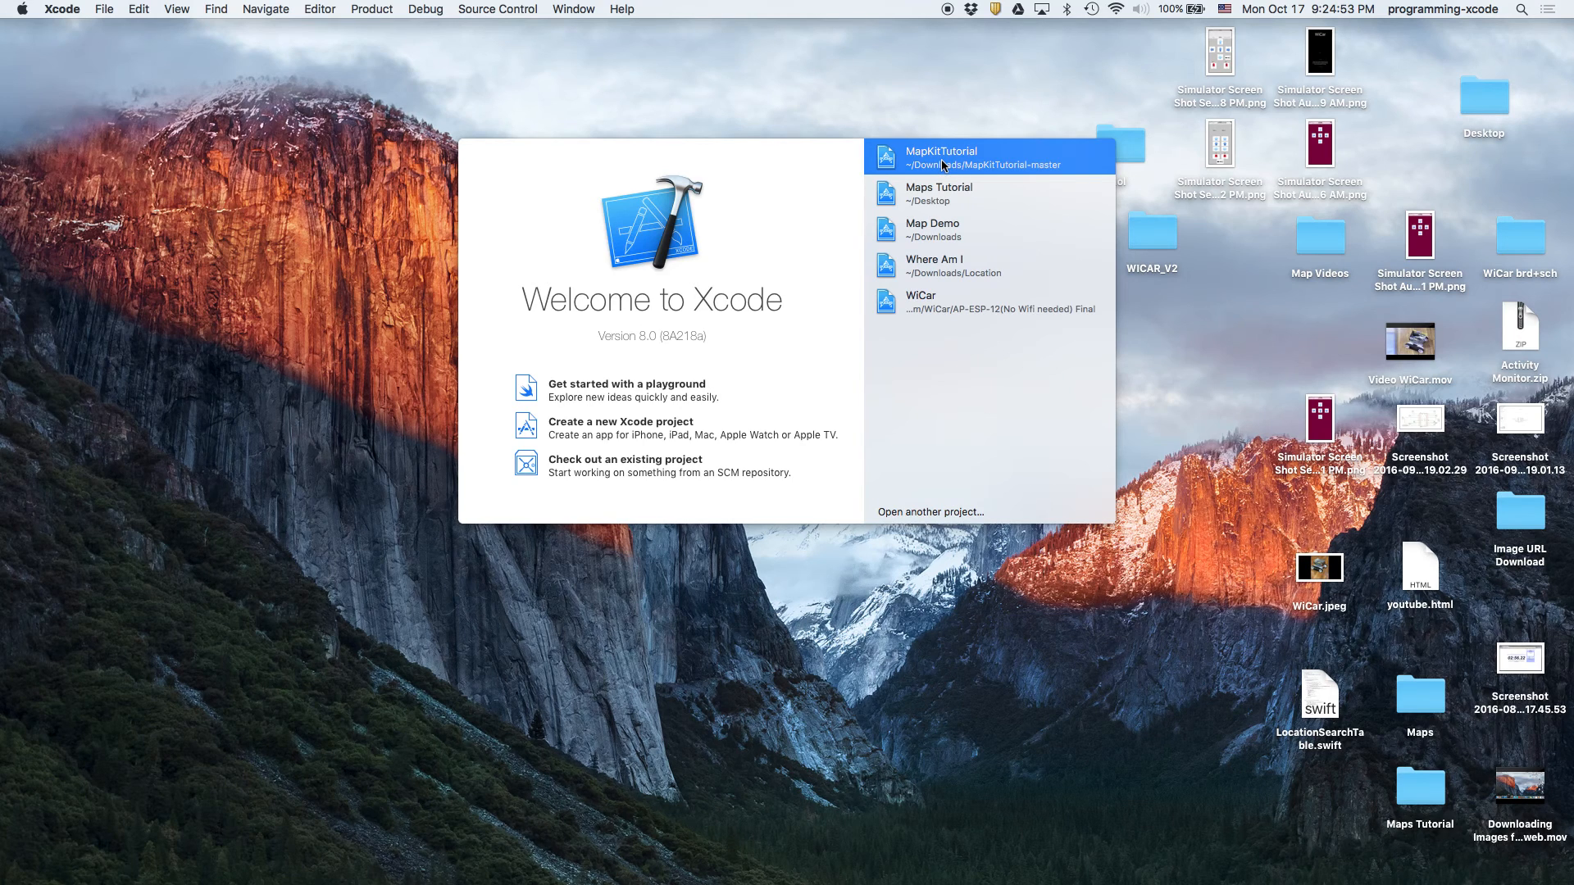
mouse_move(1012, 162)
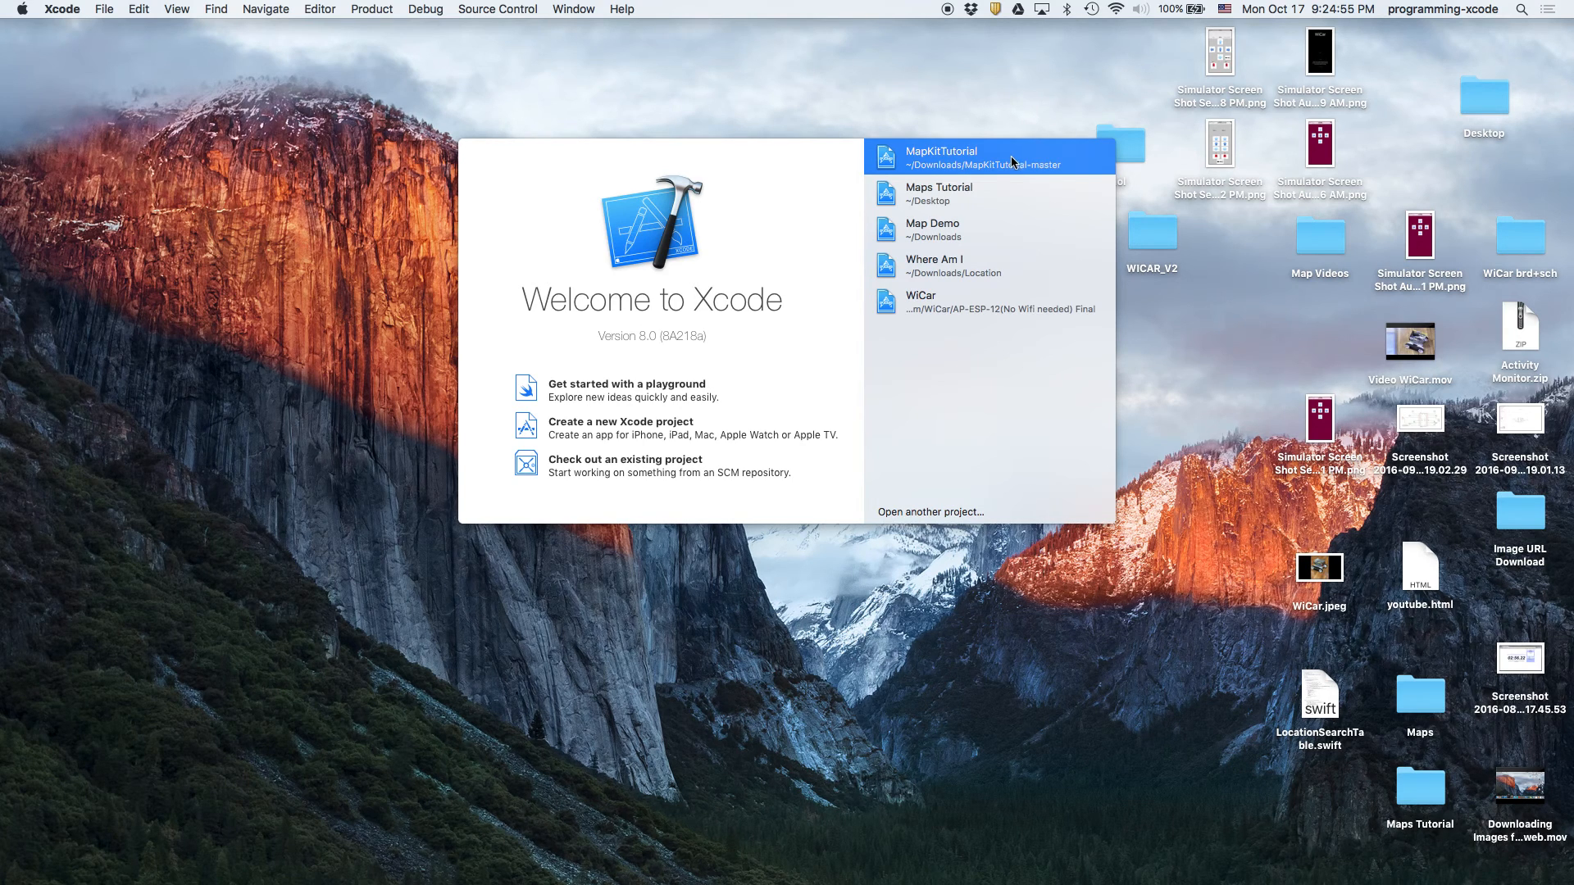
Step: Open the MapKitTutorial project from the recent projects list
click(988, 157)
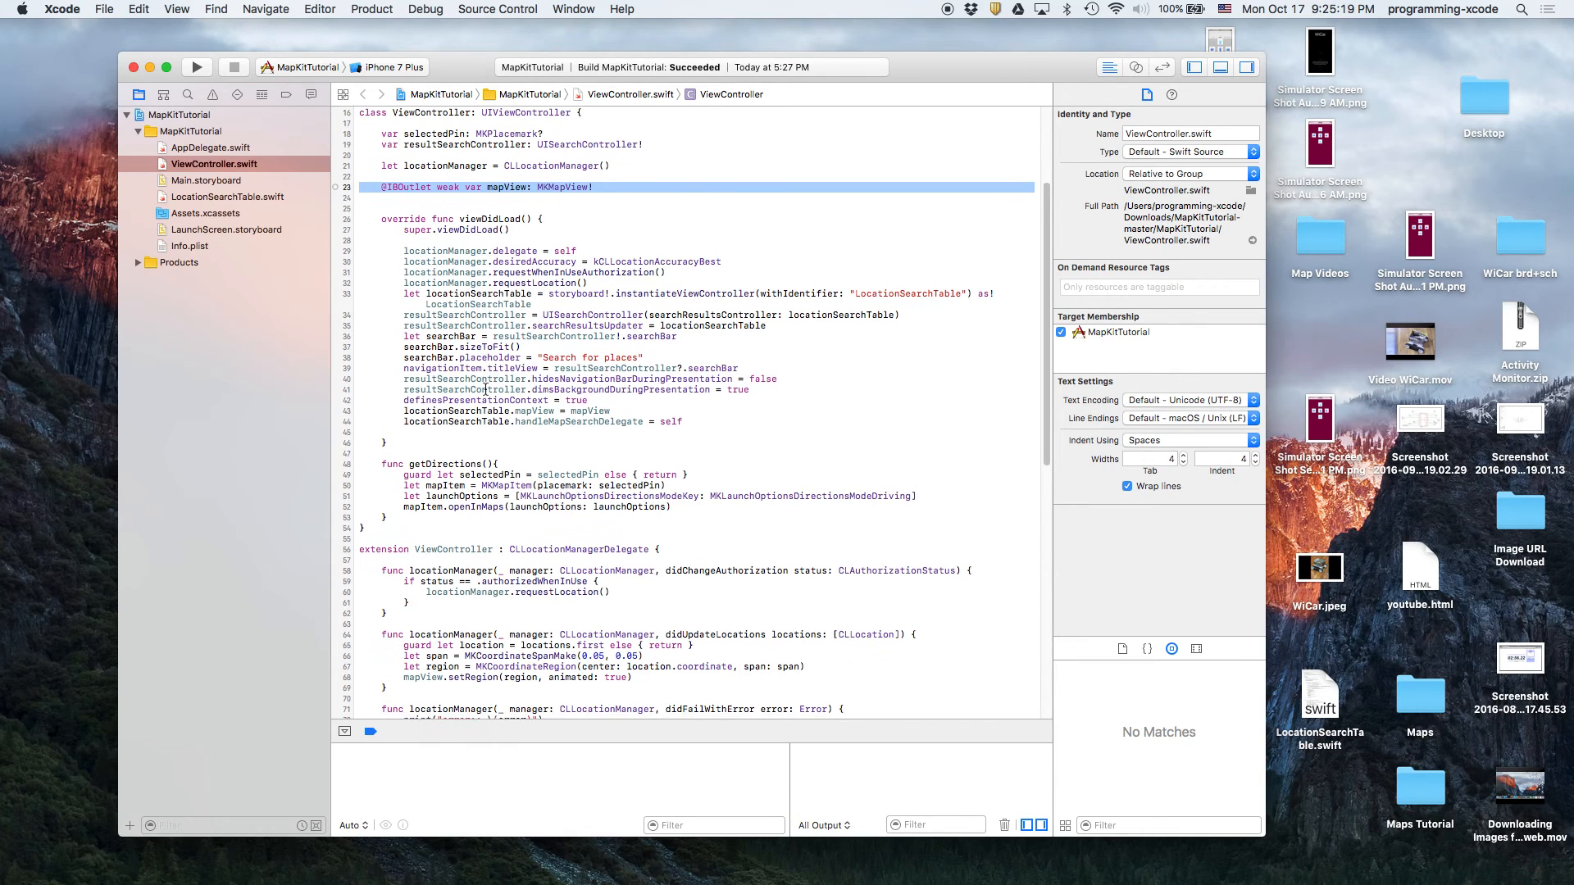
Step: Review ViewController.swift's directions and pin code, then bring up LocationSearchTable.swift
scroll(down, 3)
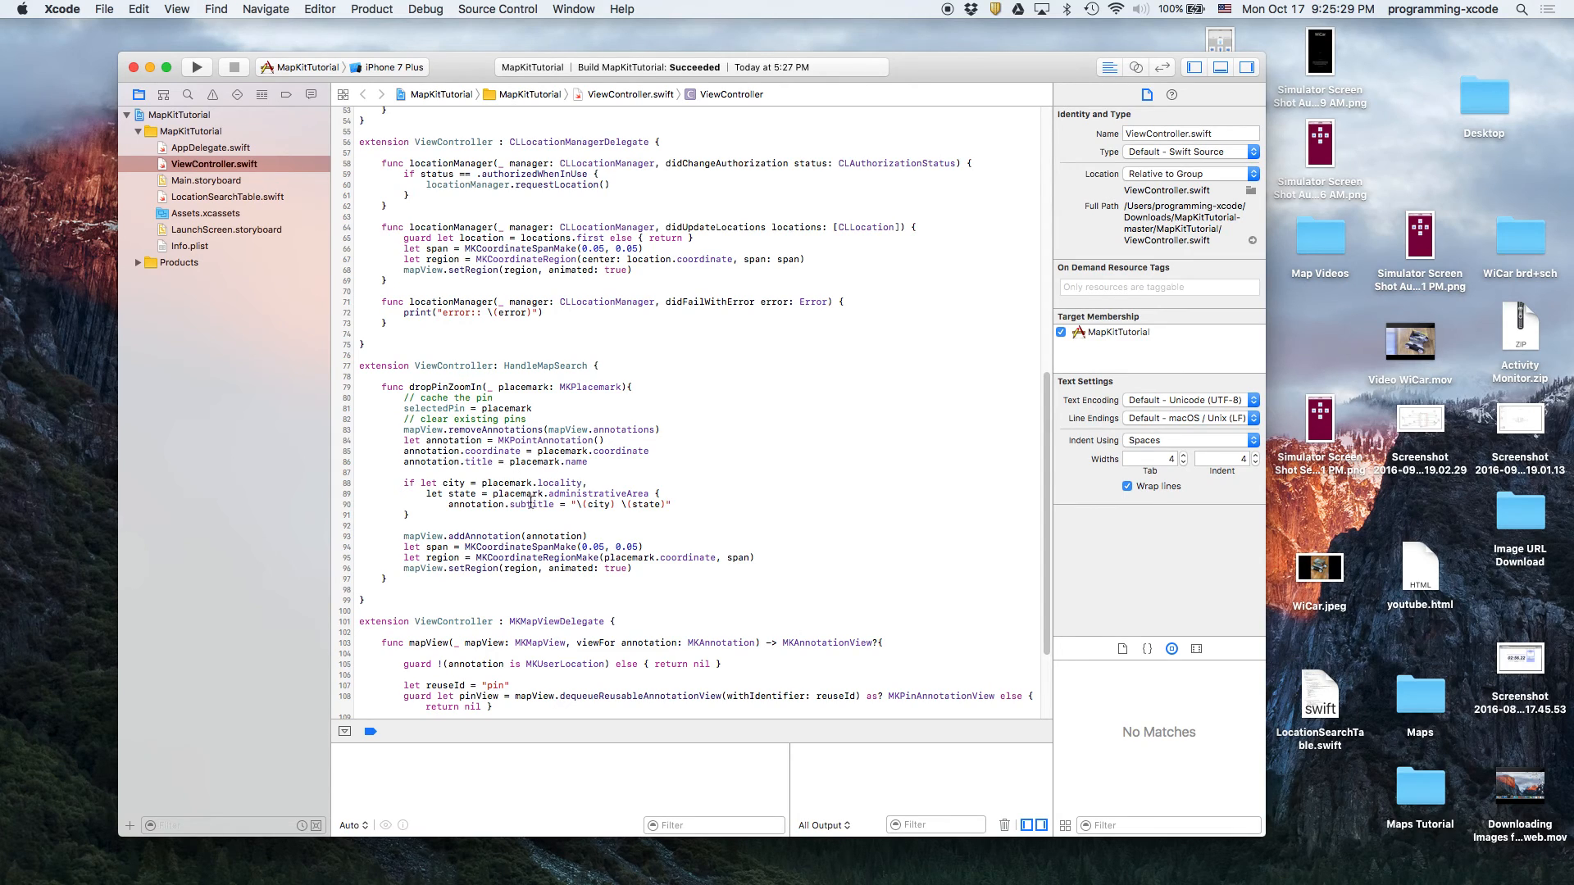
mouse_move(467, 566)
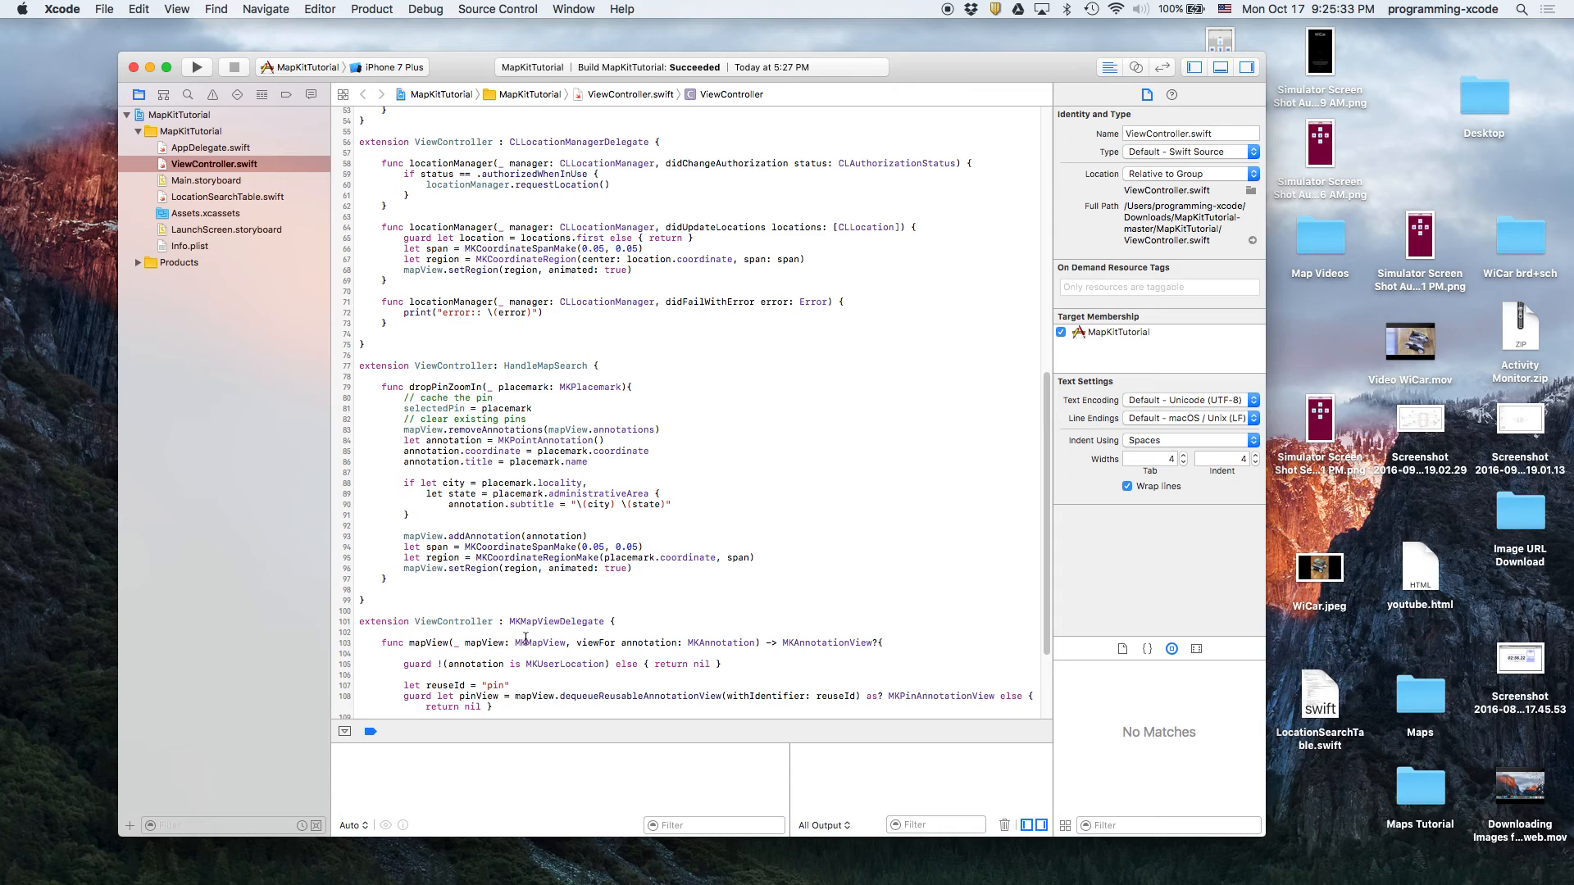
scroll(down, 3)
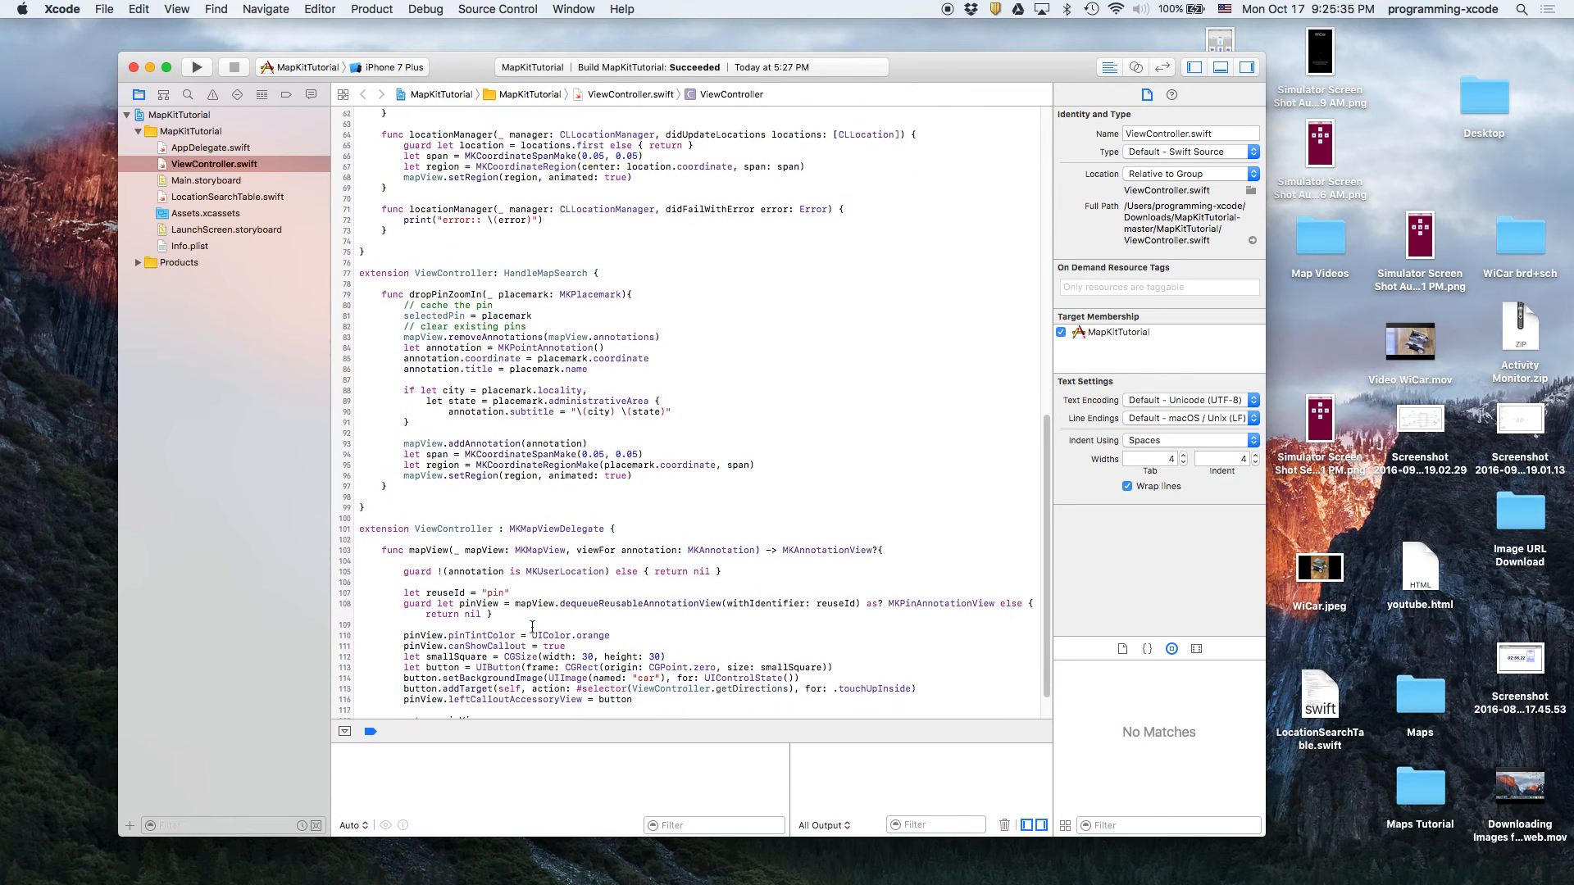
scroll(down, 3)
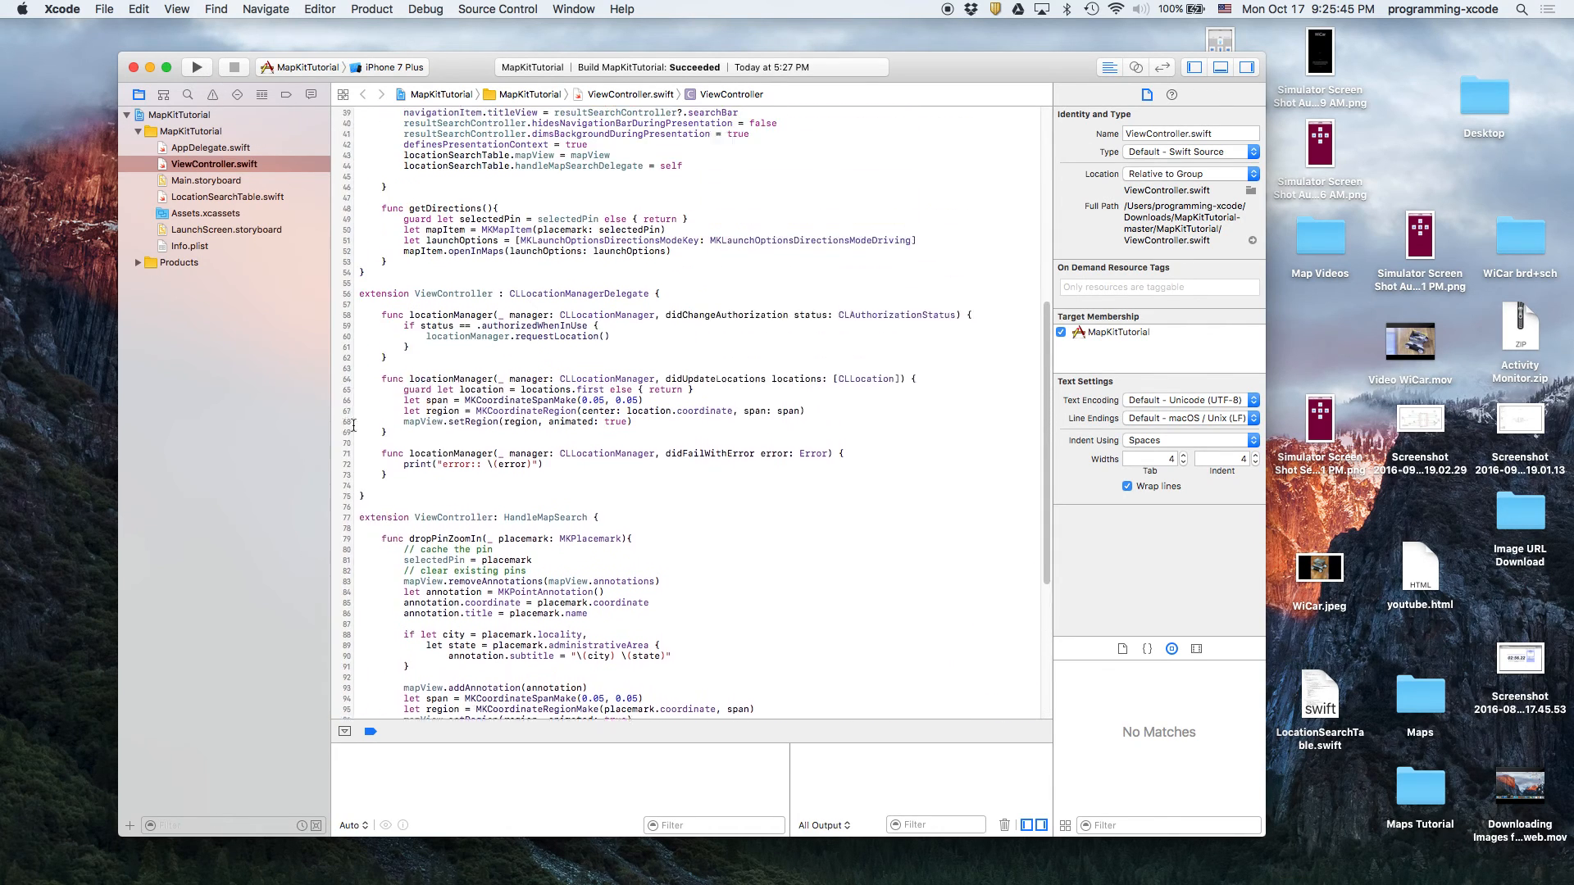
click(227, 196)
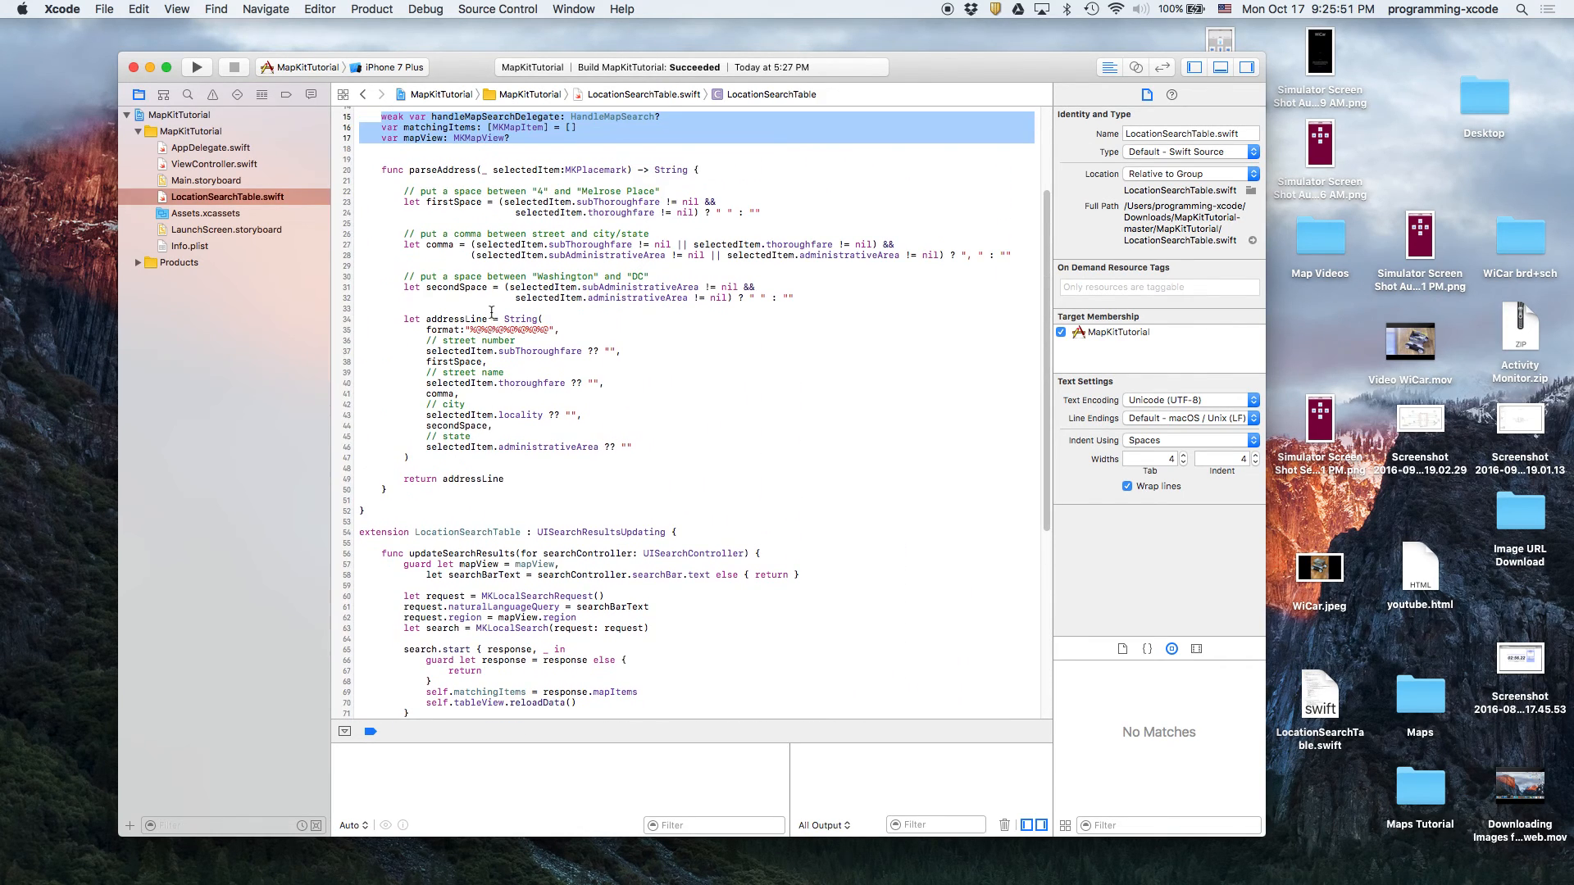
Step: Look over LocationSearchTable.swift's address and search-update code, then open Main.storyboard
scroll(down, 3)
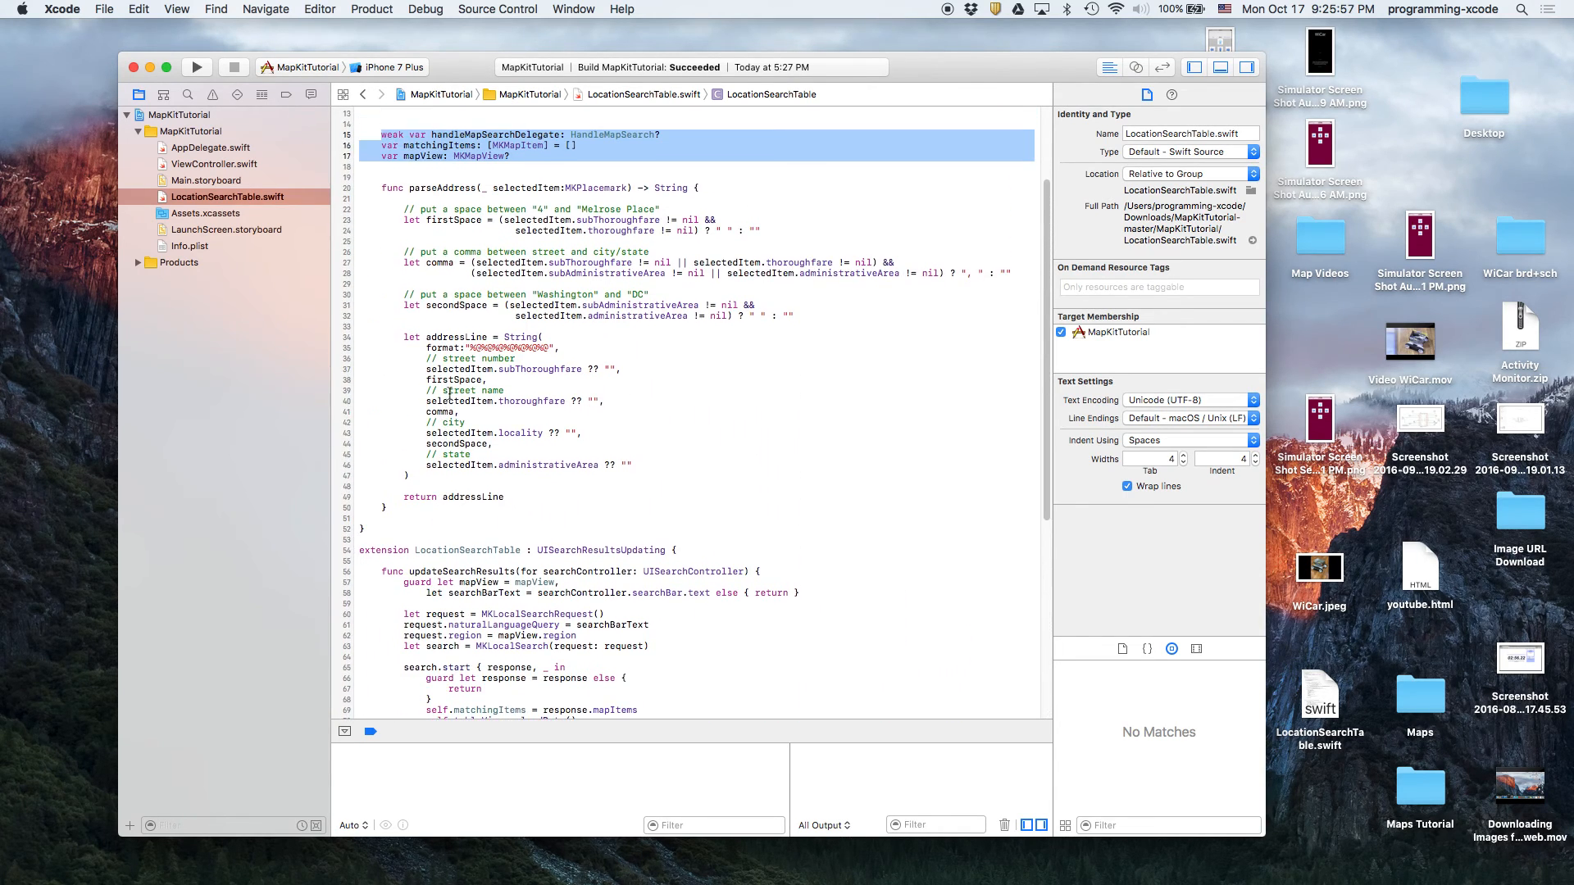
scroll(up, 3)
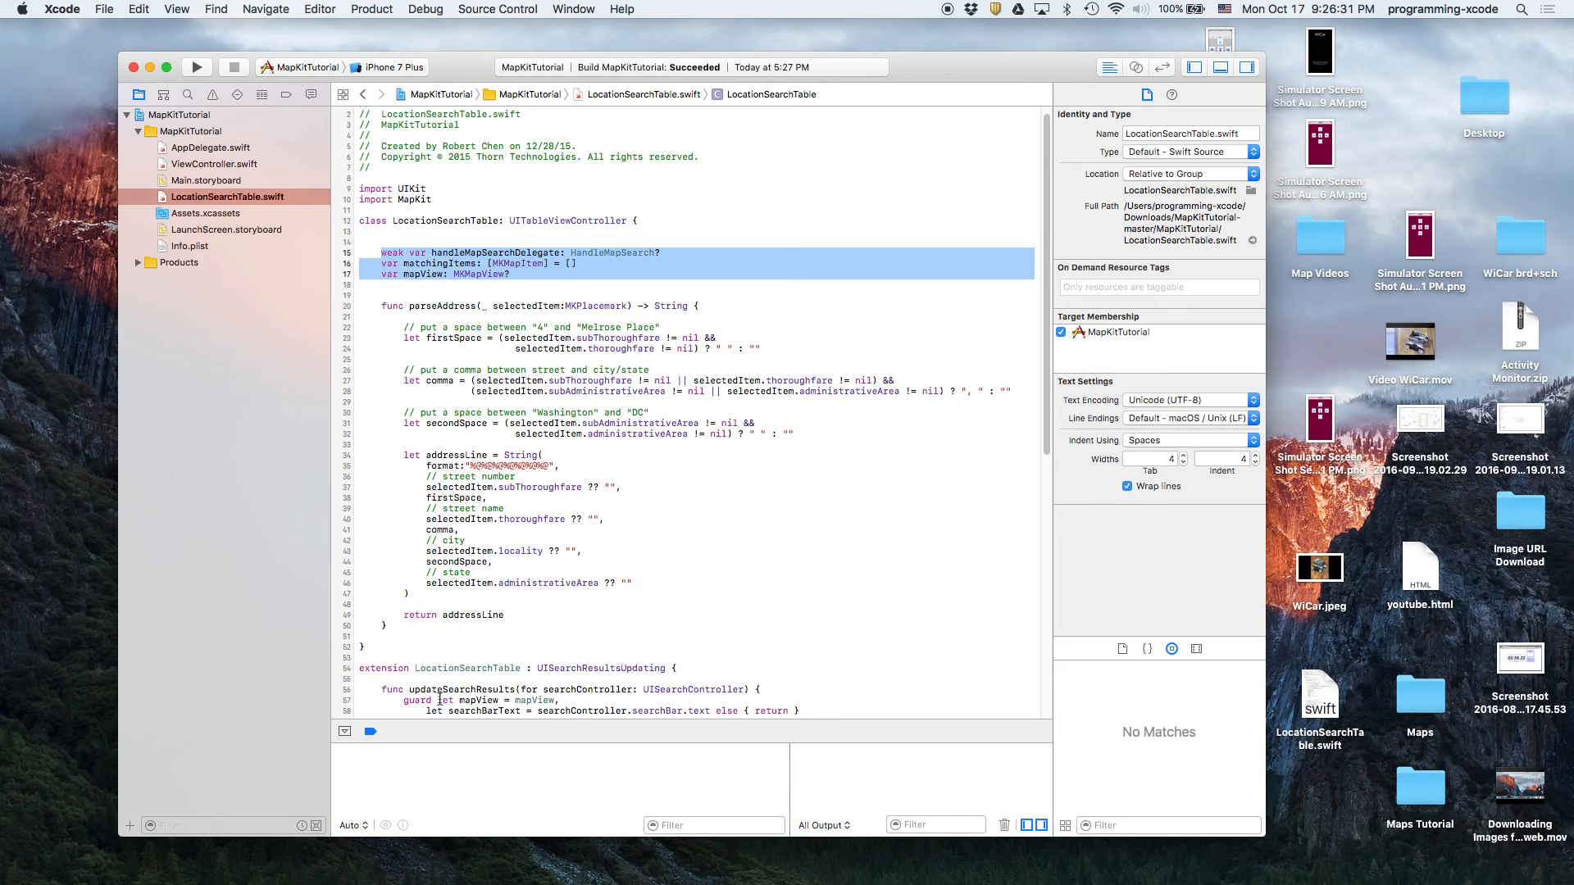
click(226, 197)
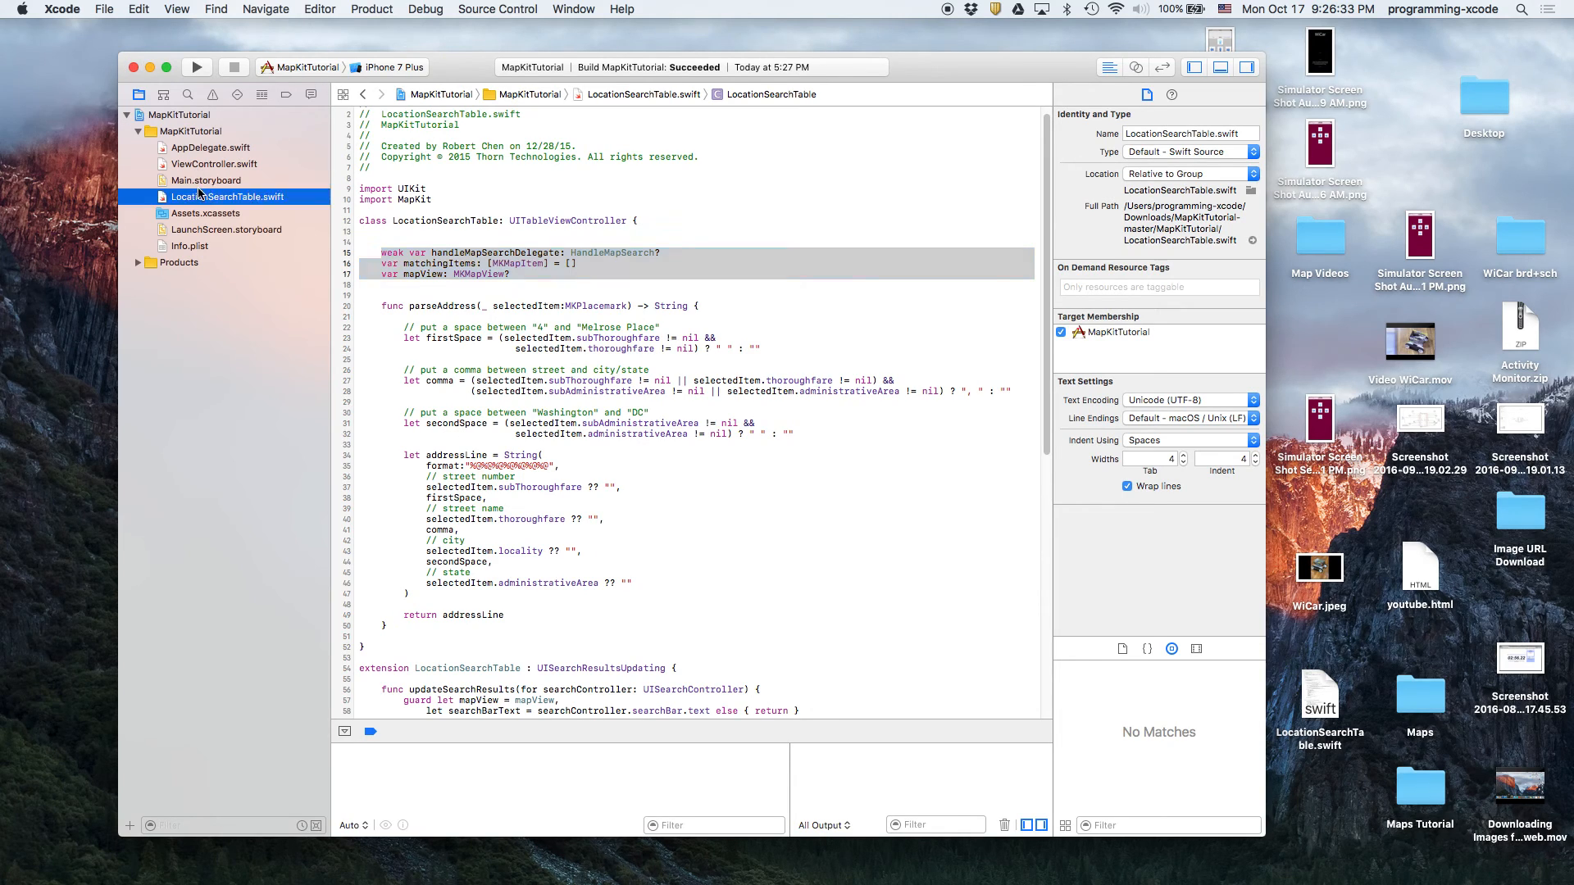
click(207, 180)
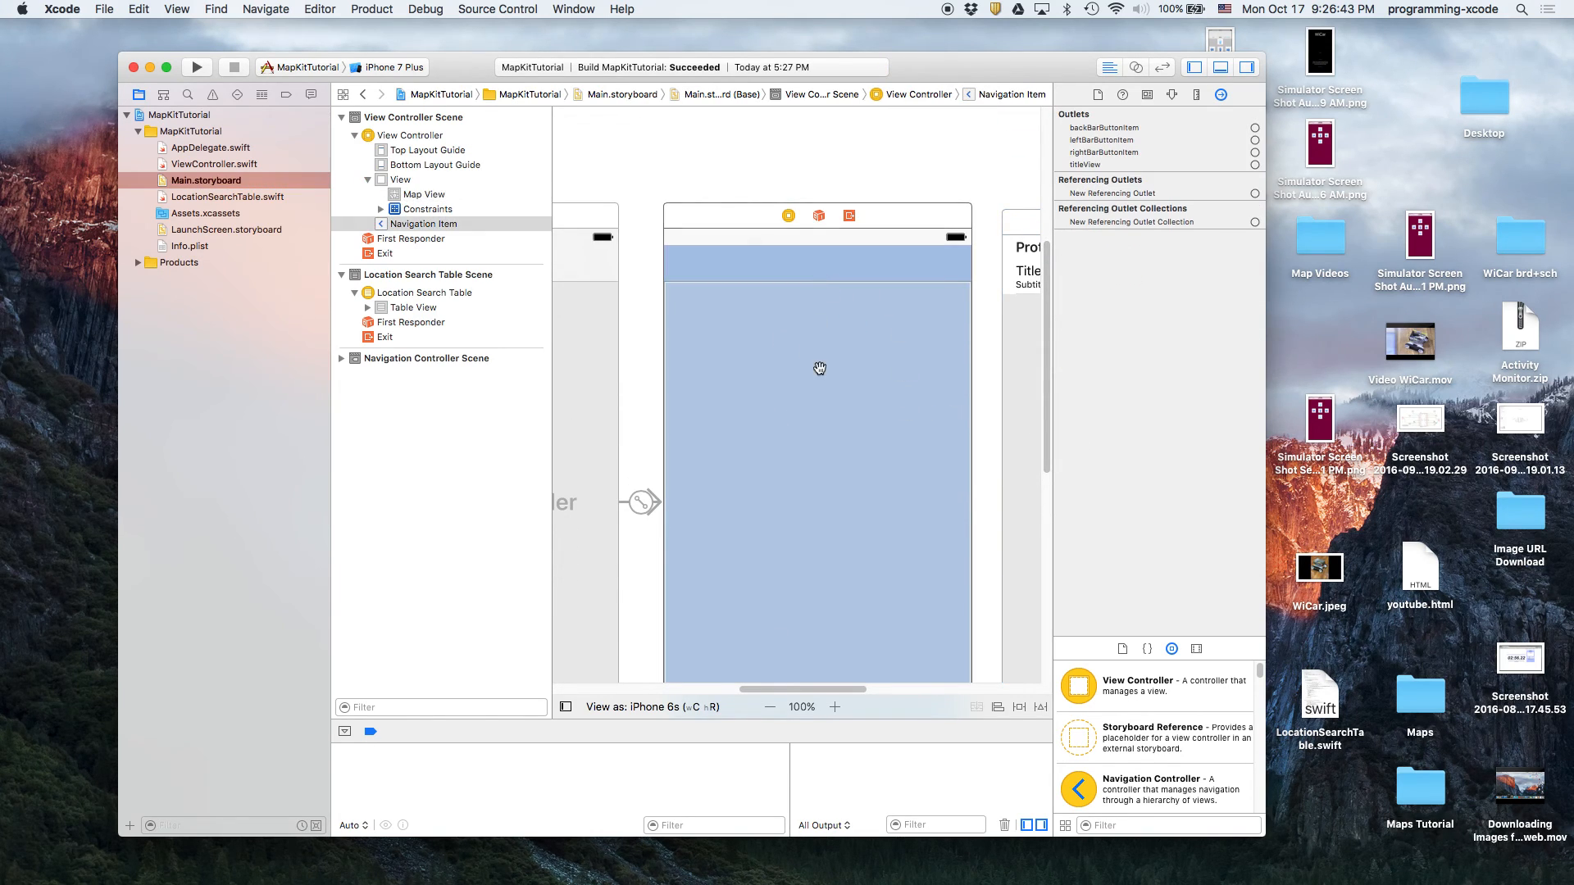
Step: Build and run MapKitTutorial on the iPhone 7 Plus simulator
click(824, 577)
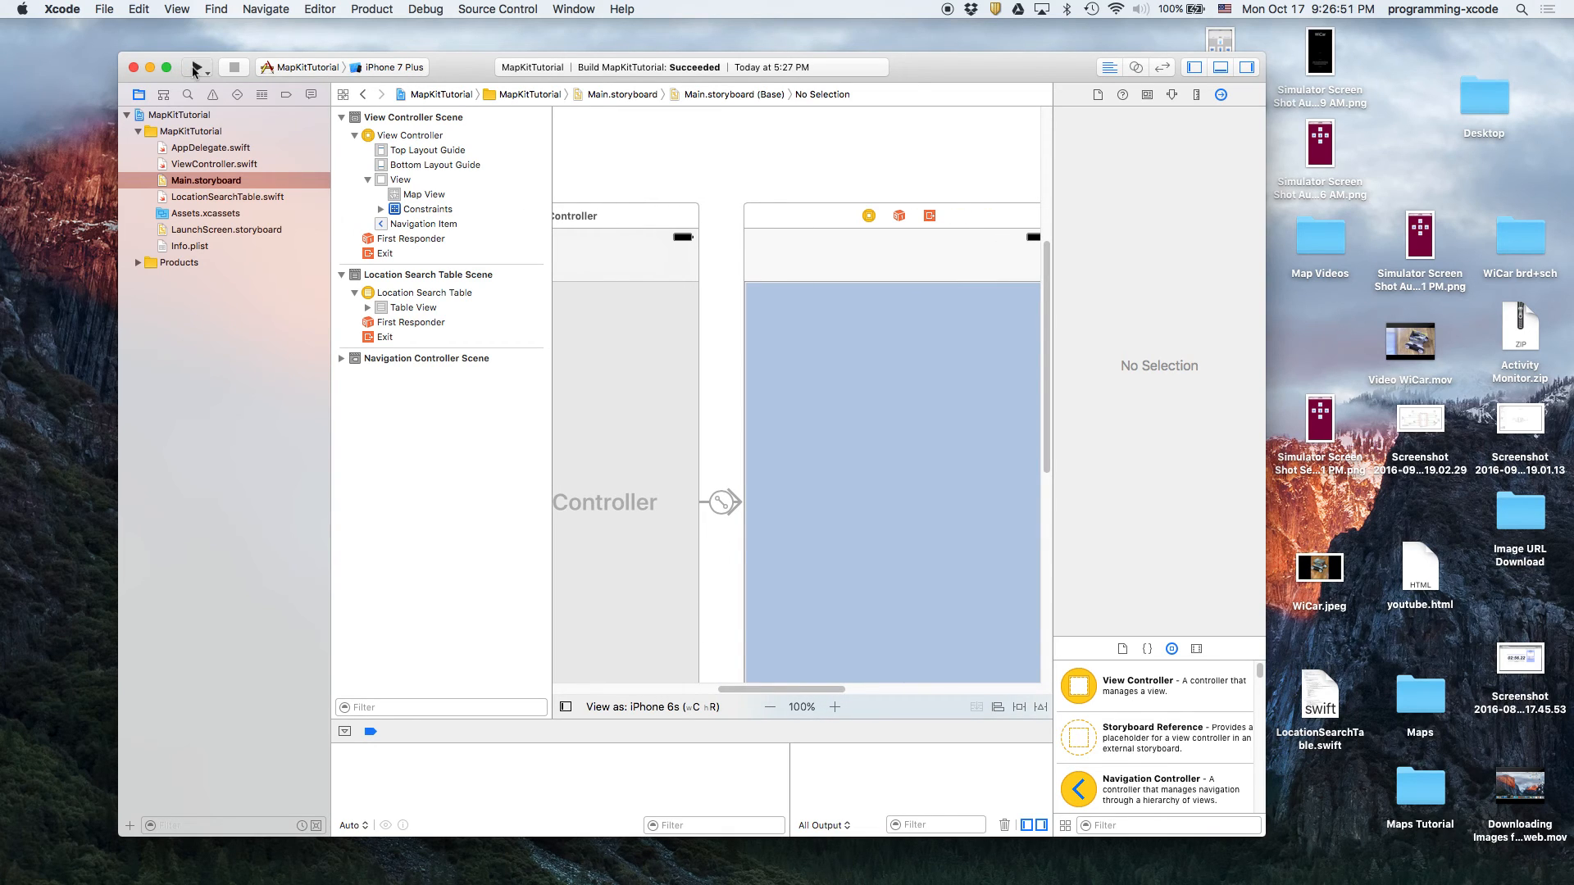
click(199, 67)
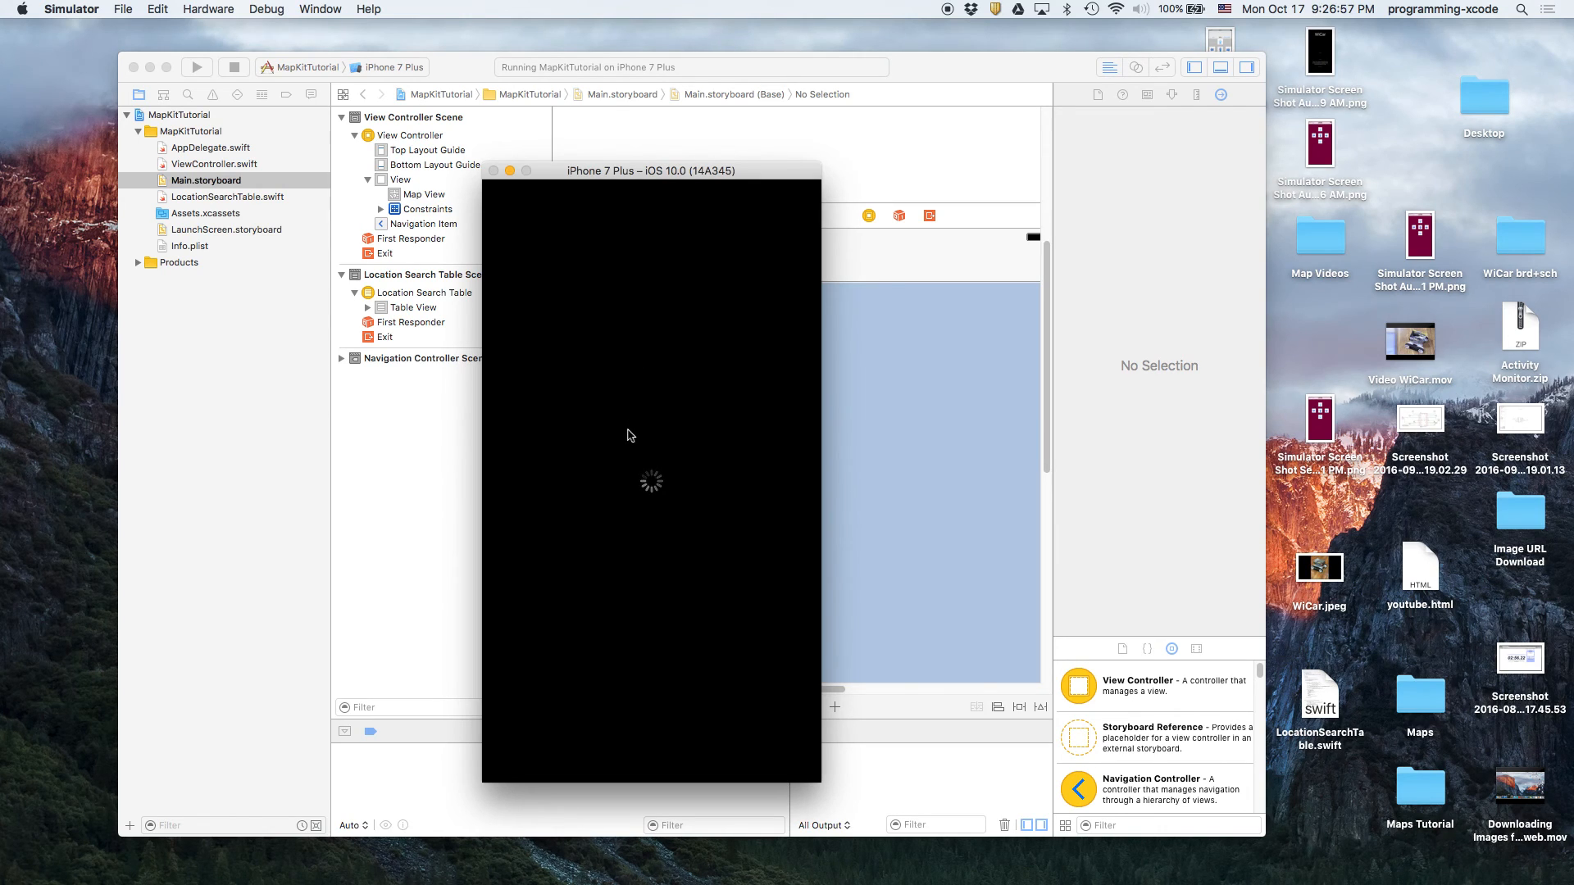
mouse_move(689, 410)
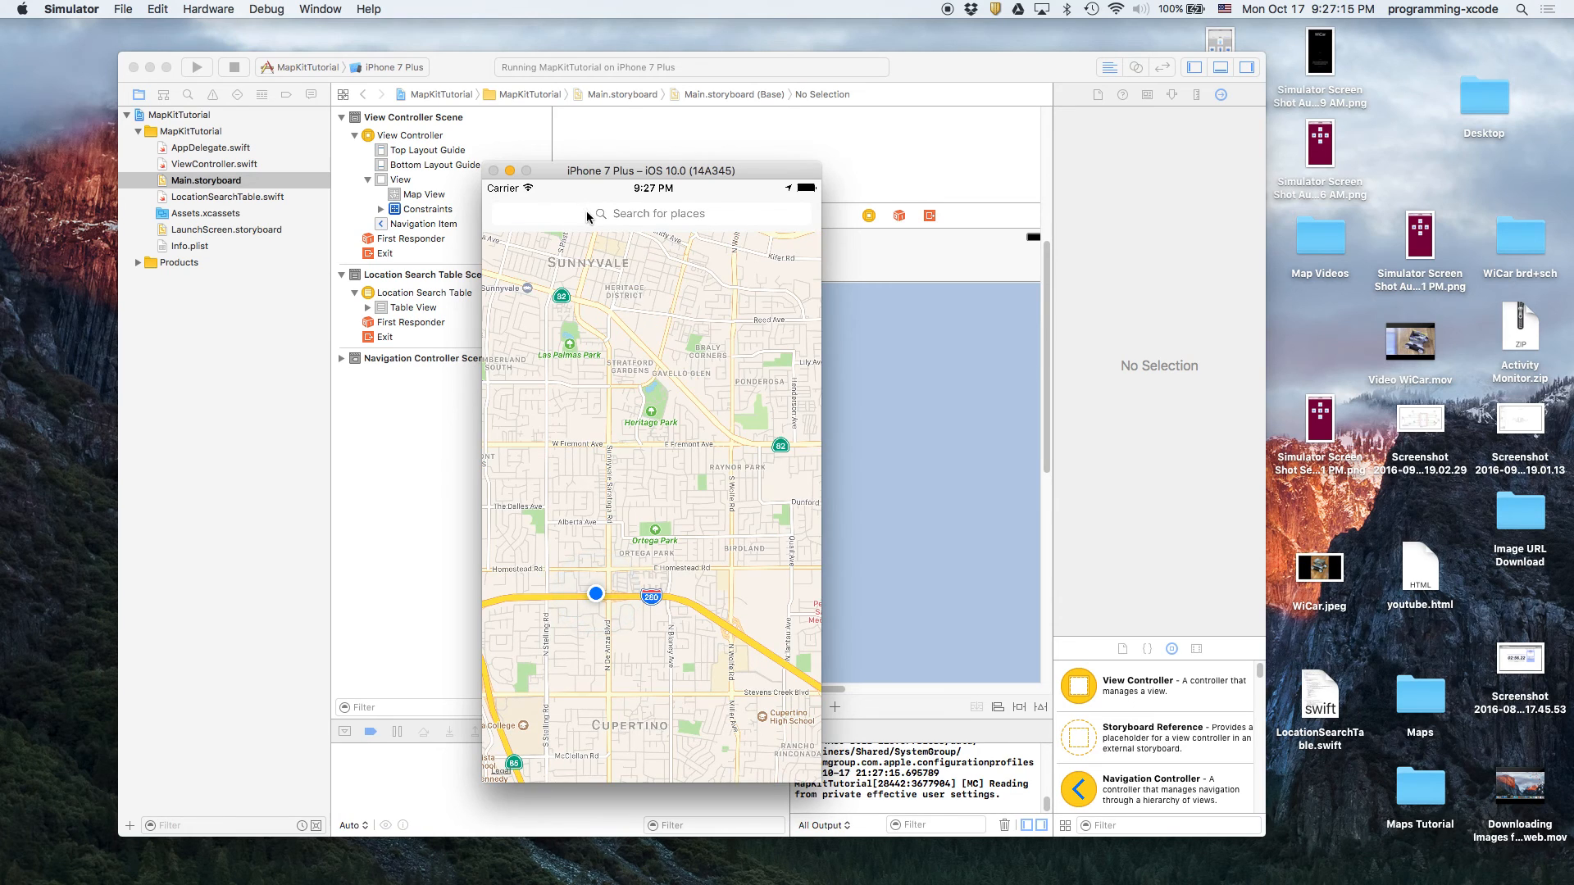
Step: Search for 'cuper' and show the Cupertino CA pin callout and current location label
text(cupertino)
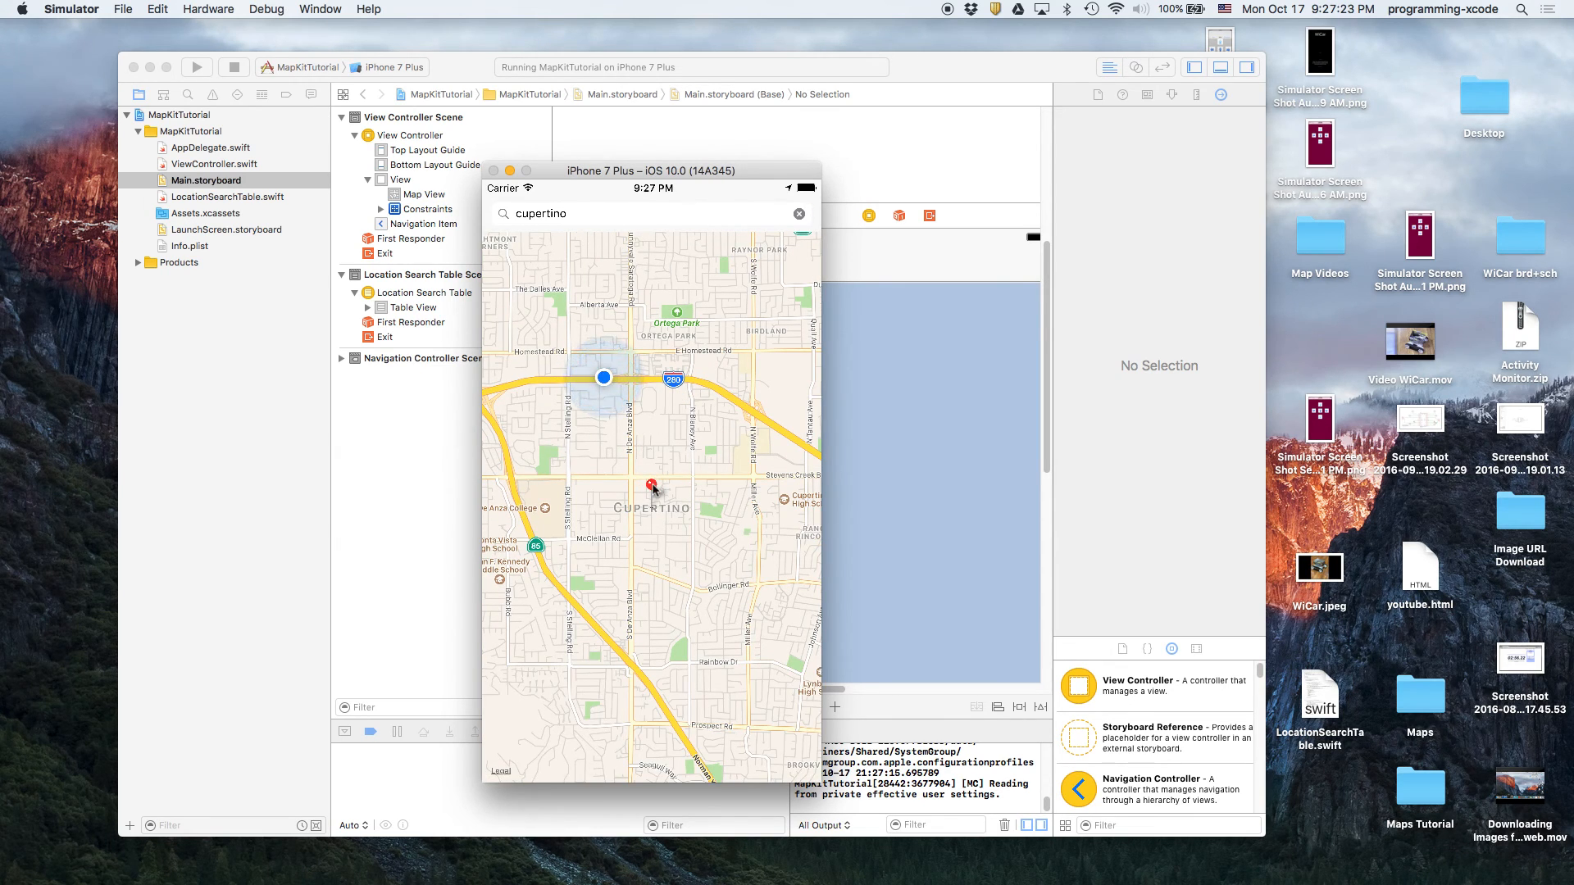
click(651, 485)
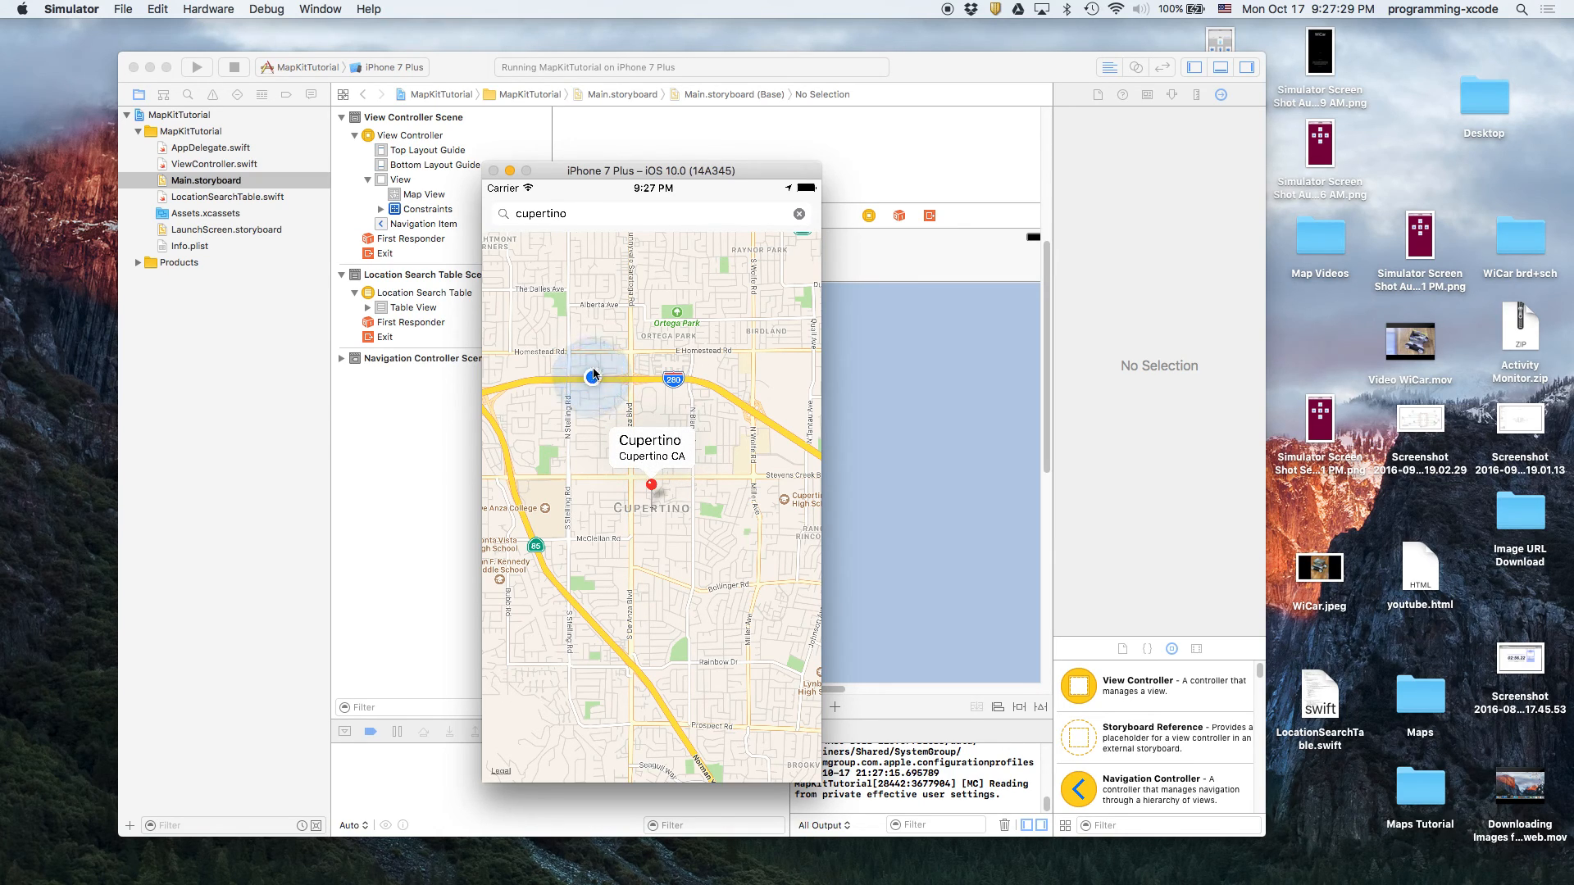
click(266, 9)
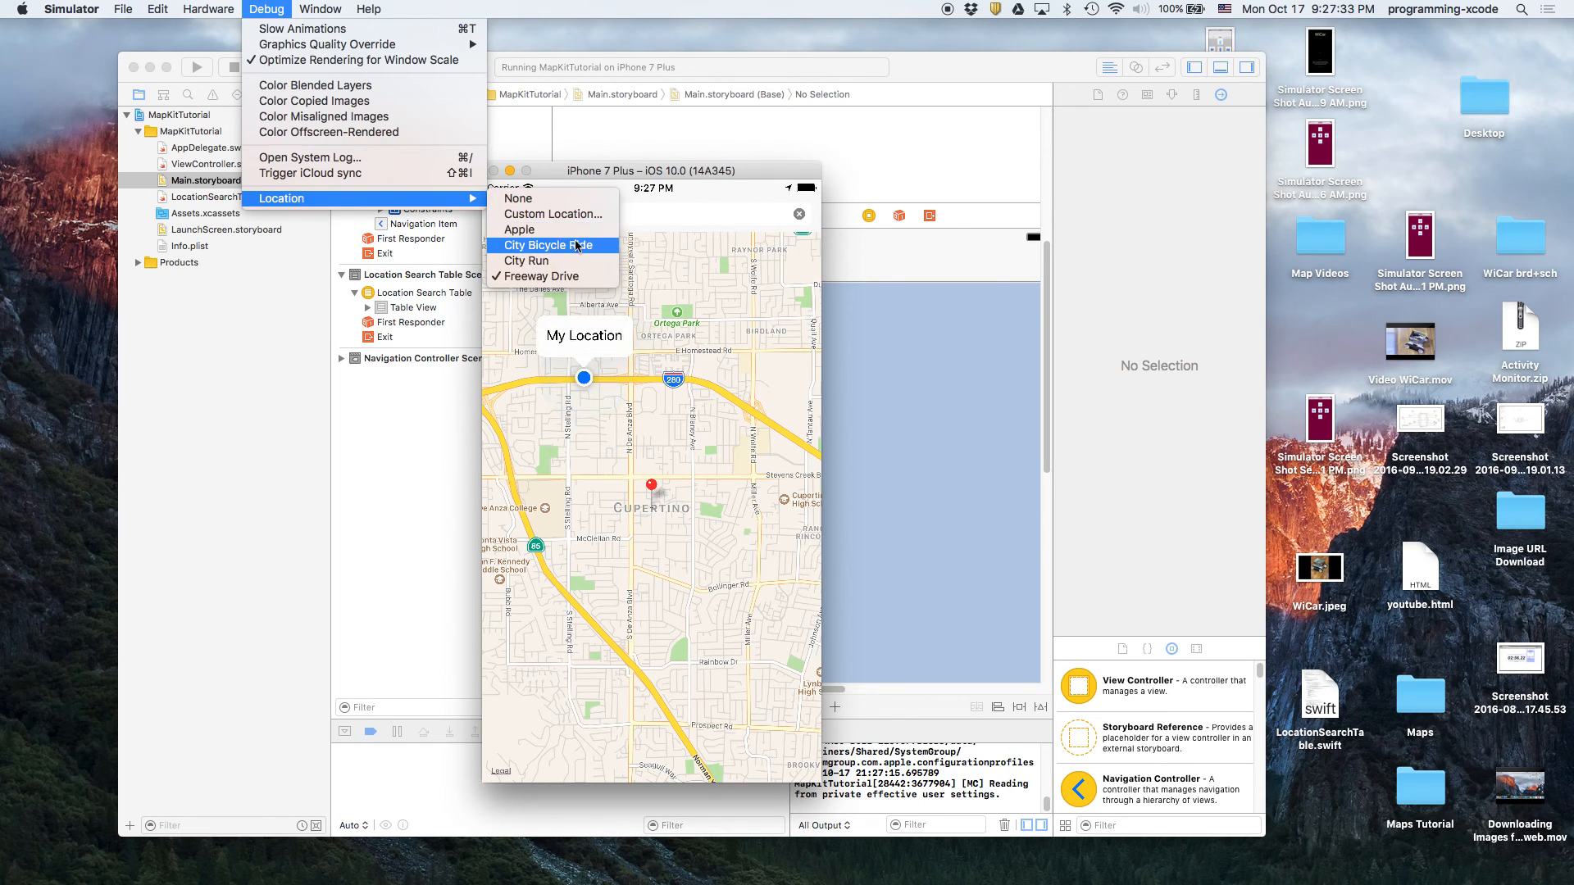
Step: Set the simulated location to City Run, then bring up the Debug > Location choices again
click(552, 244)
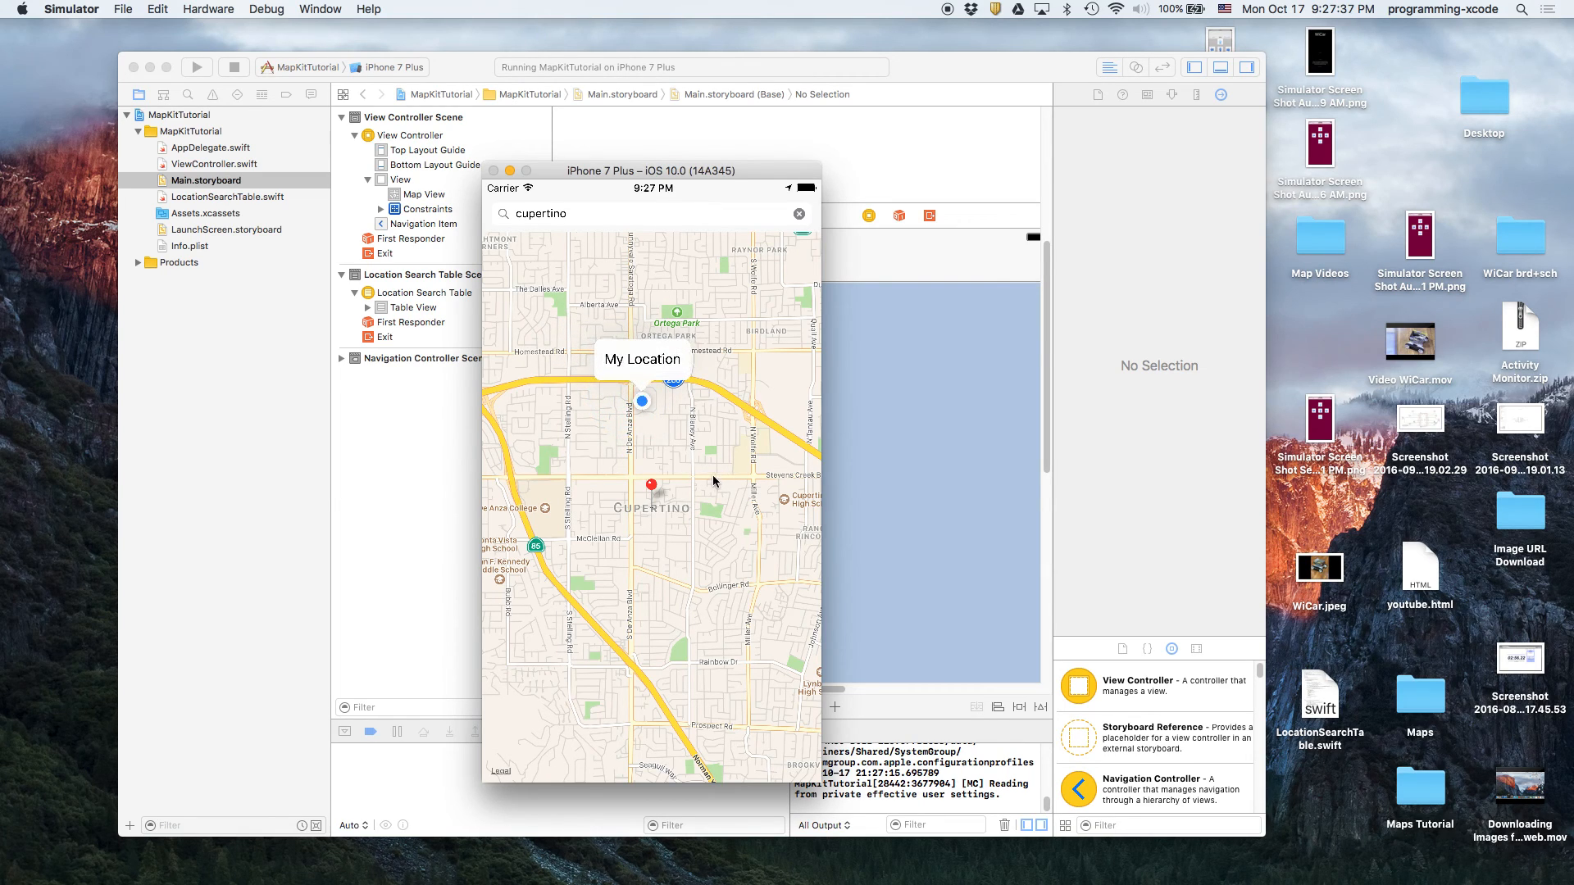
click(265, 9)
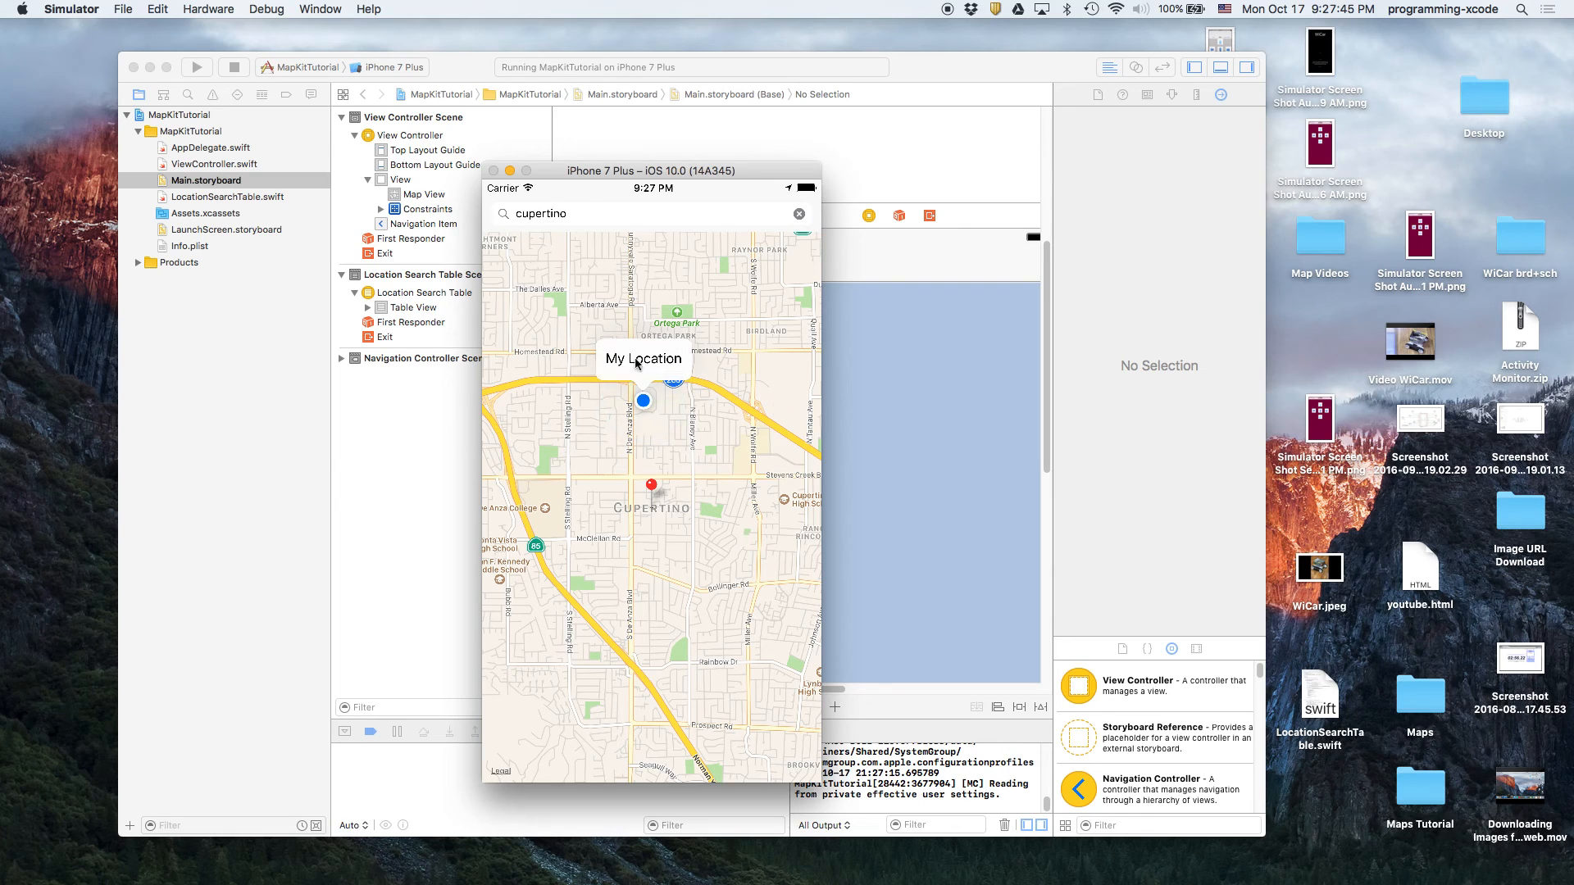
click(267, 10)
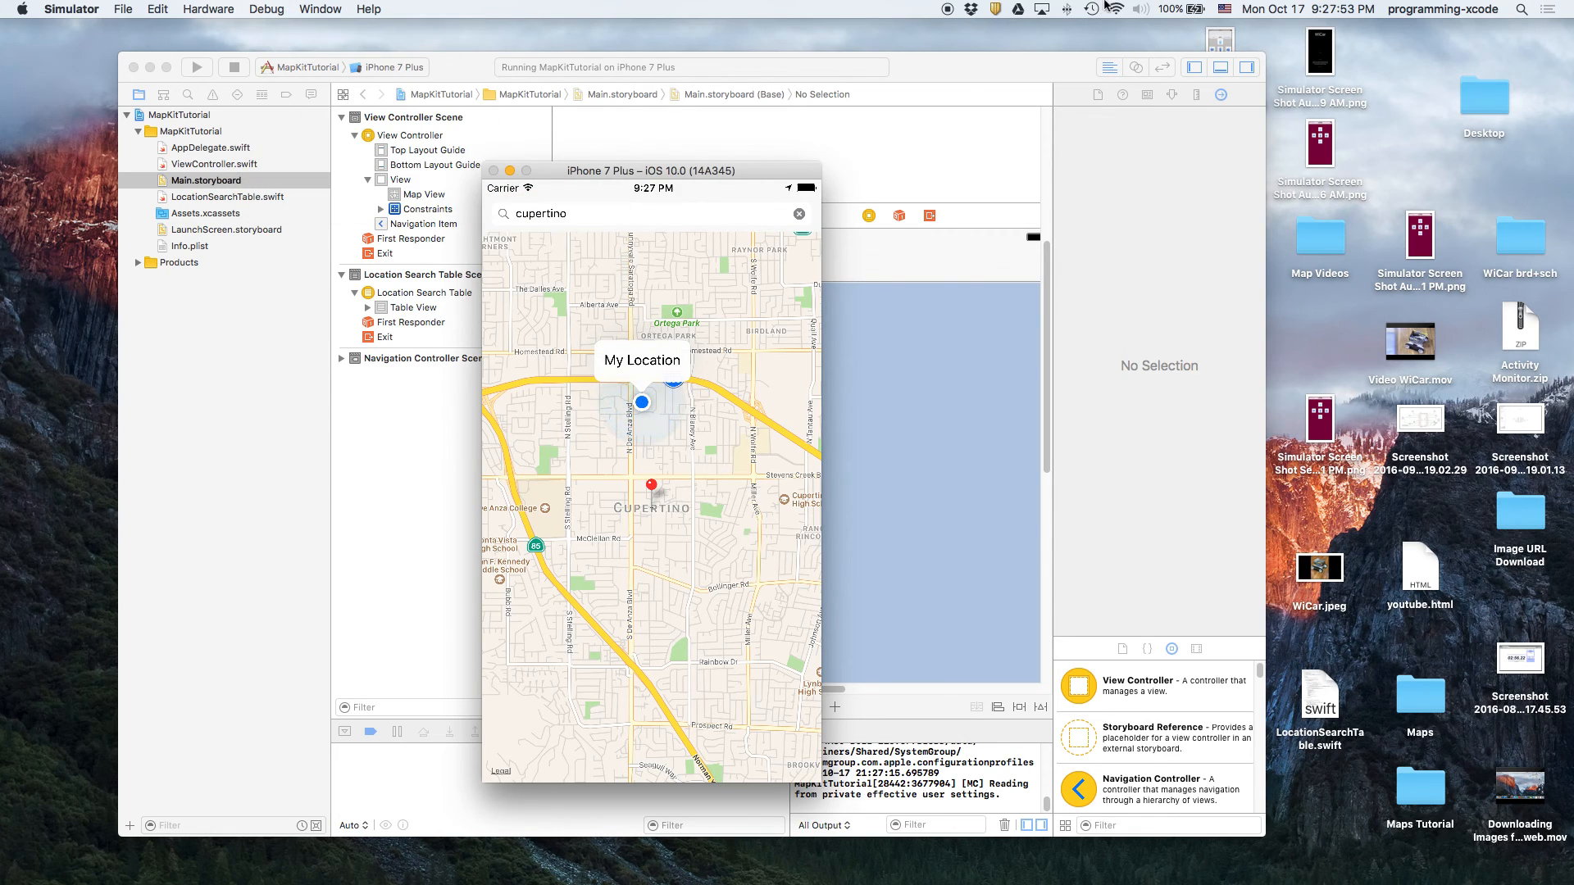
click(265, 9)
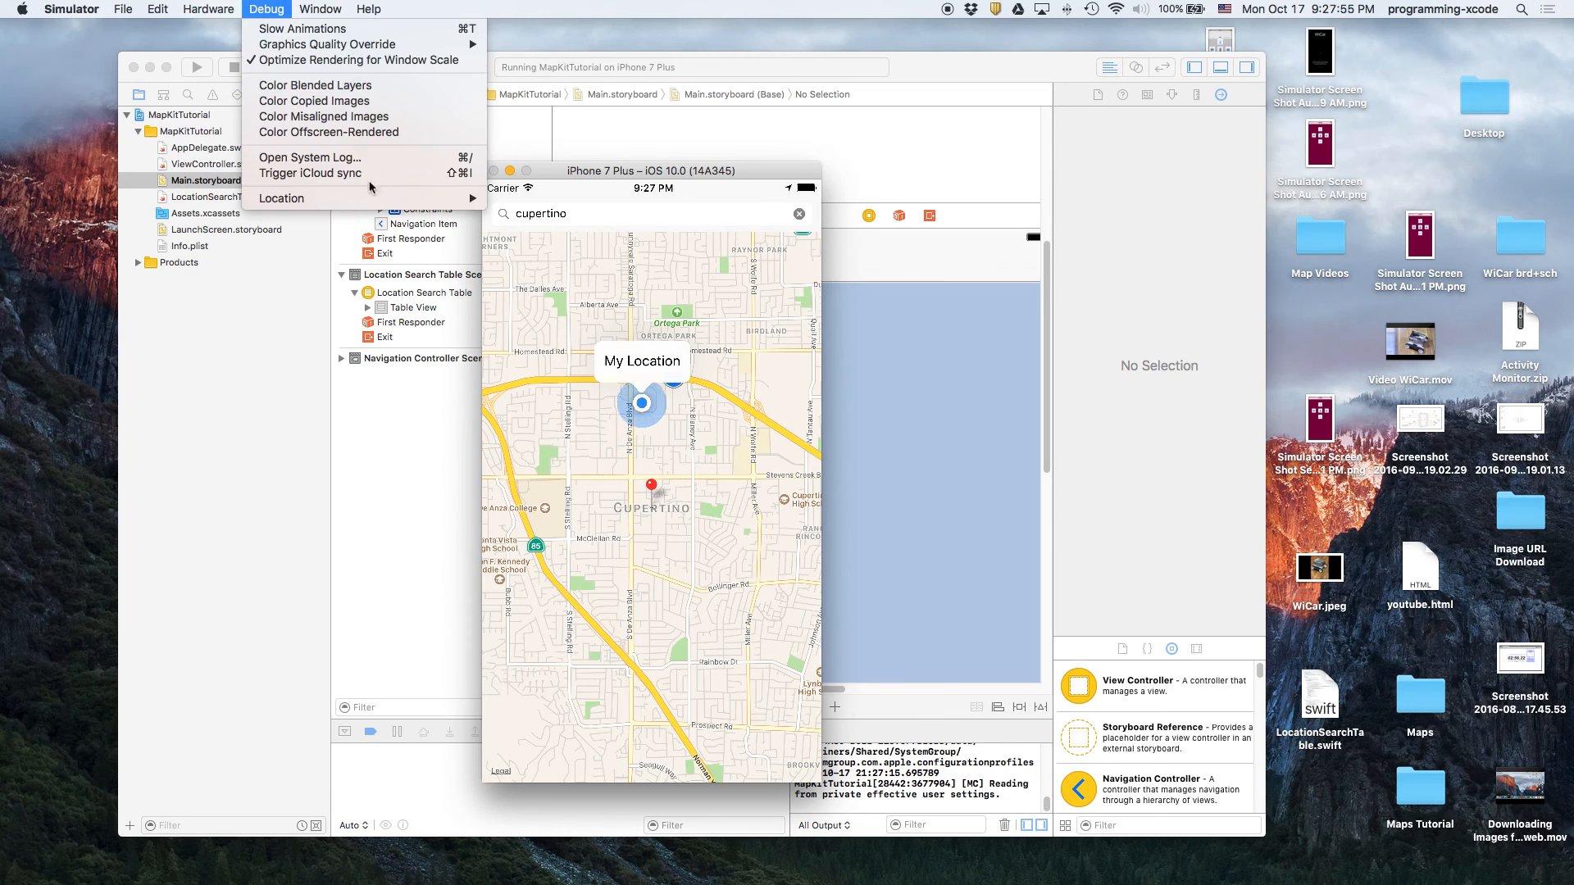
click(280, 198)
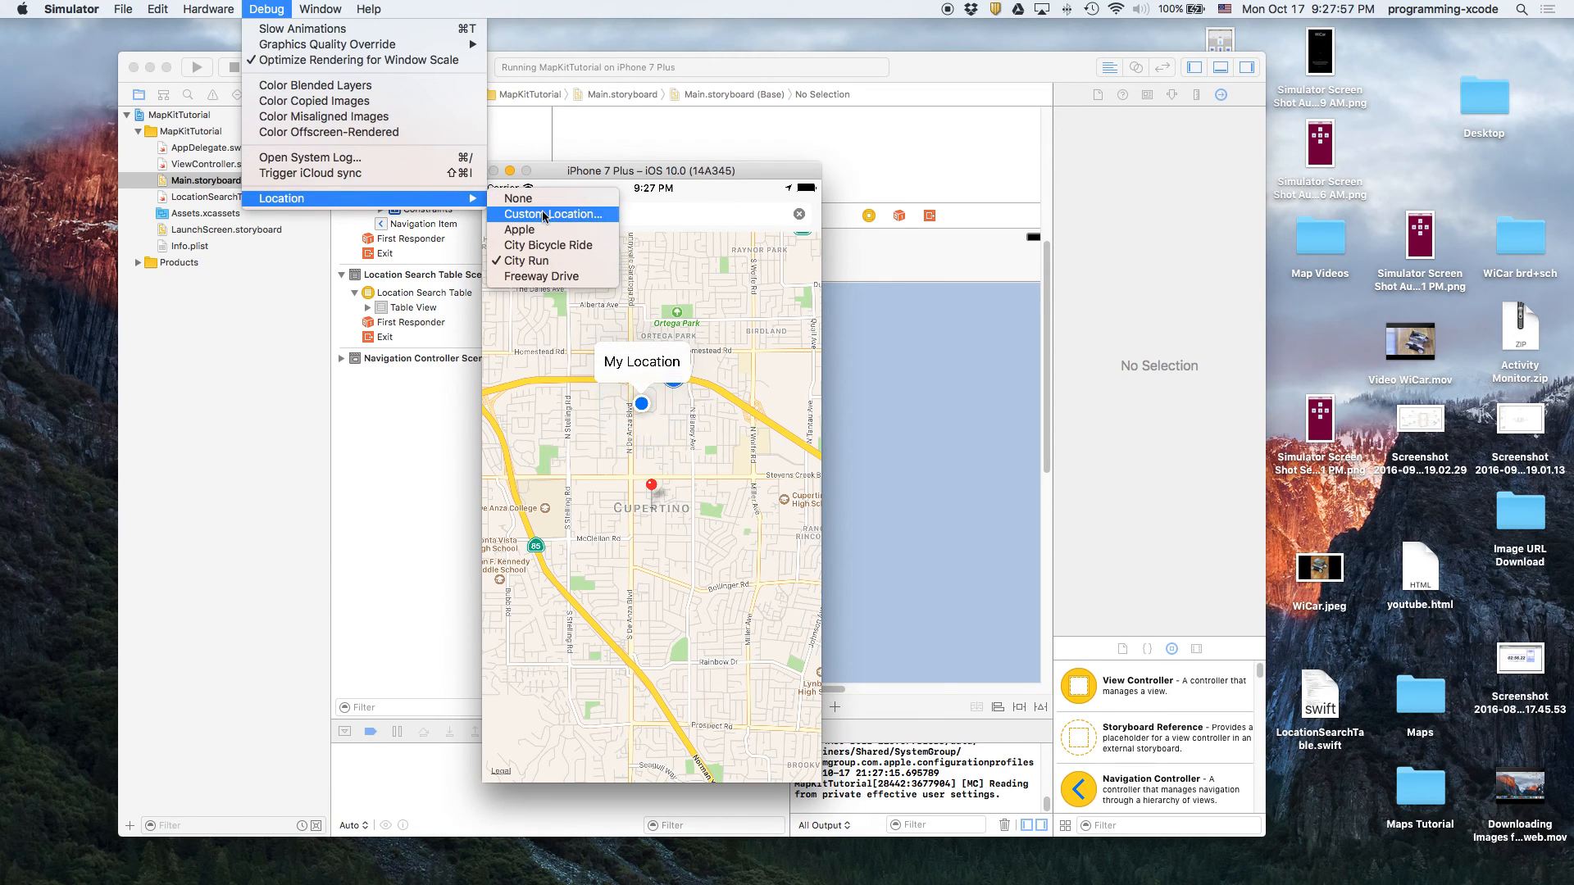
Step: Apply a custom simulated location of latitude 50, longitude 50, moving the map off Cupertino
click(552, 213)
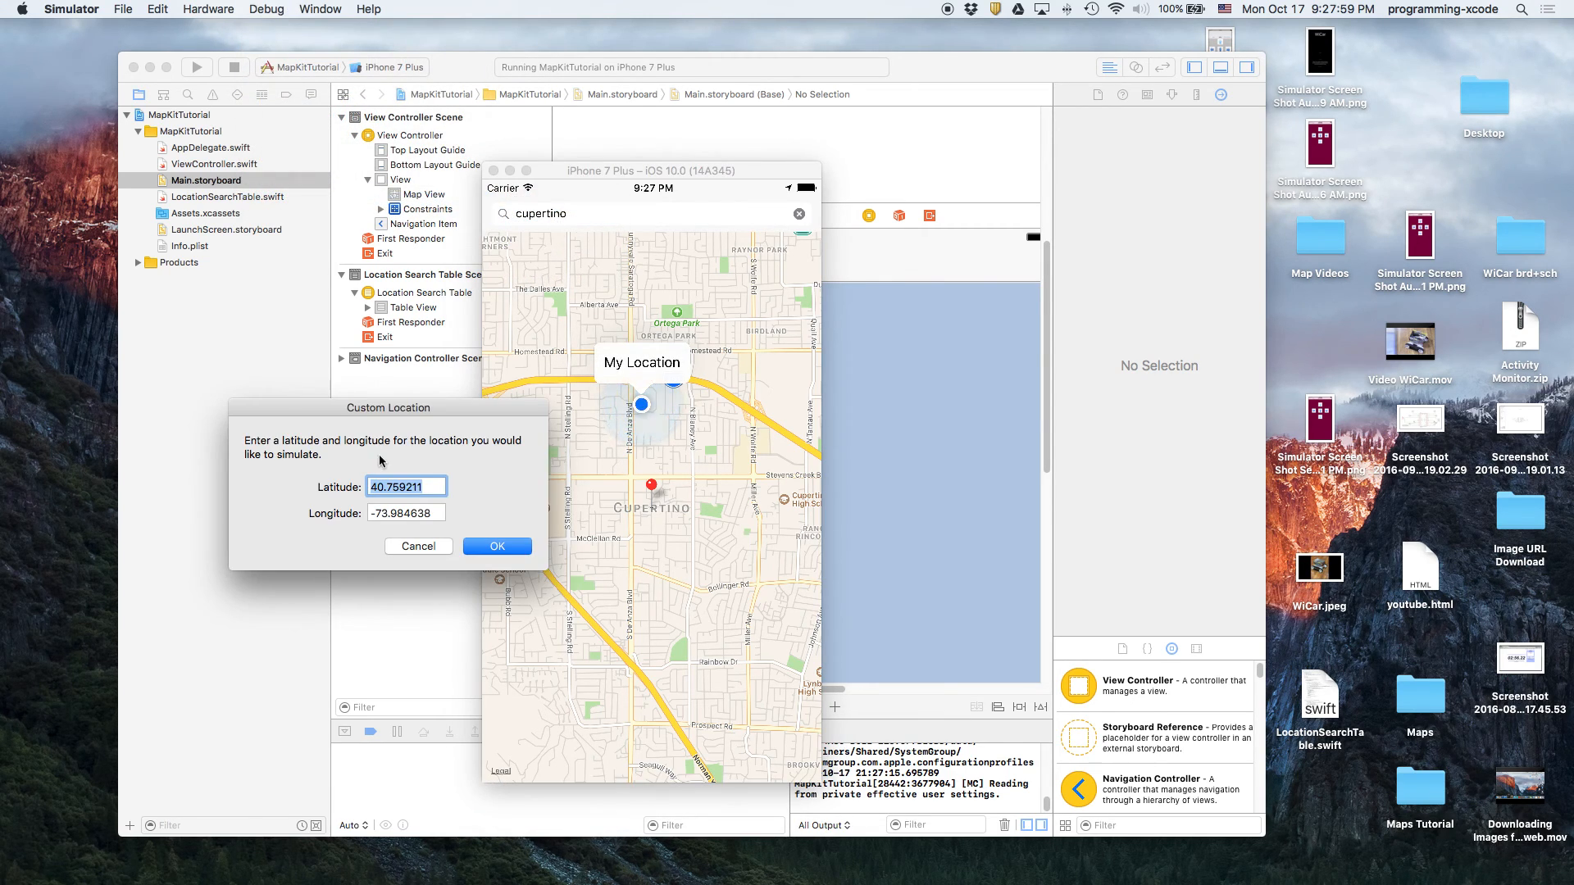
click(406, 485)
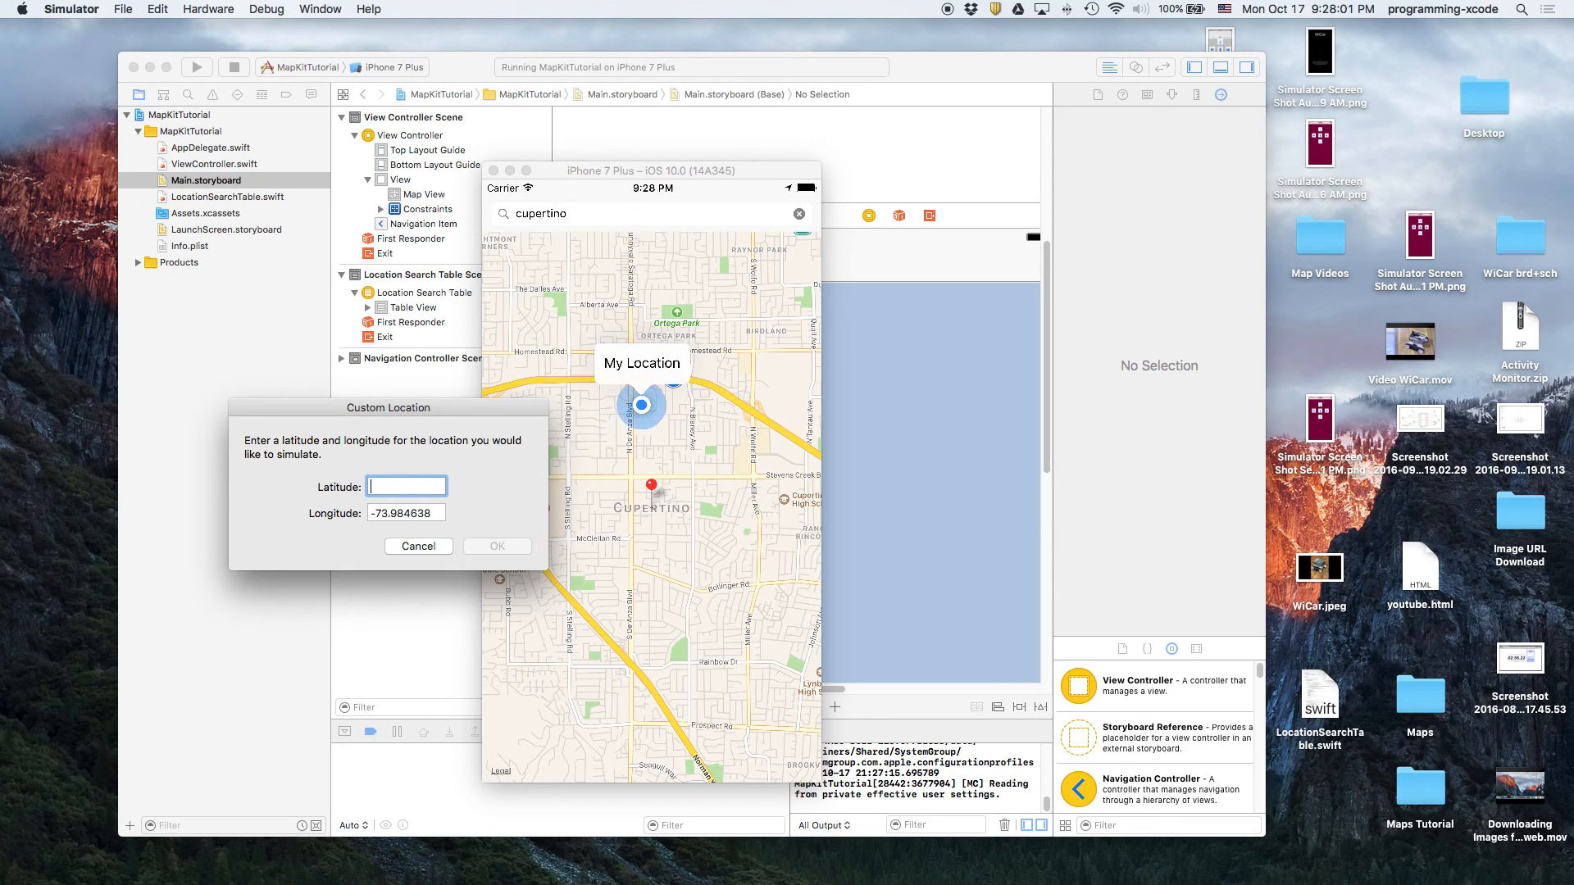
text(50.00000)
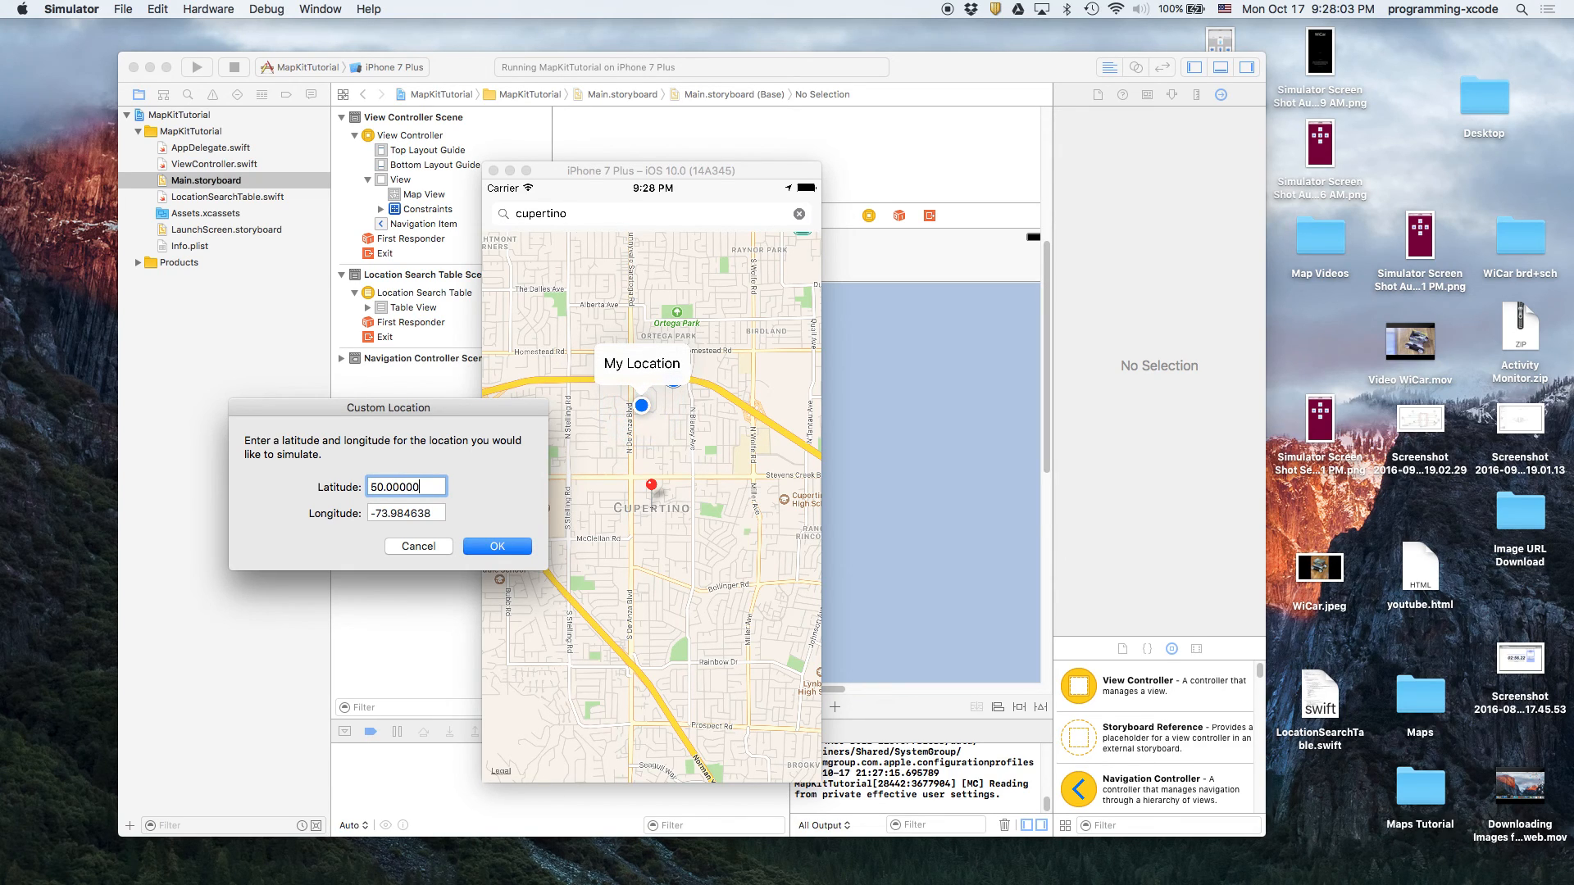
text(-)
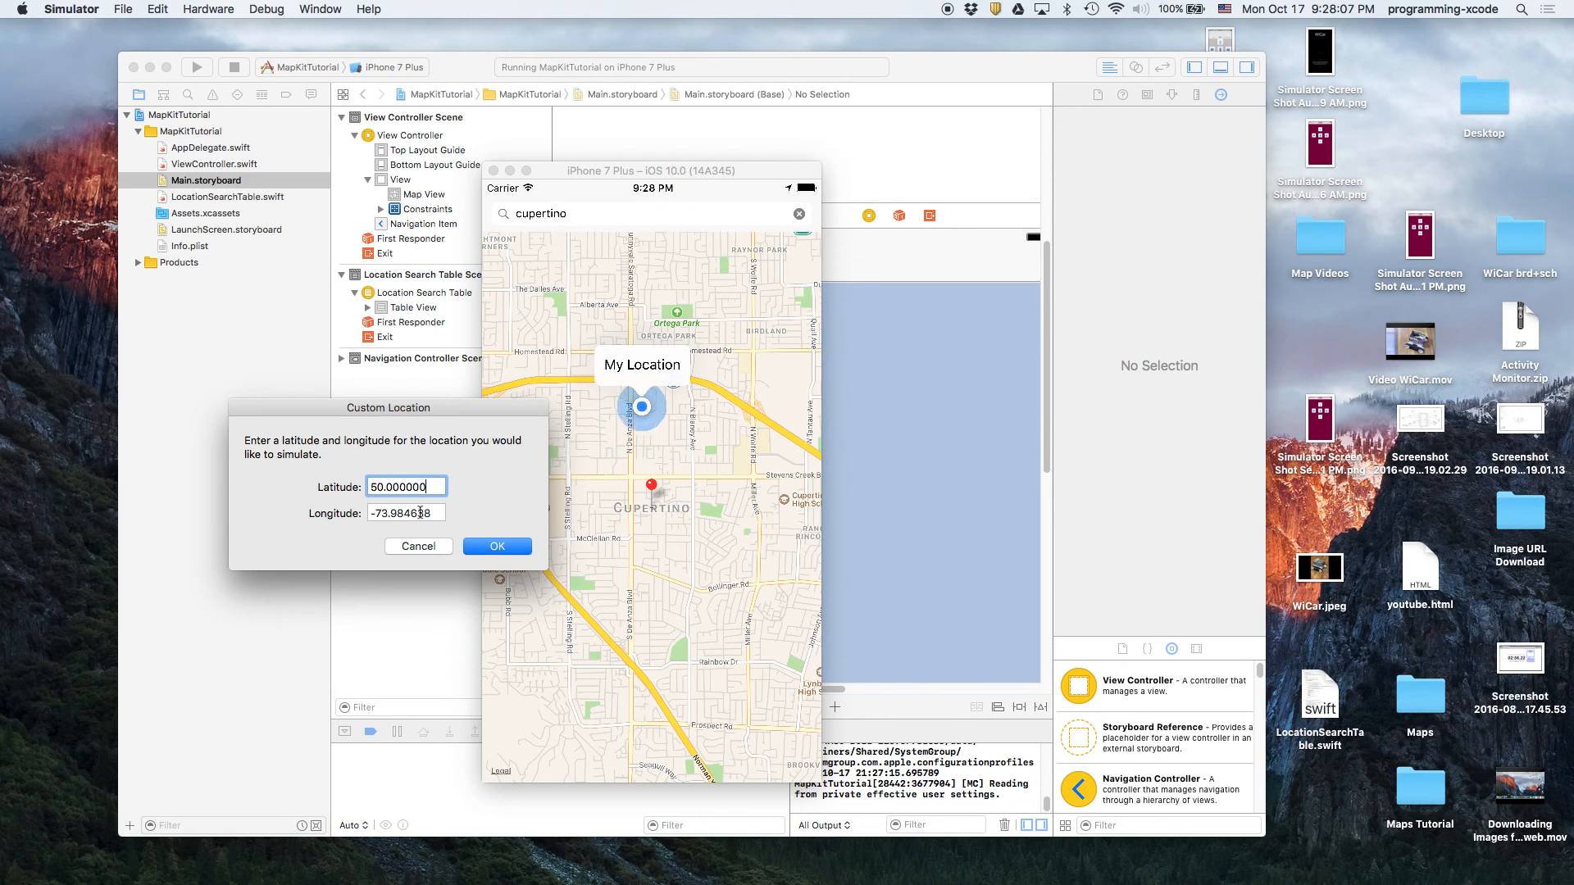
text(50)
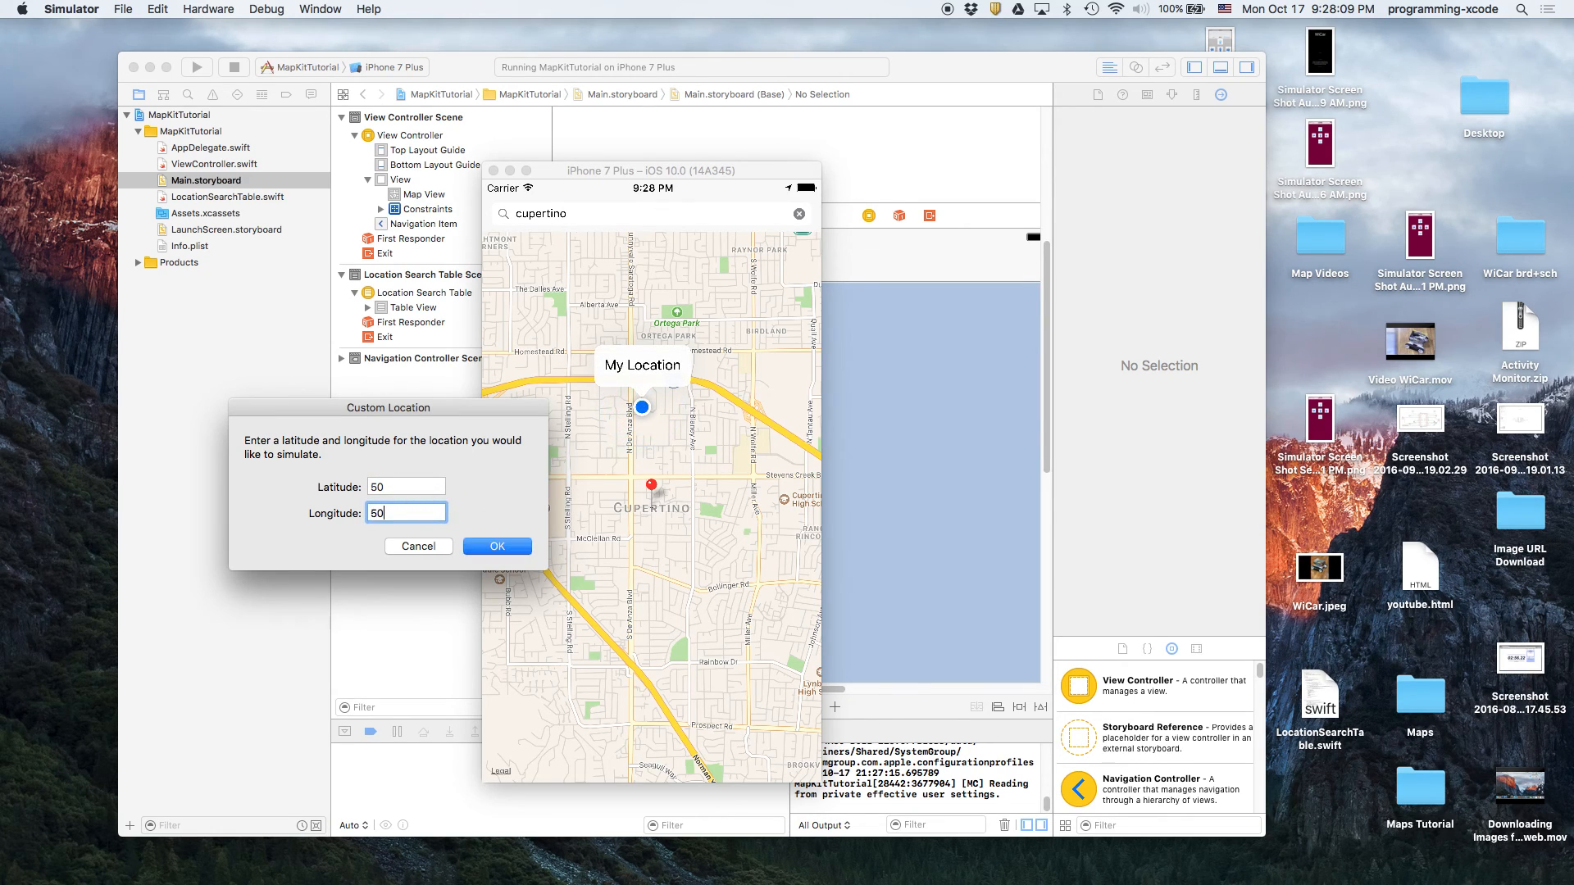
click(497, 546)
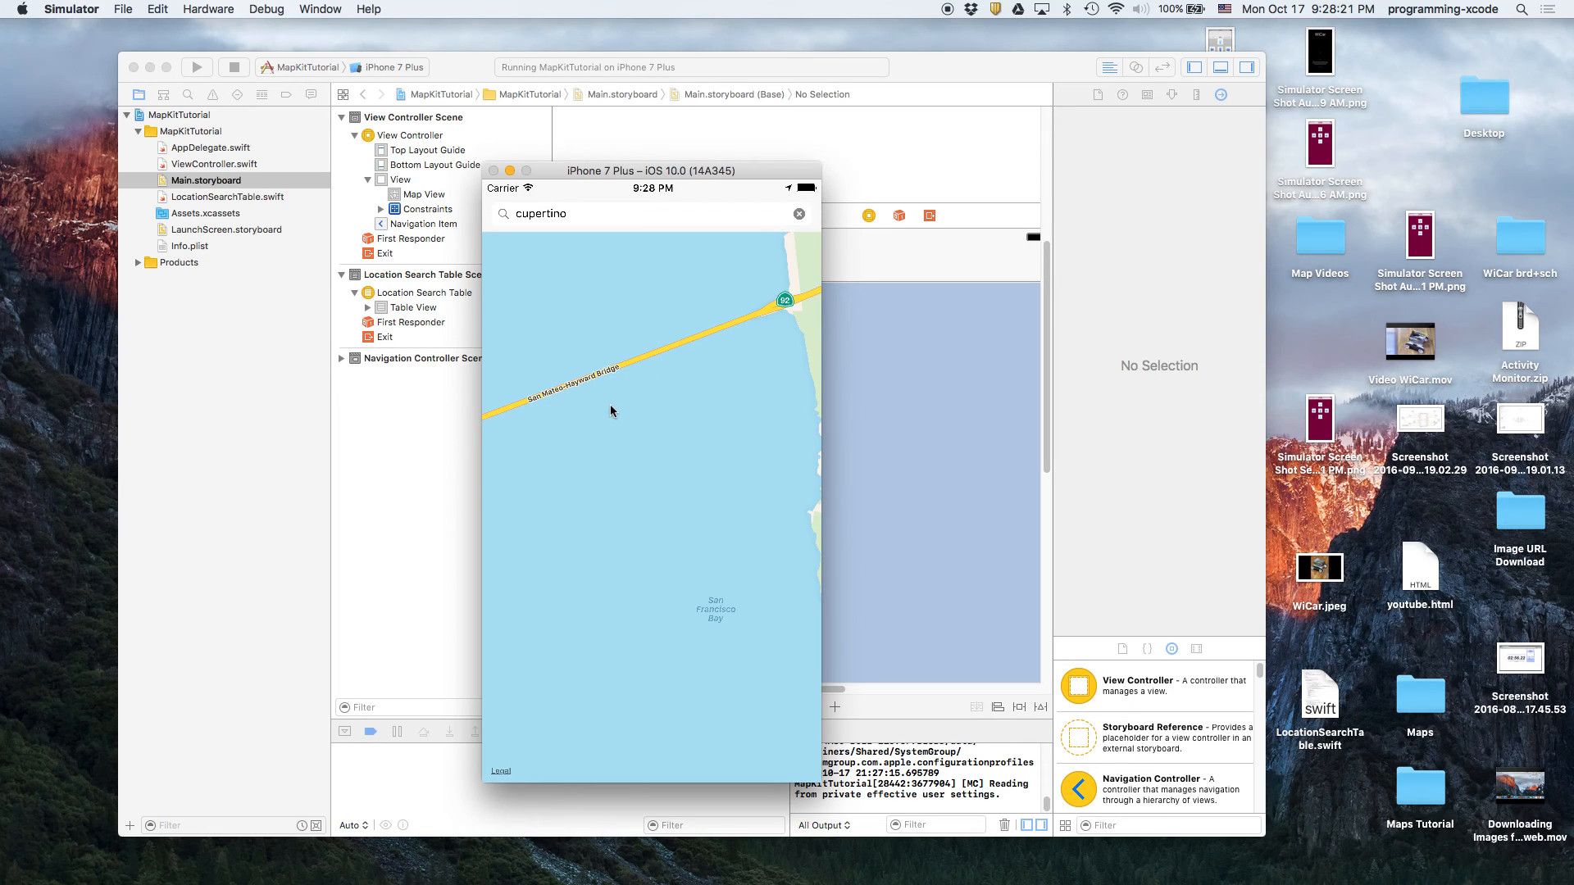
mouse_move(667, 251)
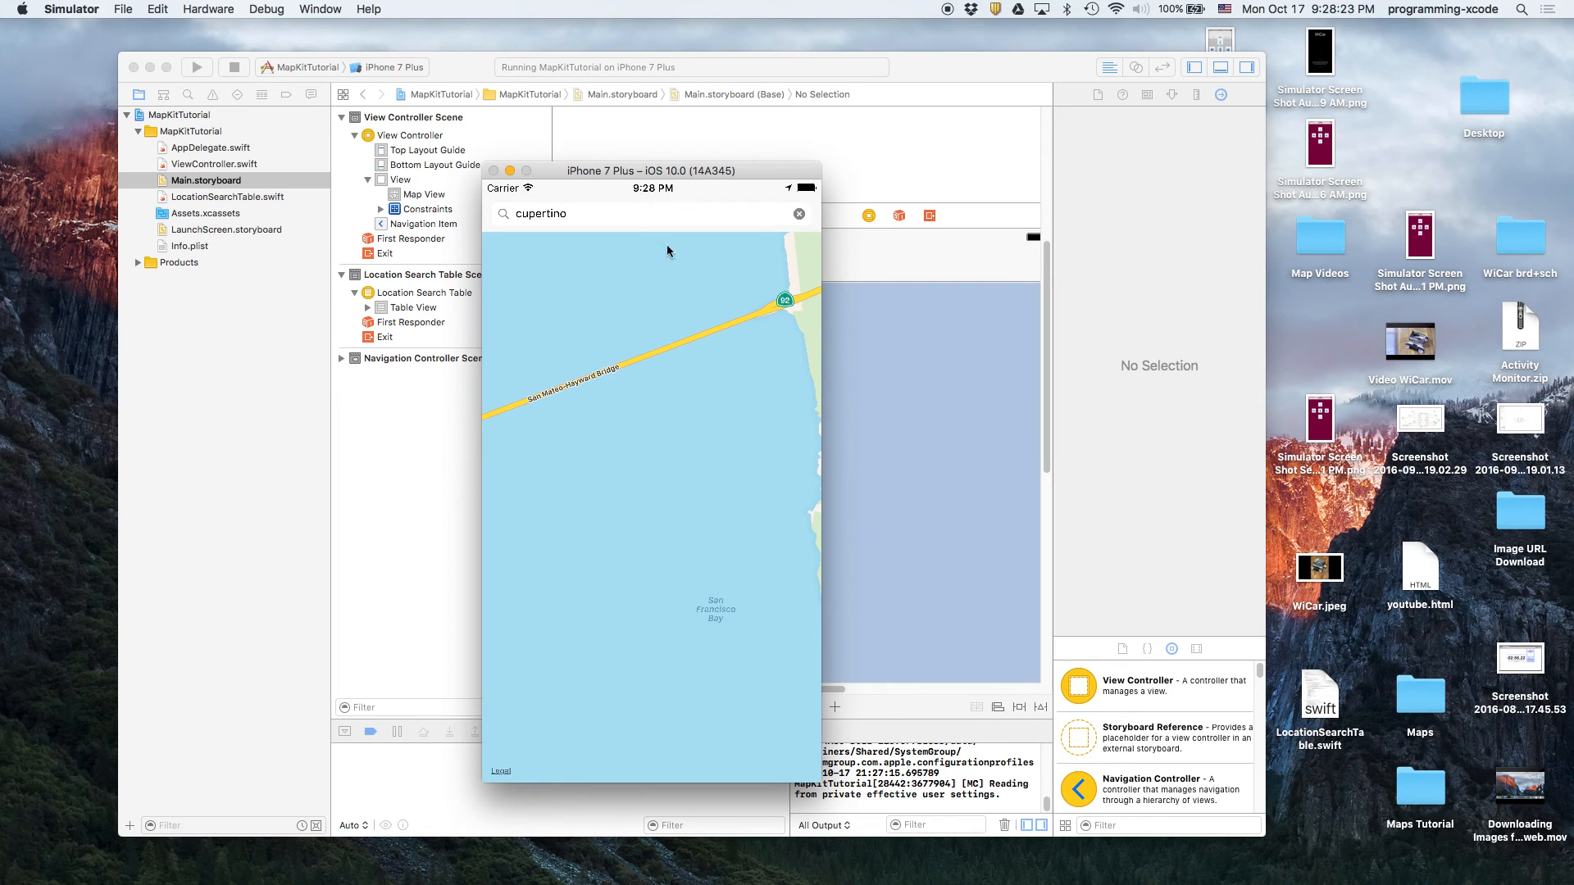
mouse_move(680, 305)
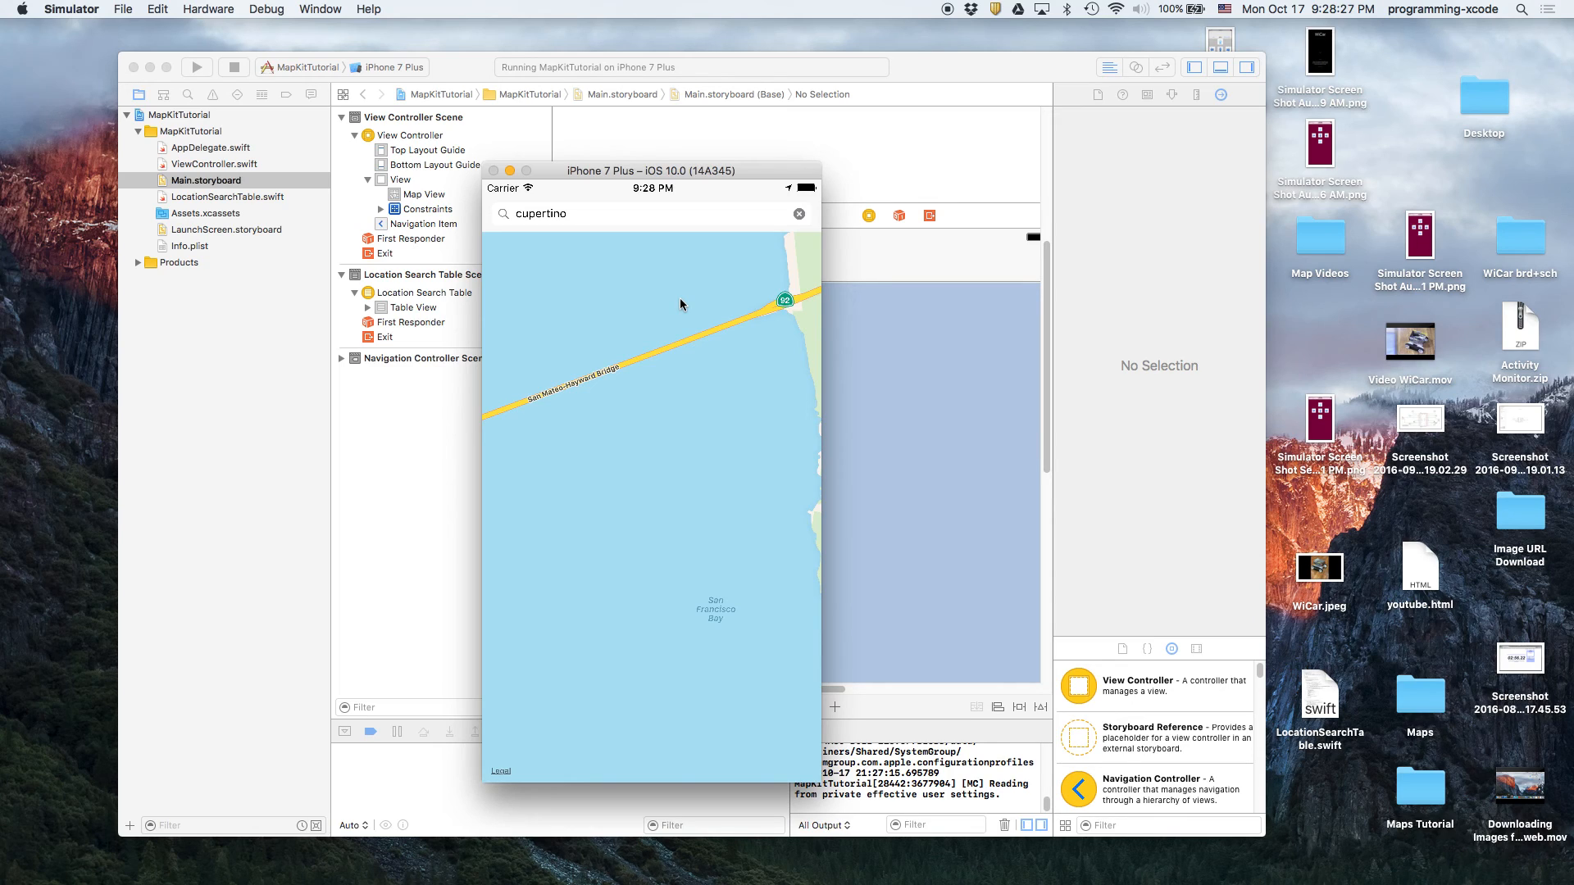
mouse_move(733, 346)
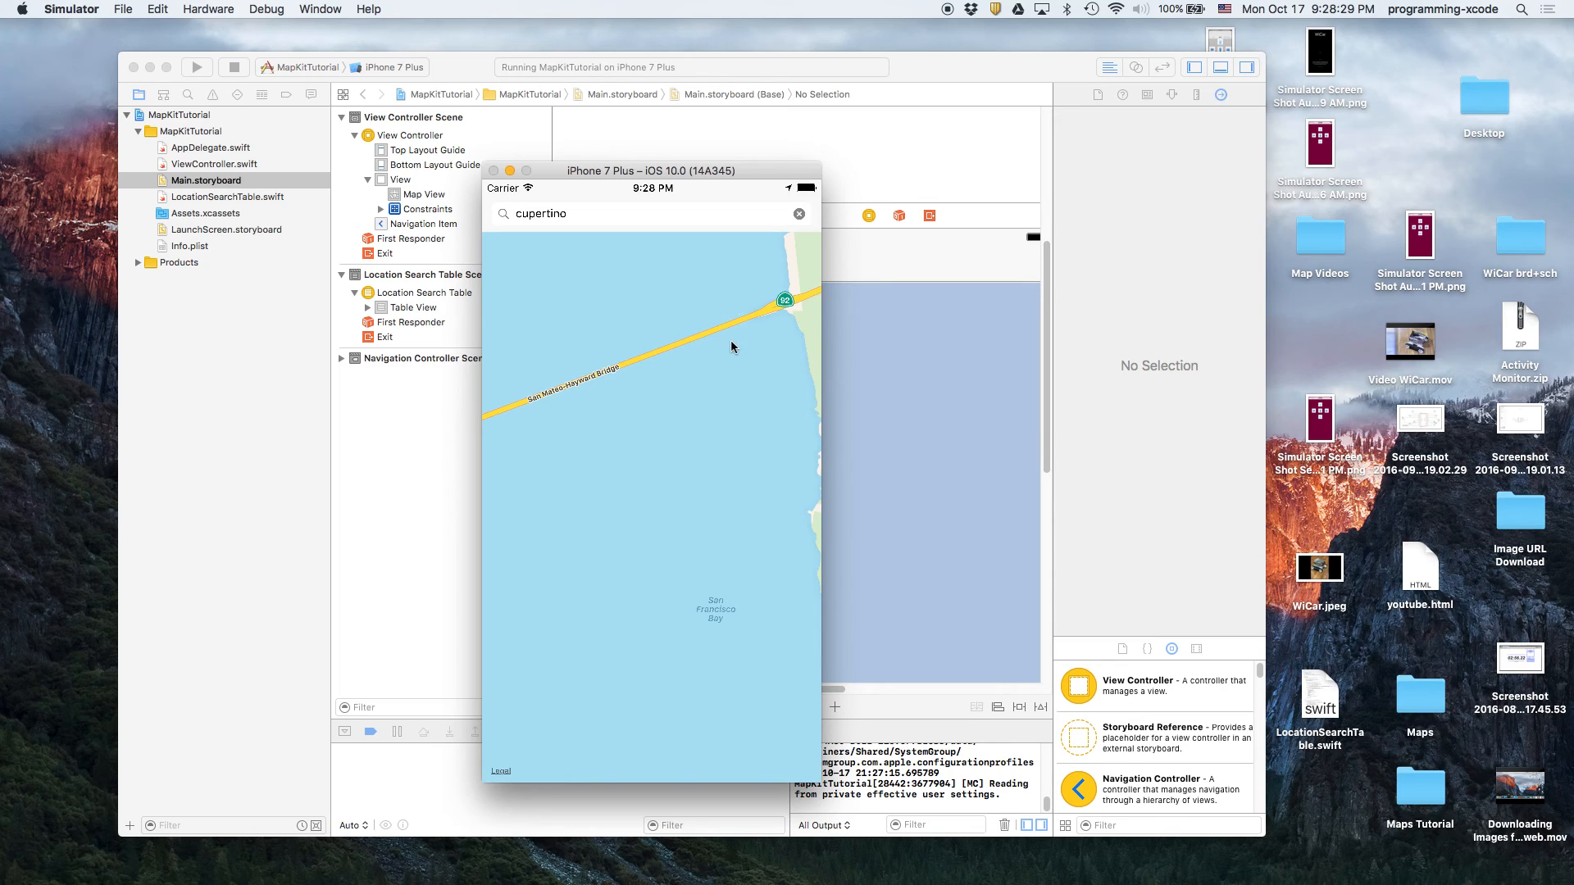
mouse_move(513, 308)
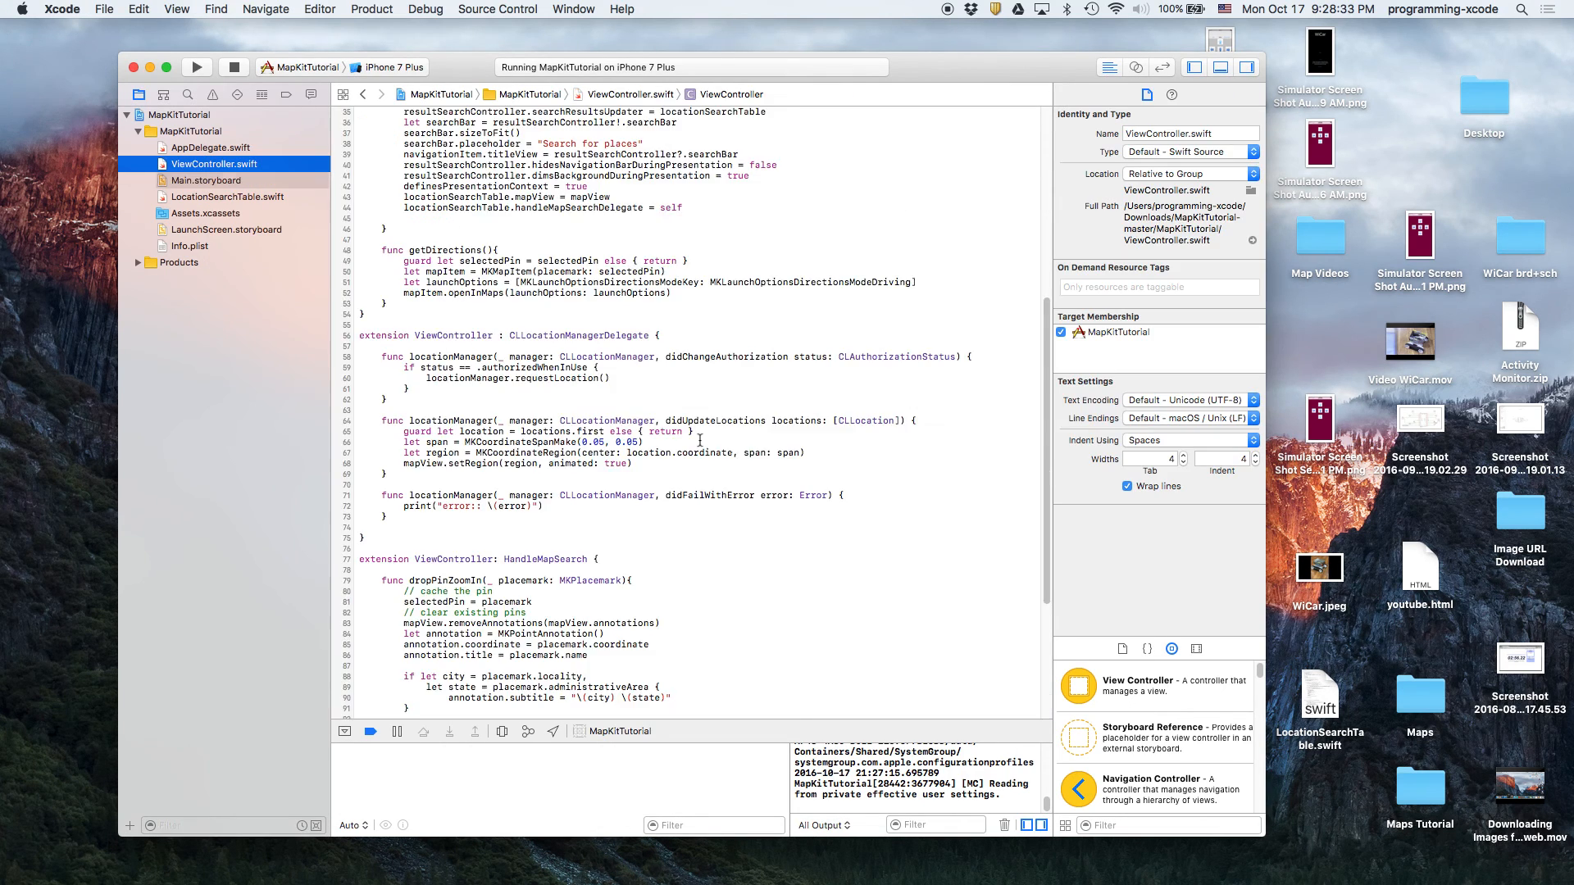
Step: Change the callout button declaration from let to var on line 113 and rebuild the app
scroll(down, 3)
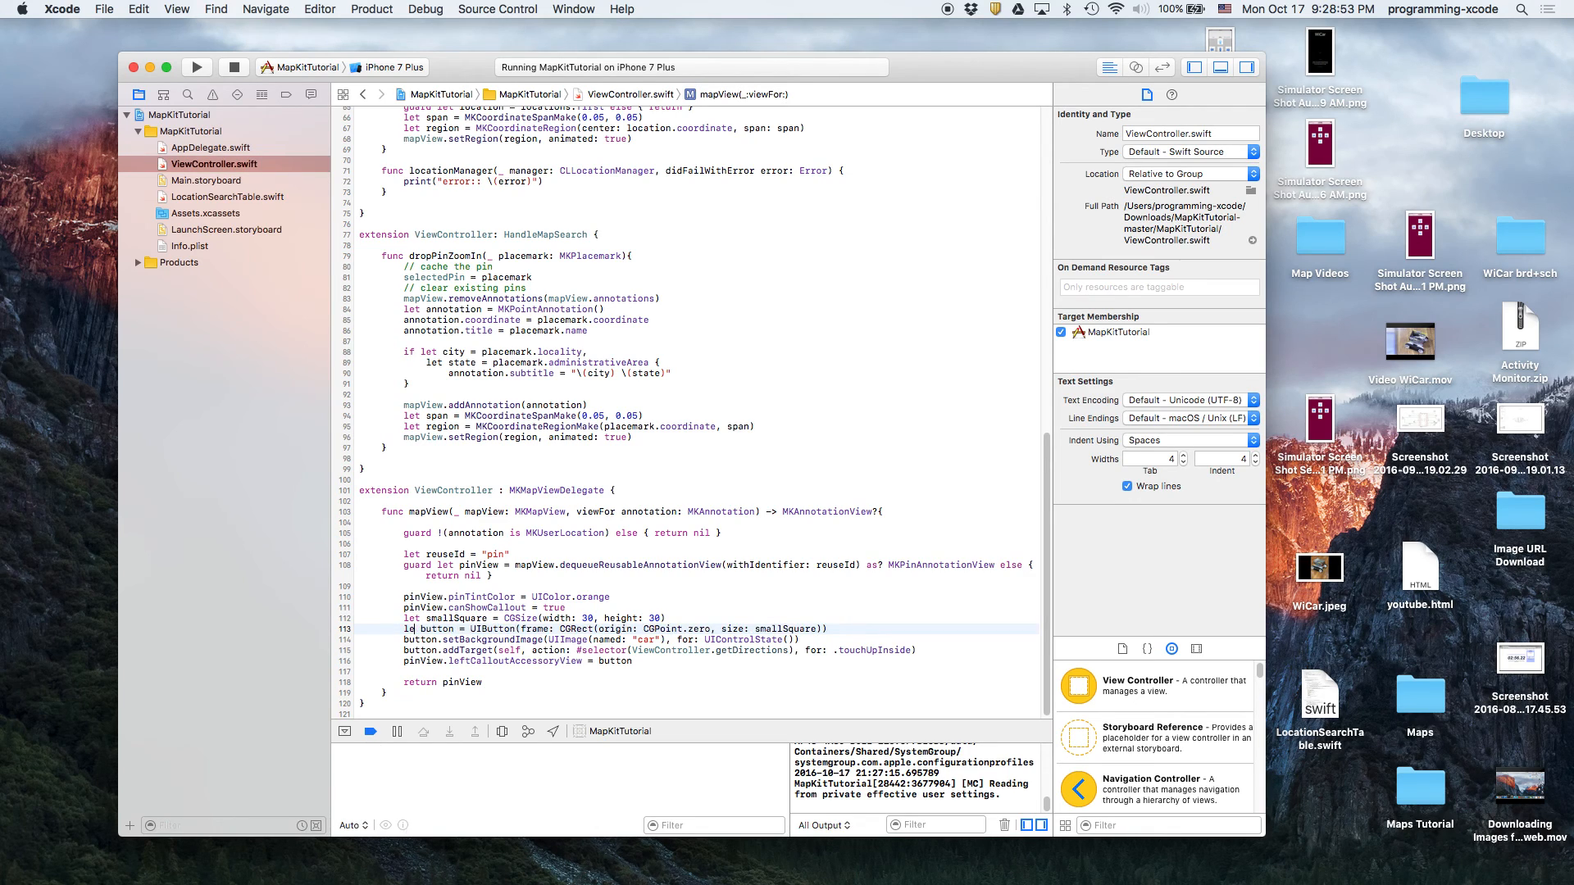
text(var)
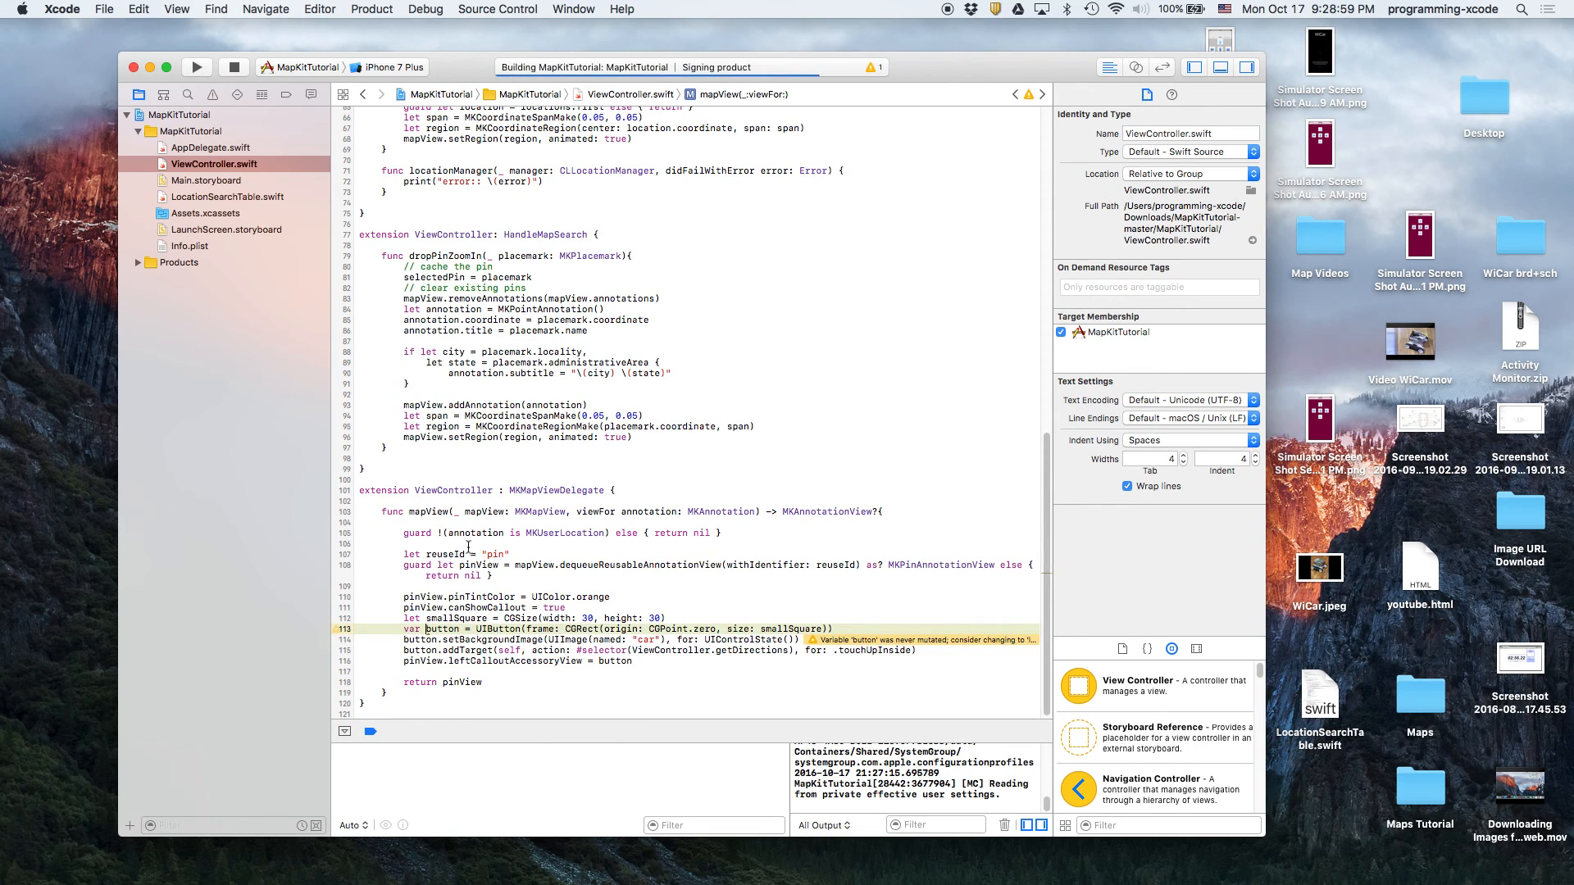
click(196, 67)
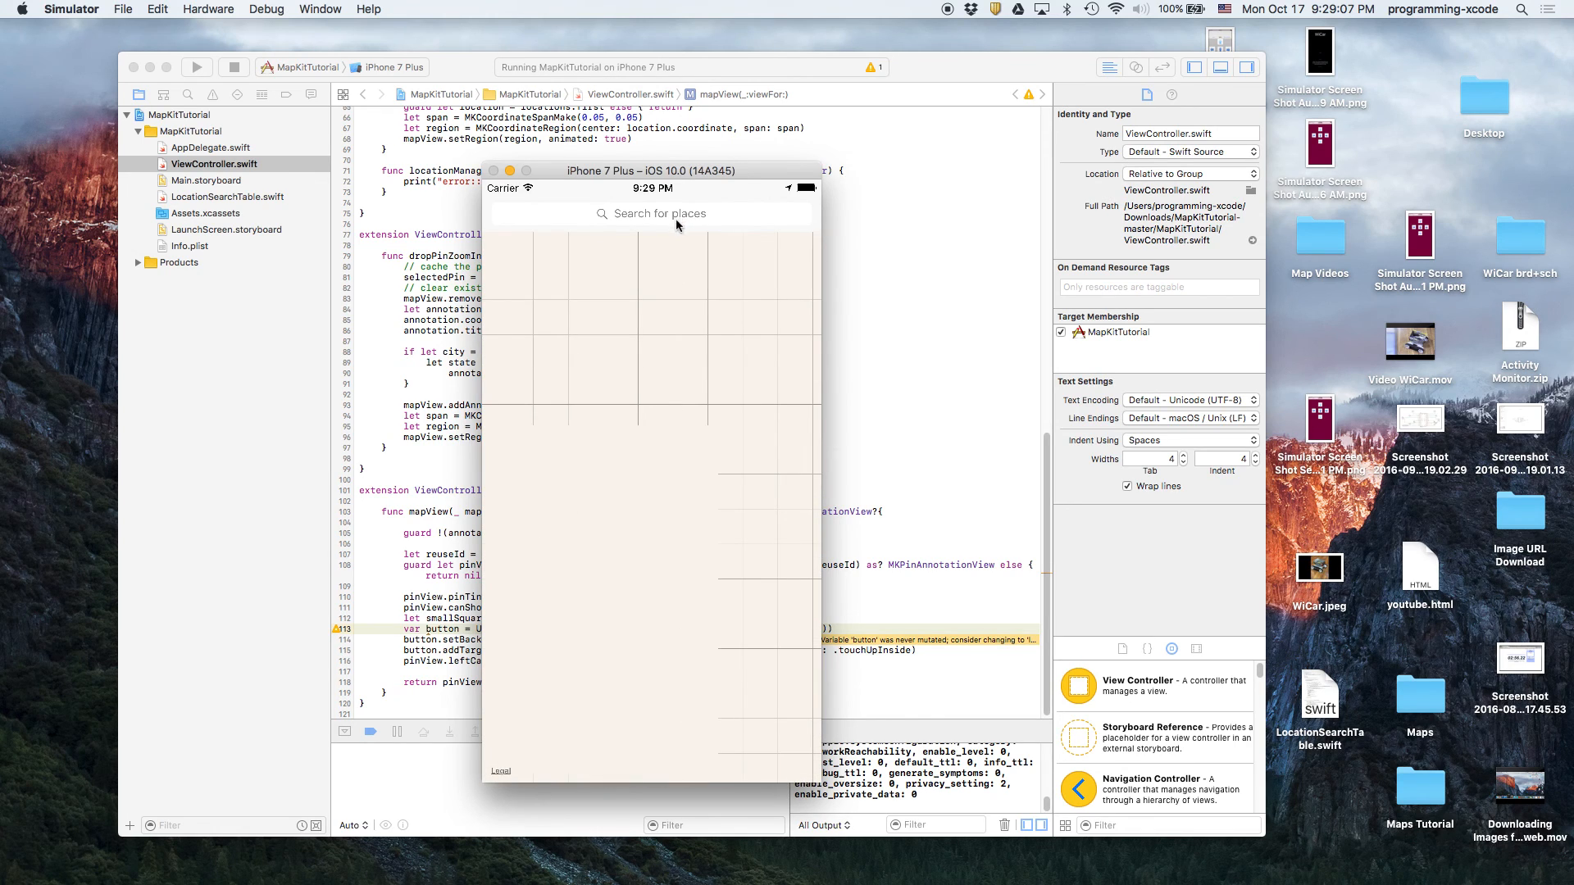
Step: Enter 'Google' in the app's search bar, correcting the typed text along the way
click(652, 213)
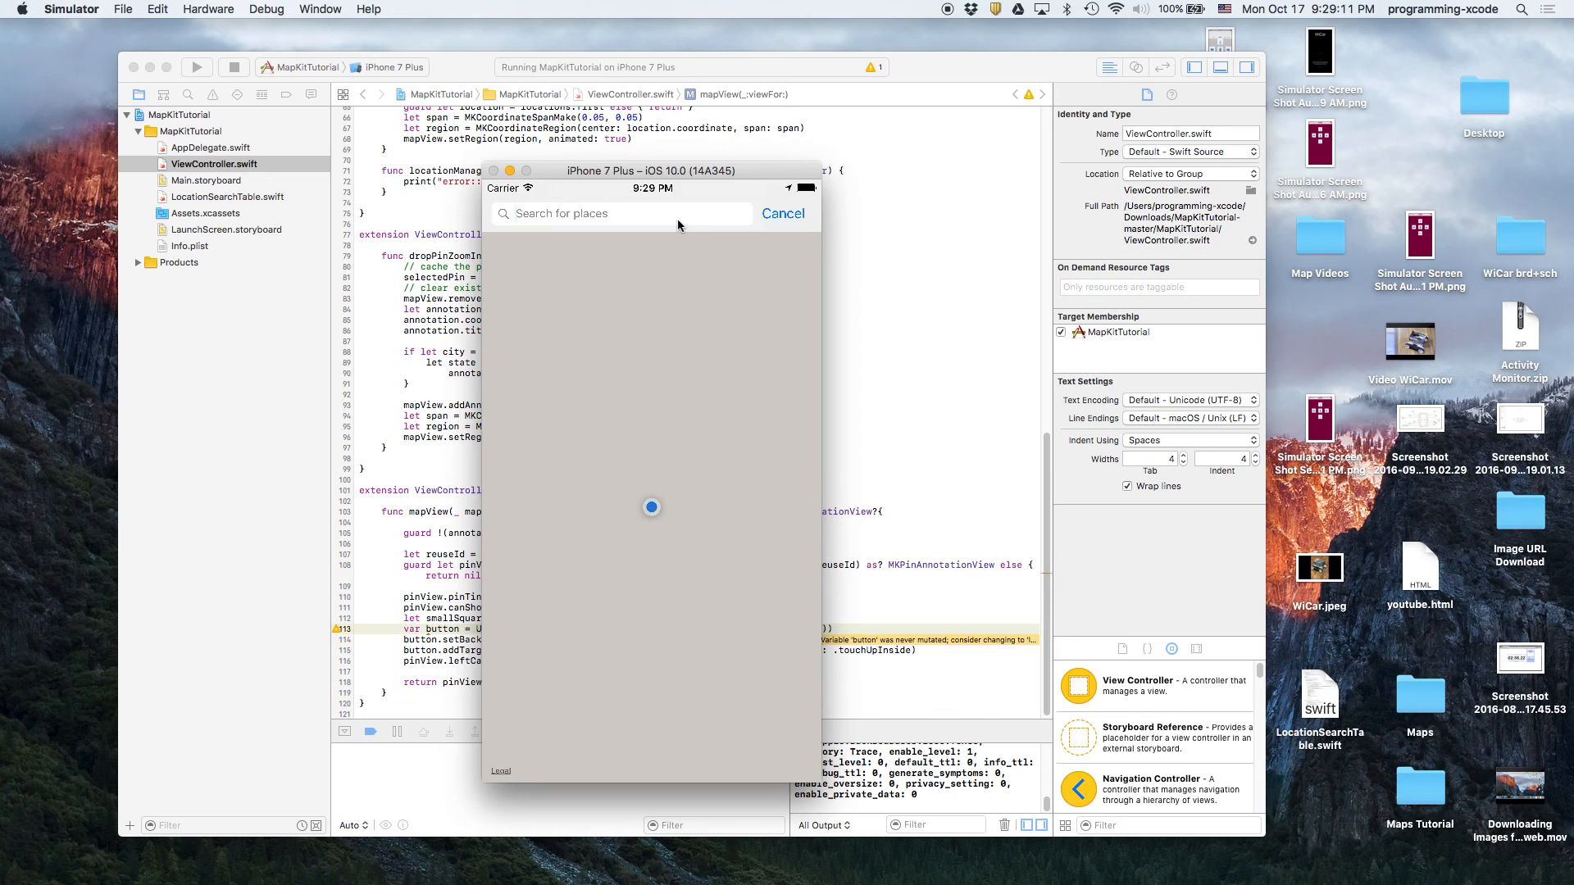
text(c)
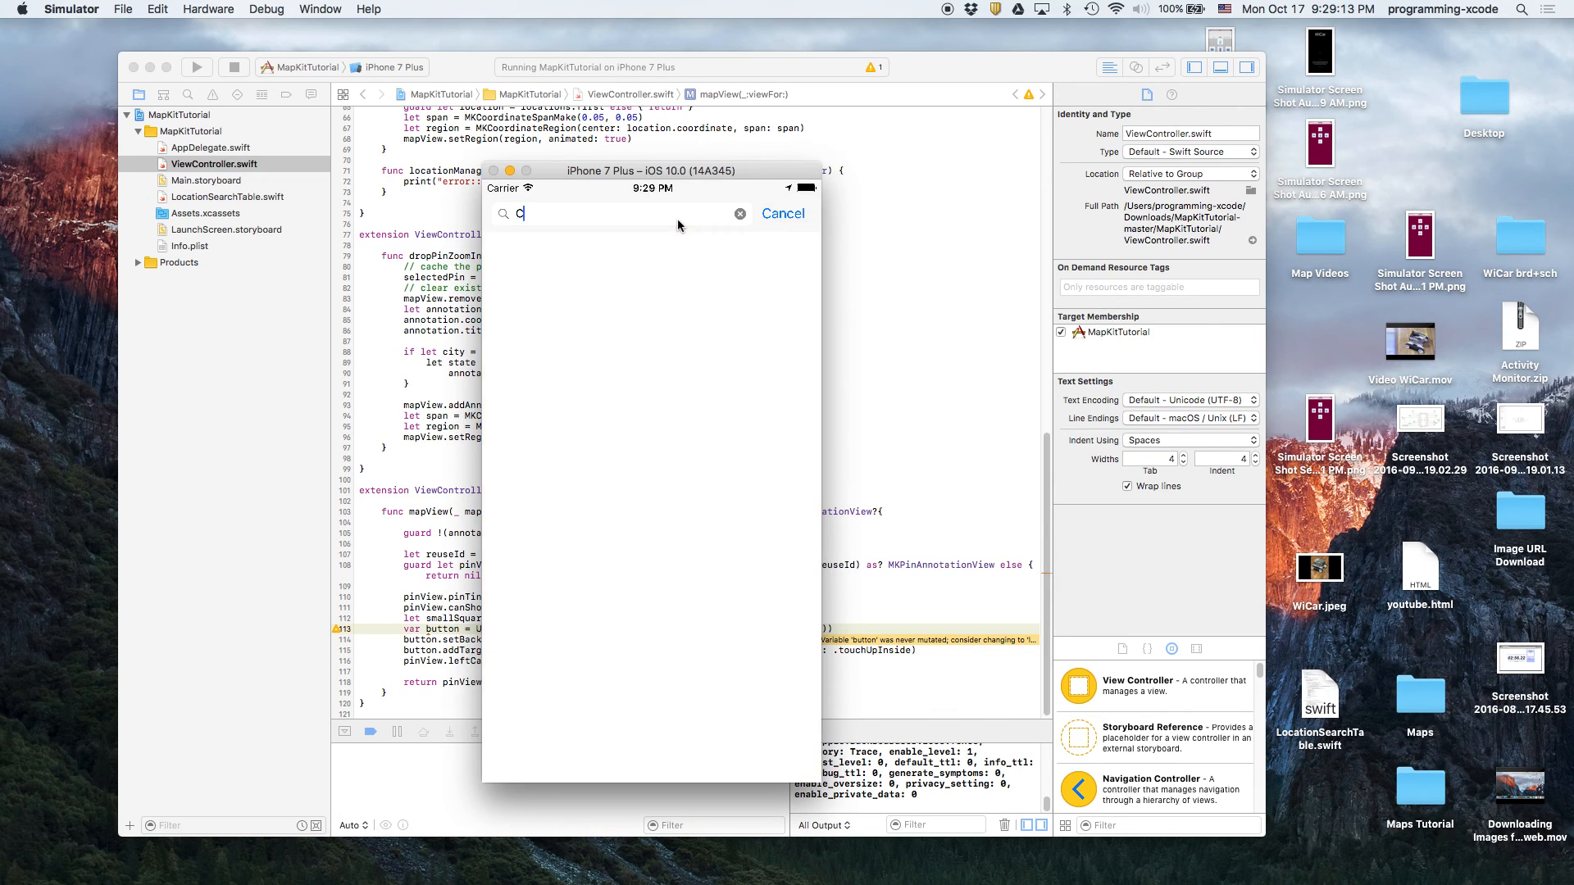
text(Map)
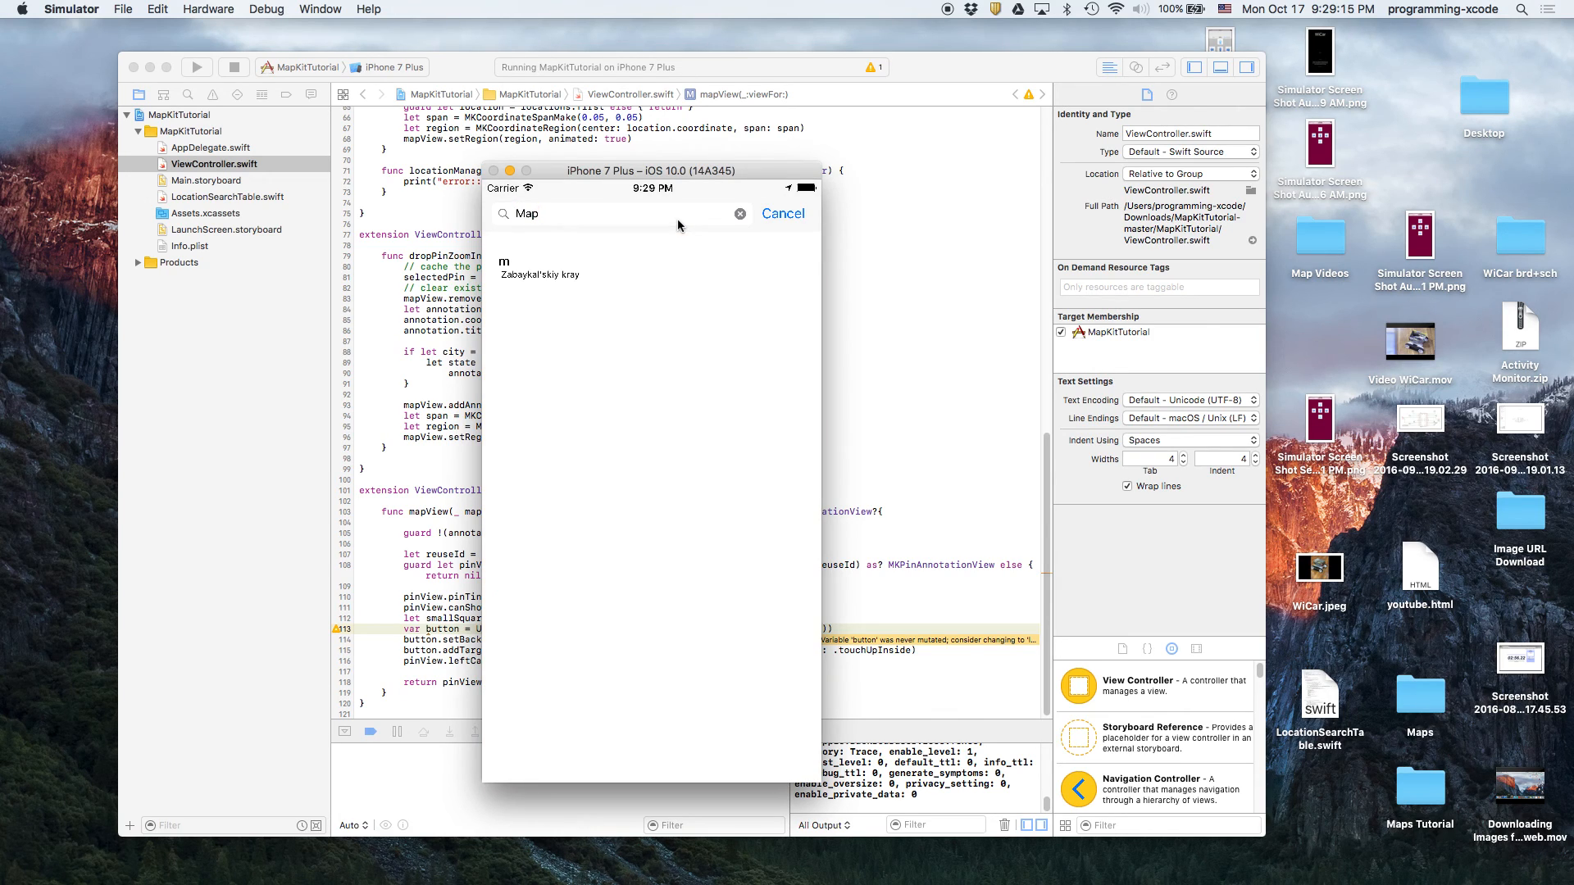
text(Google)
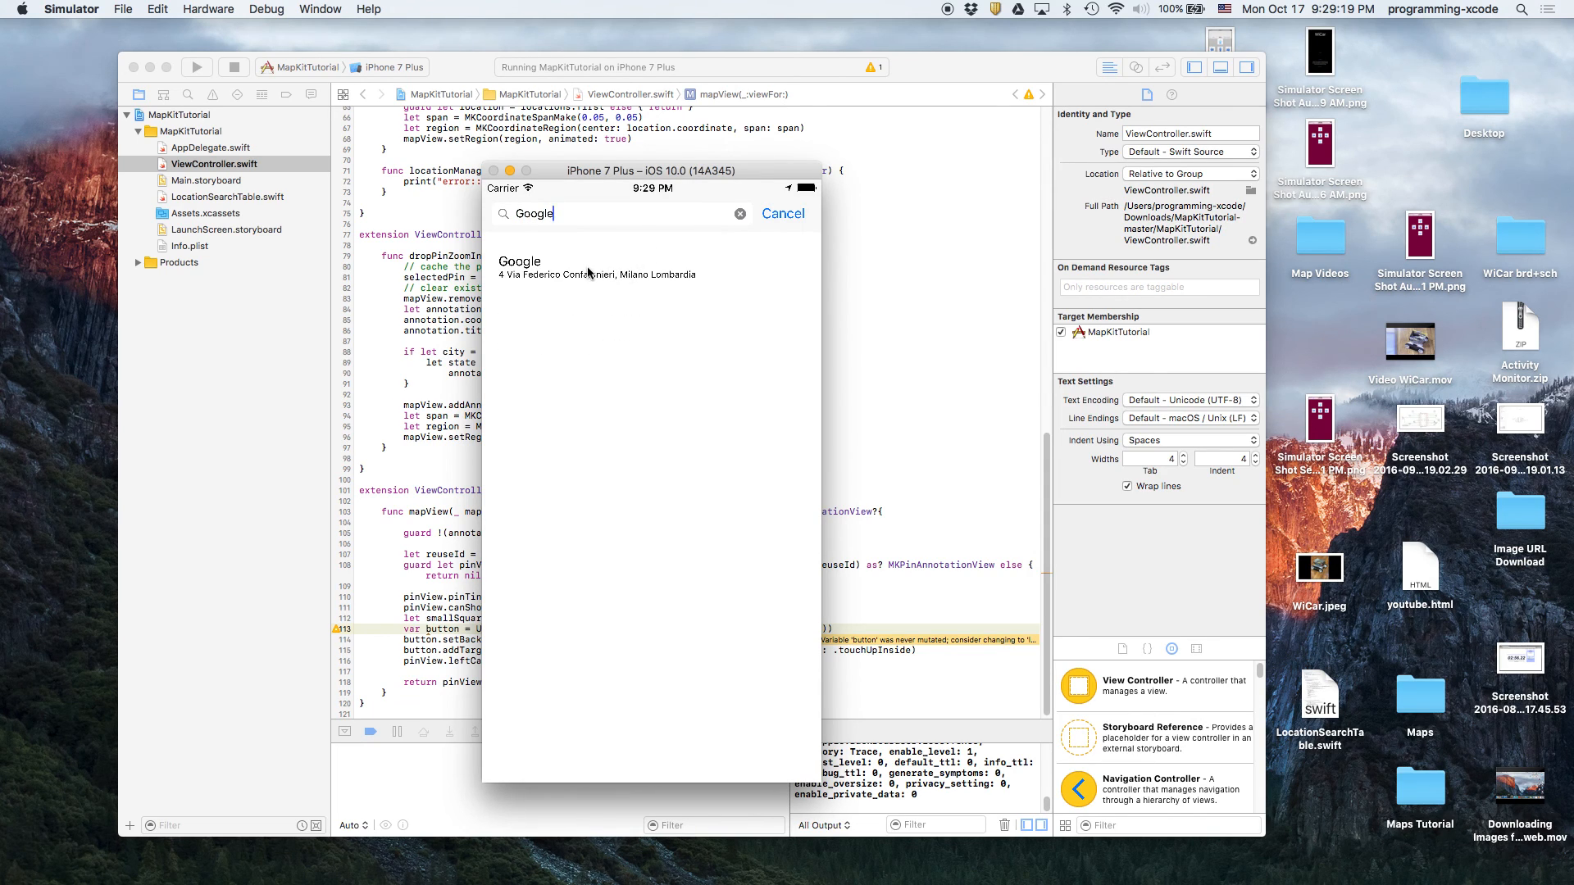
key(backspace)
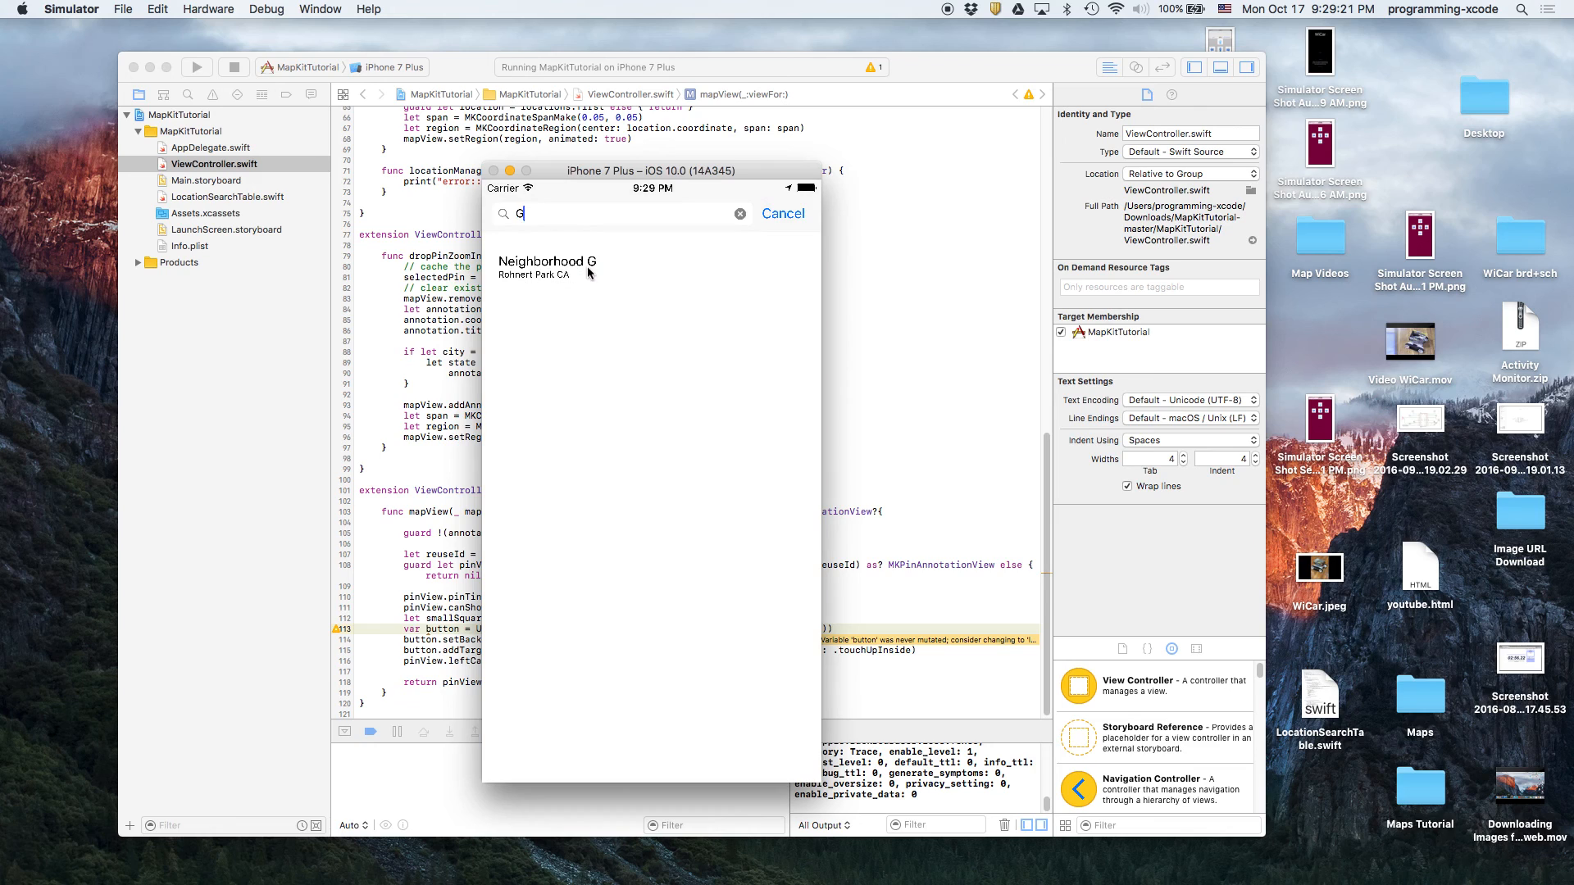
text(oogle)
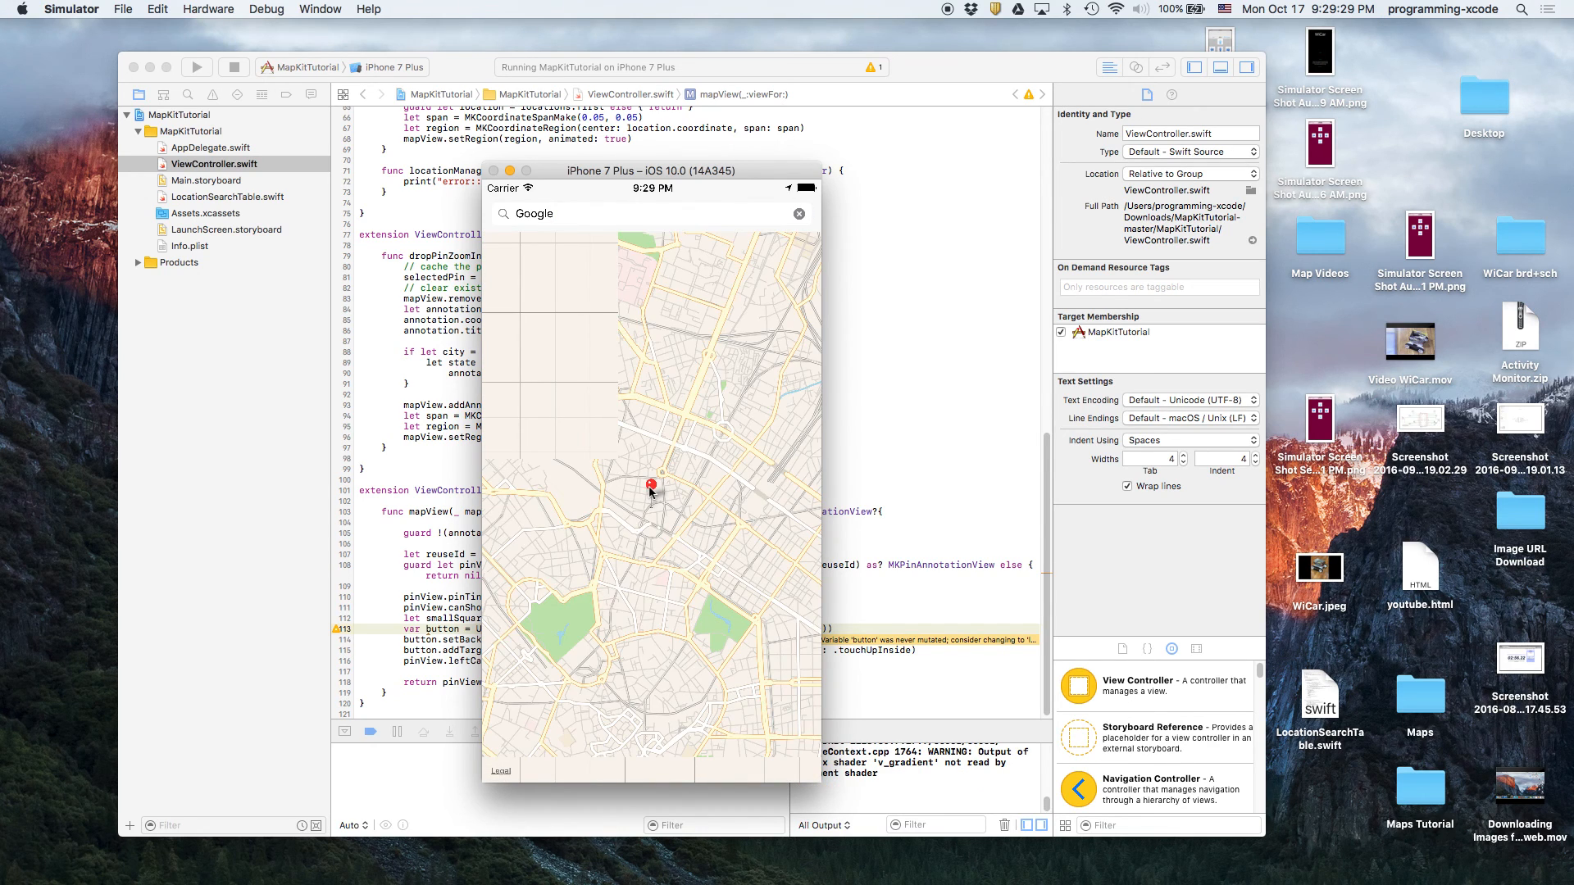
Step: Pick the Google result in Milano so a pin drops on the Milan office
click(651, 485)
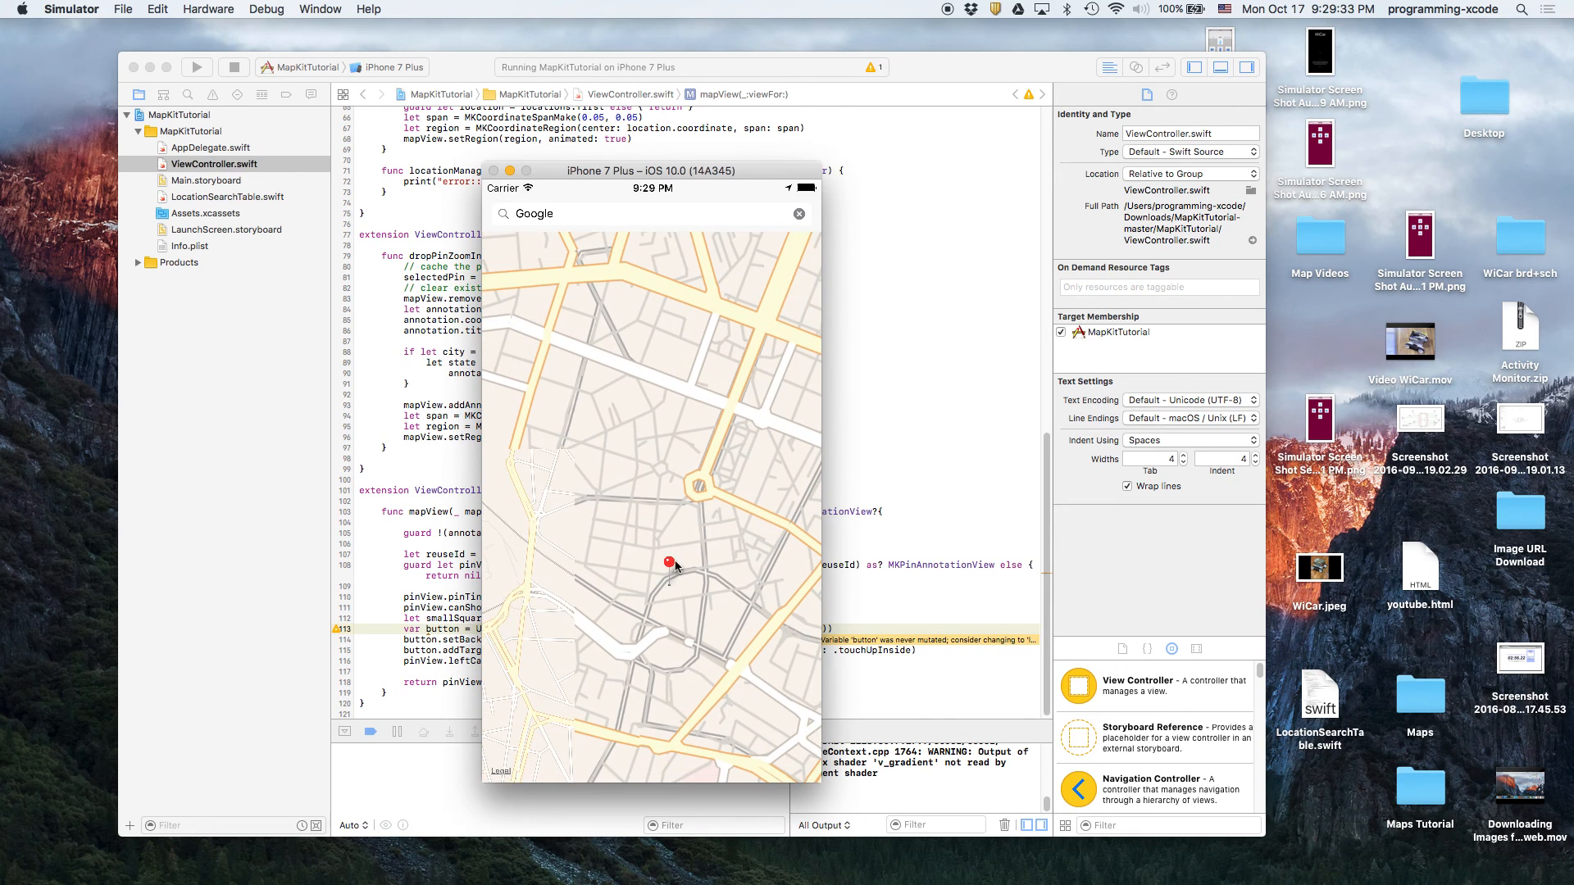
click(669, 563)
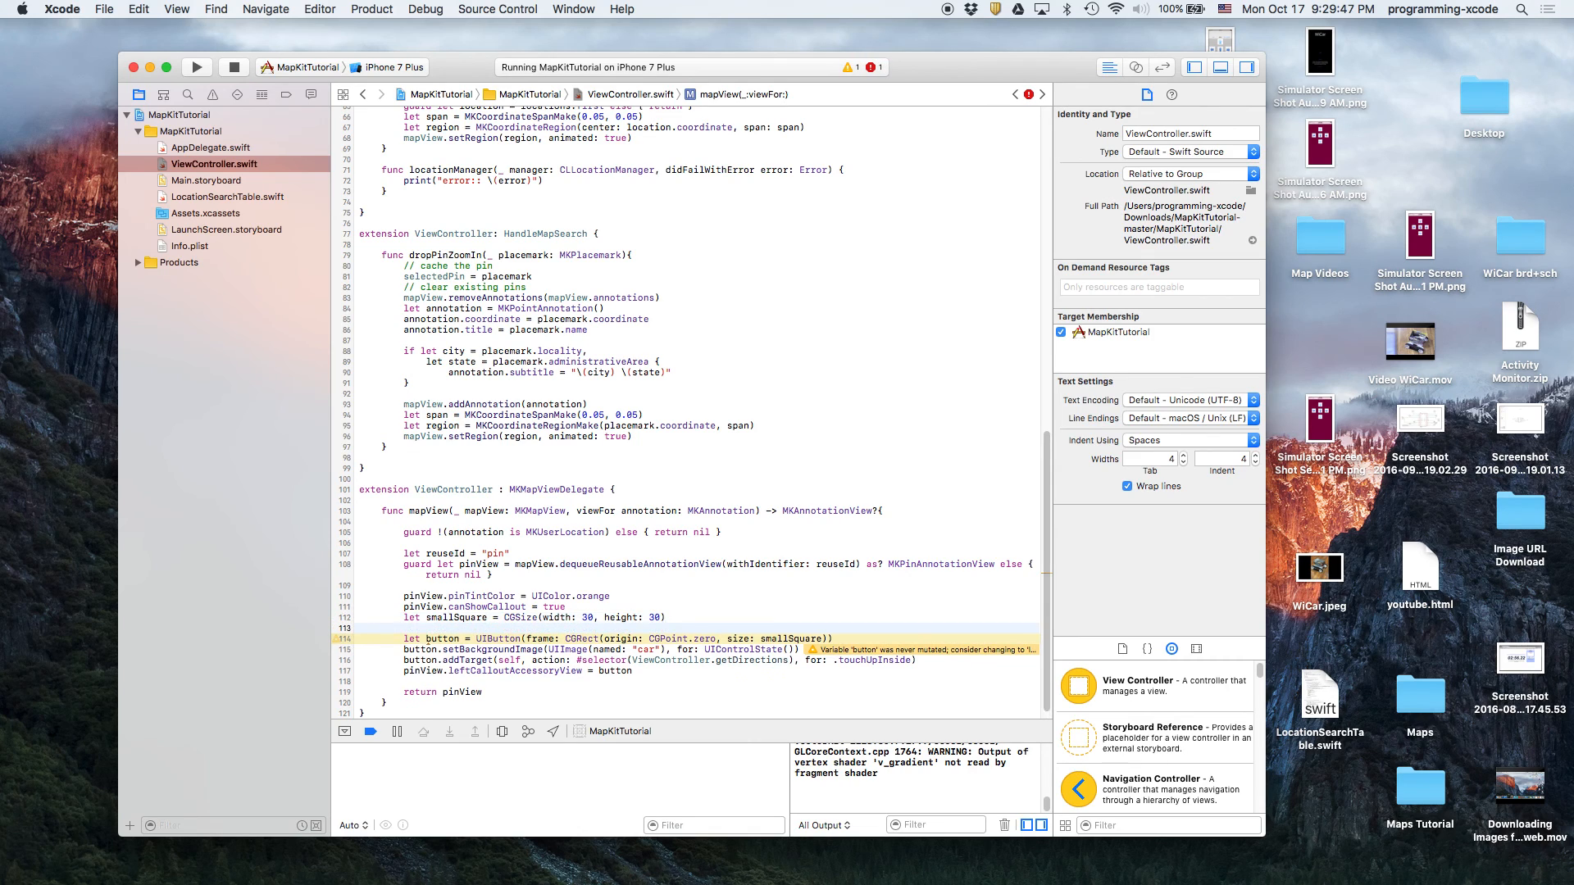
Step: Declare 'var button: UIButton?', assign it separately, accept the optional Fix-it and run
text(var button:)
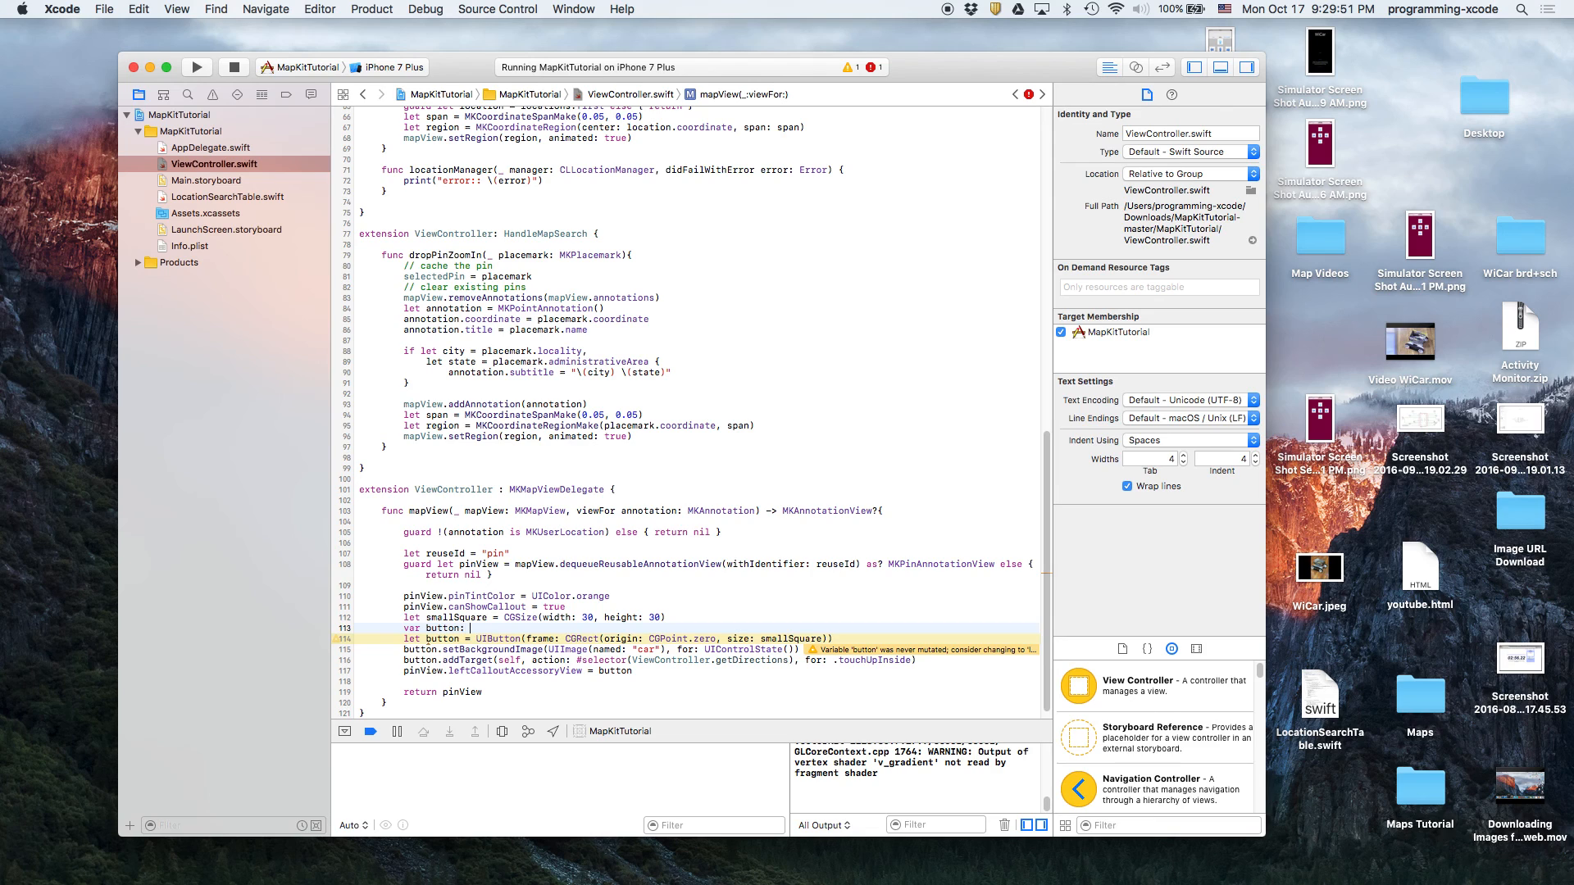
text(UIButton)
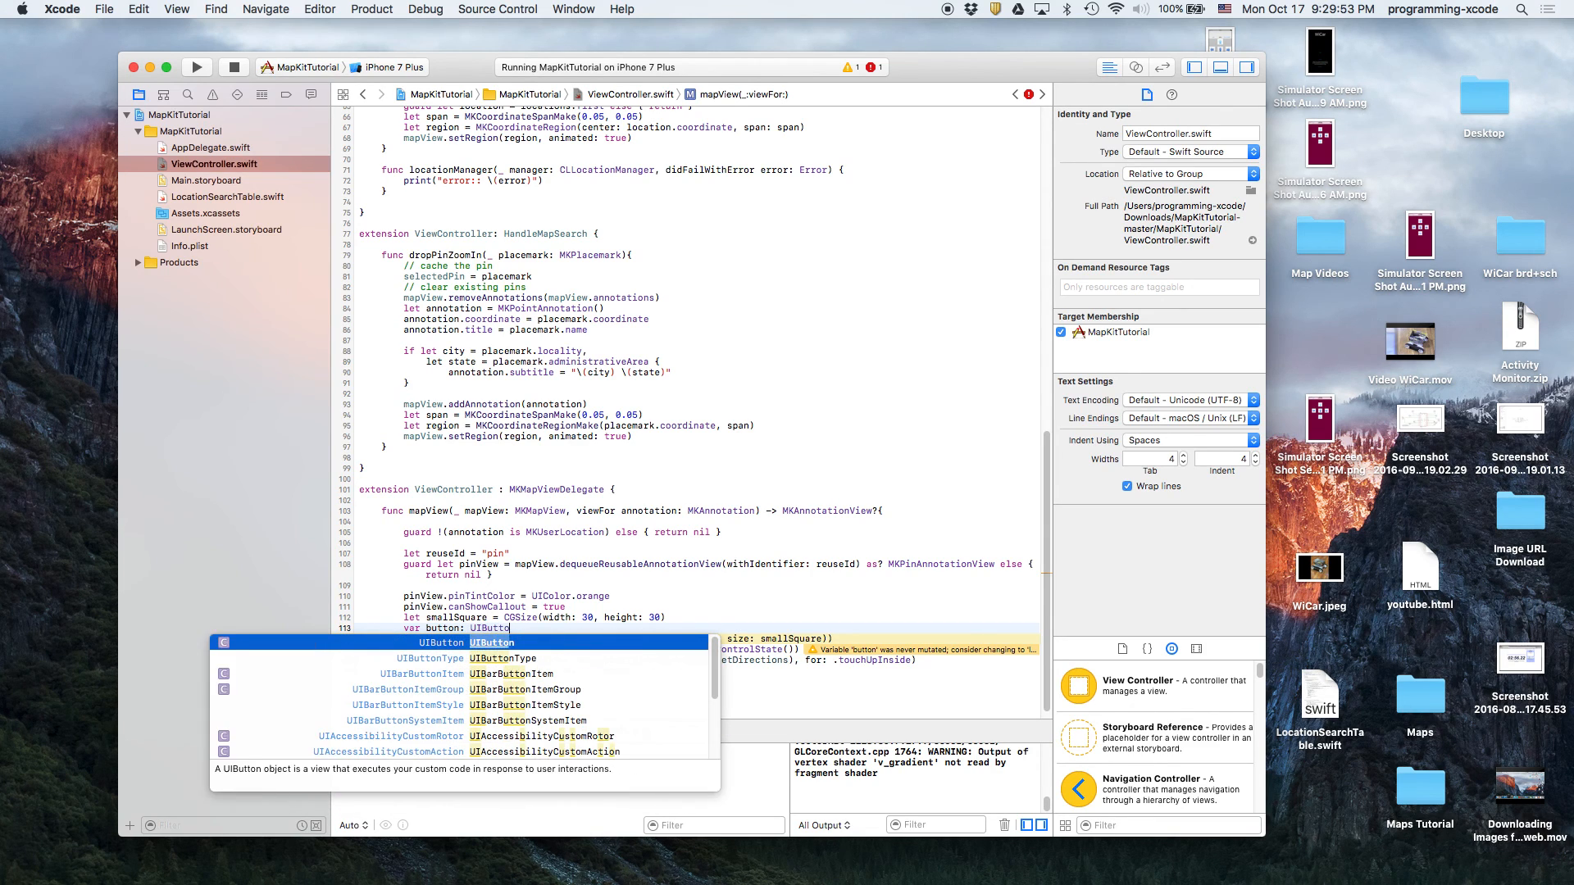
key(Return)
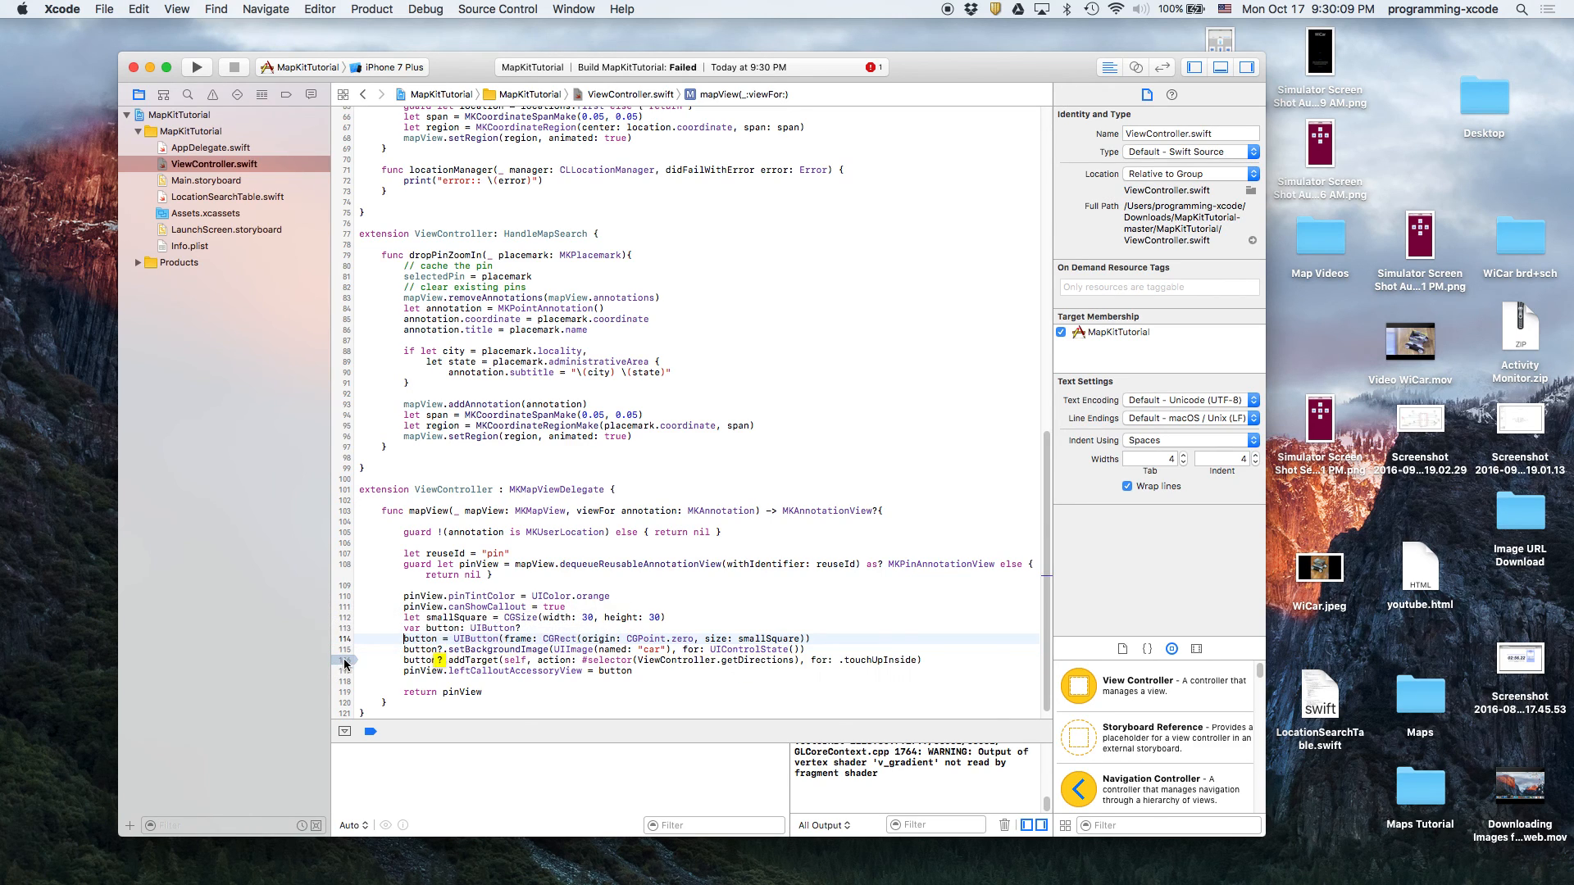
click(198, 67)
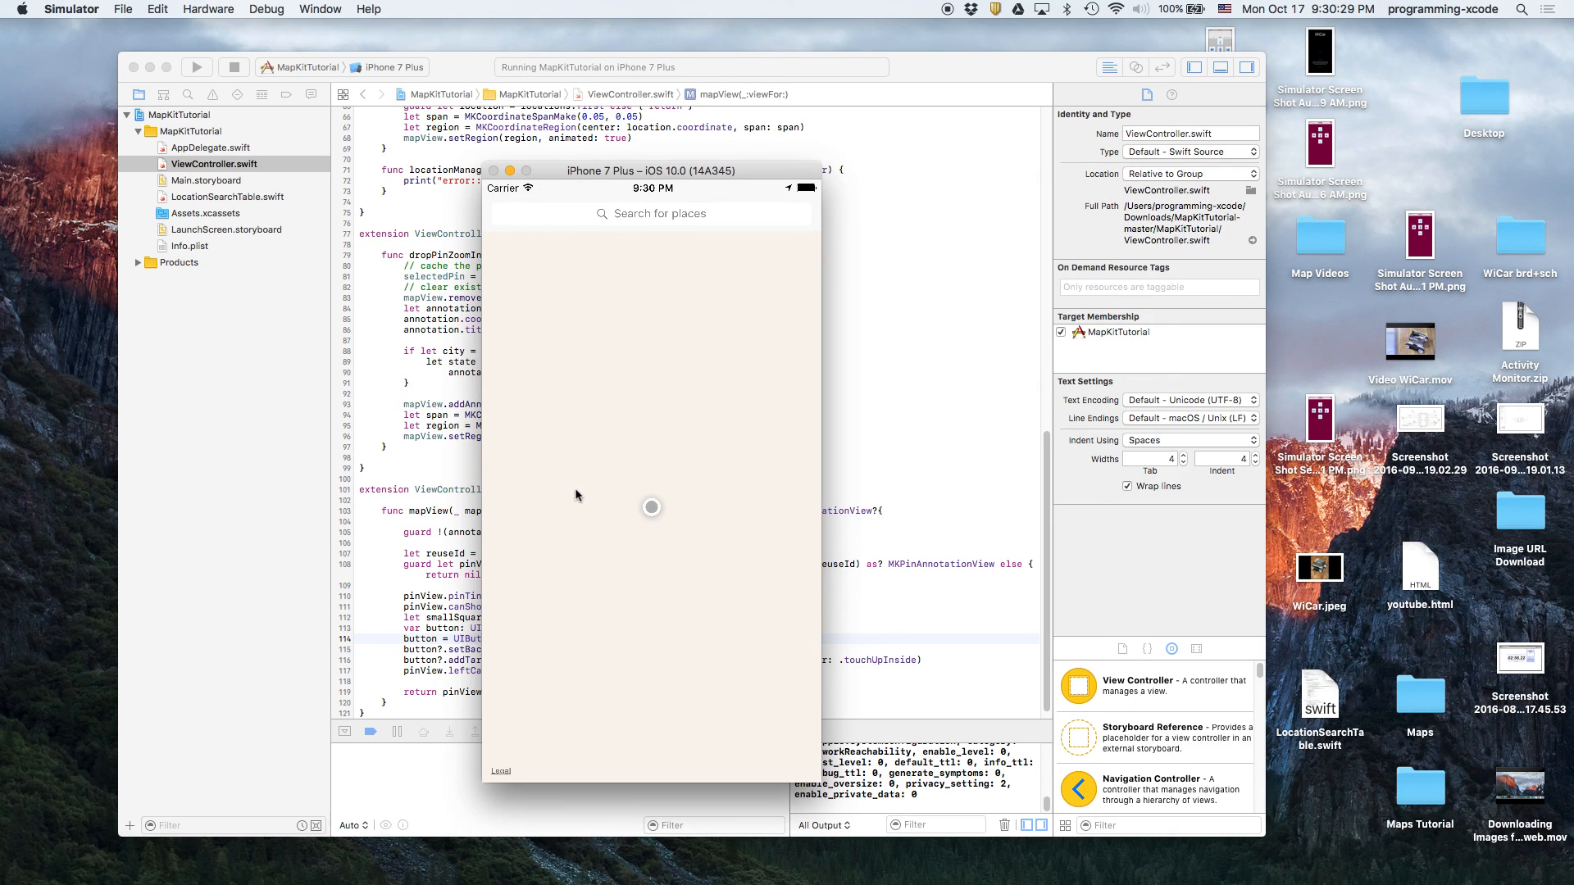
mouse_move(579, 492)
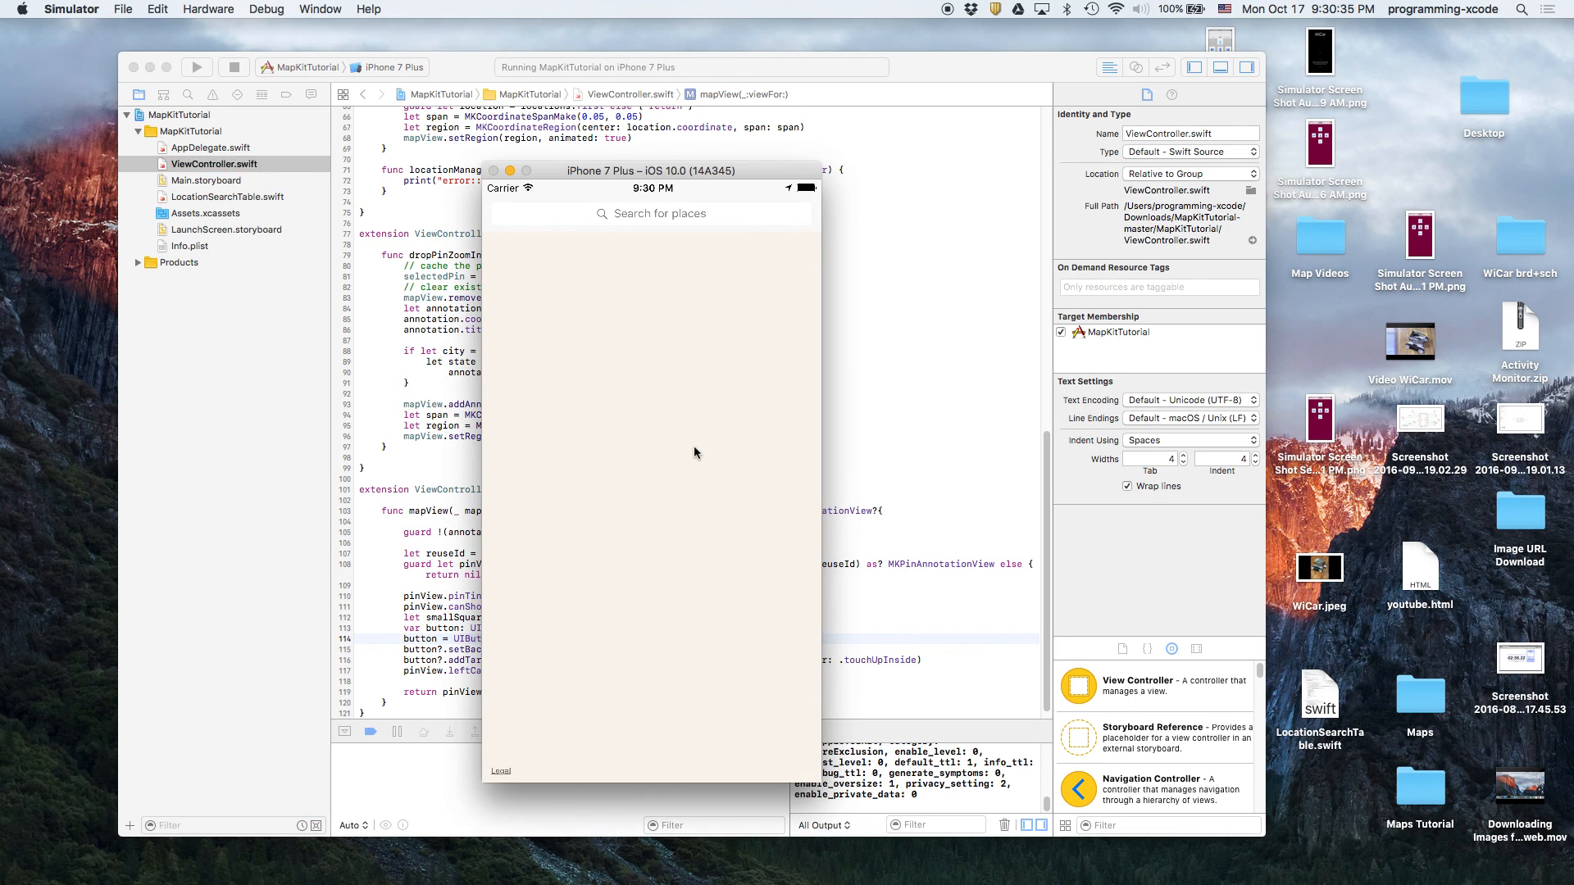
mouse_move(682, 426)
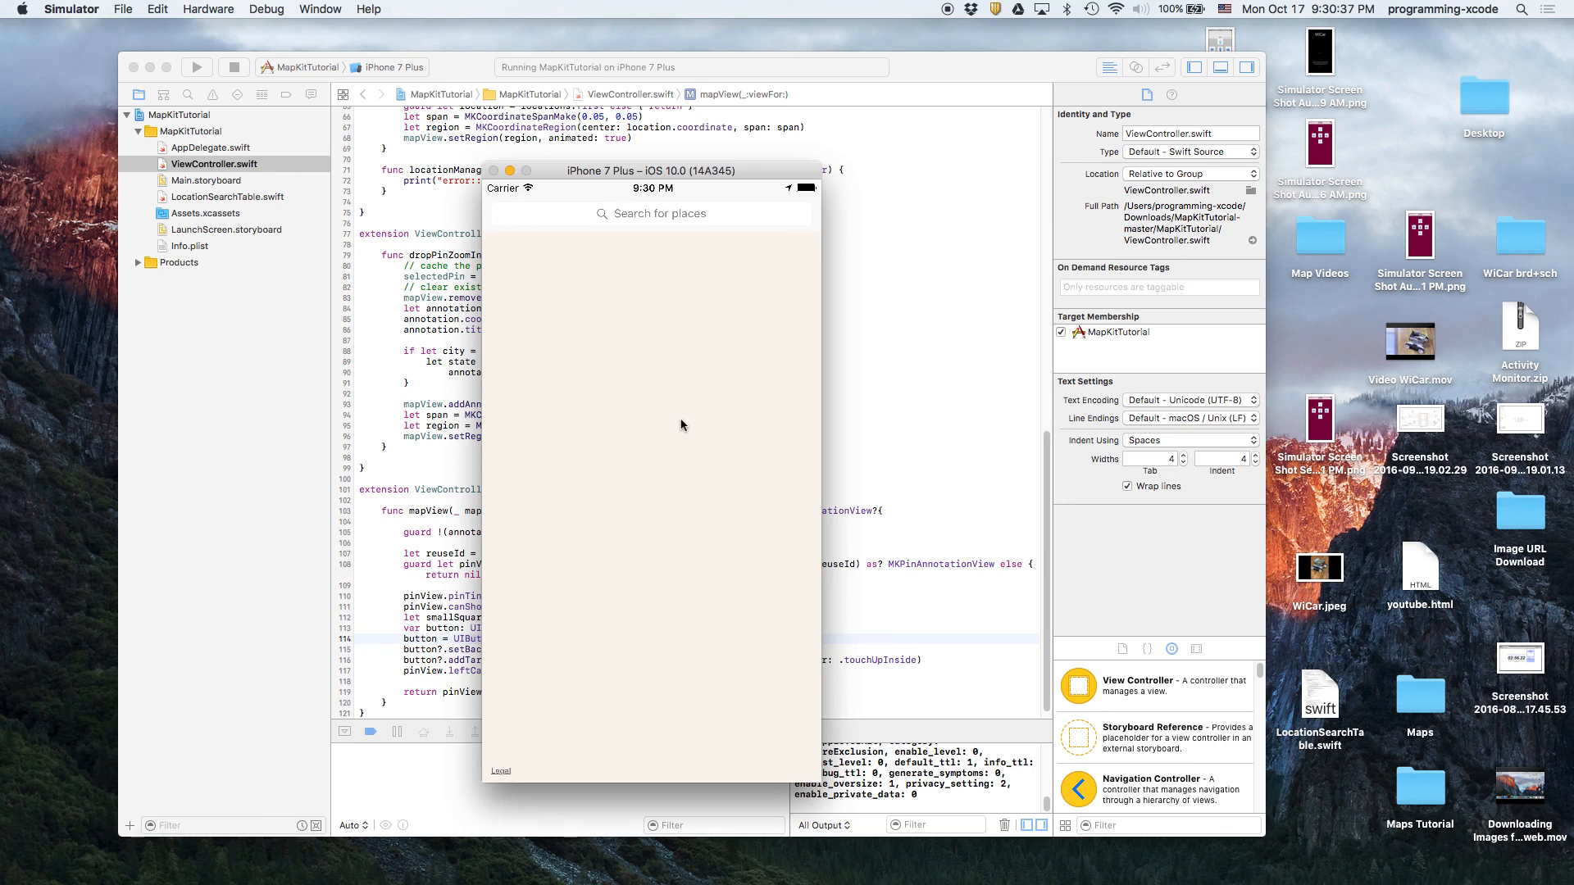
mouse_move(614, 208)
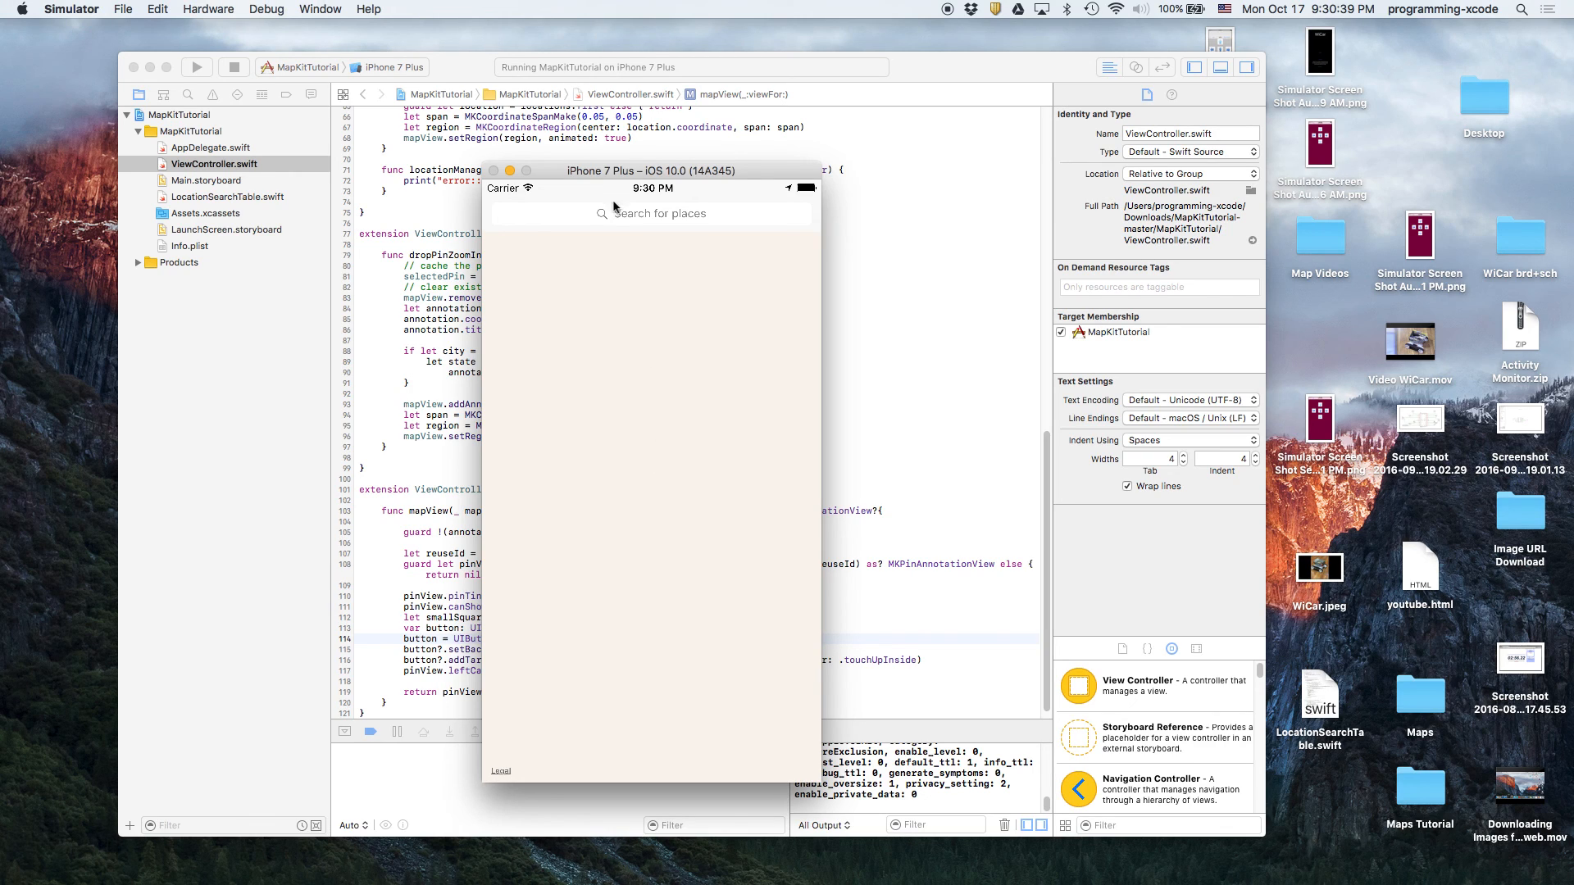
Step: Search Google, pick a result to drop a pin, and pan around the bayside map
text(Googlr)
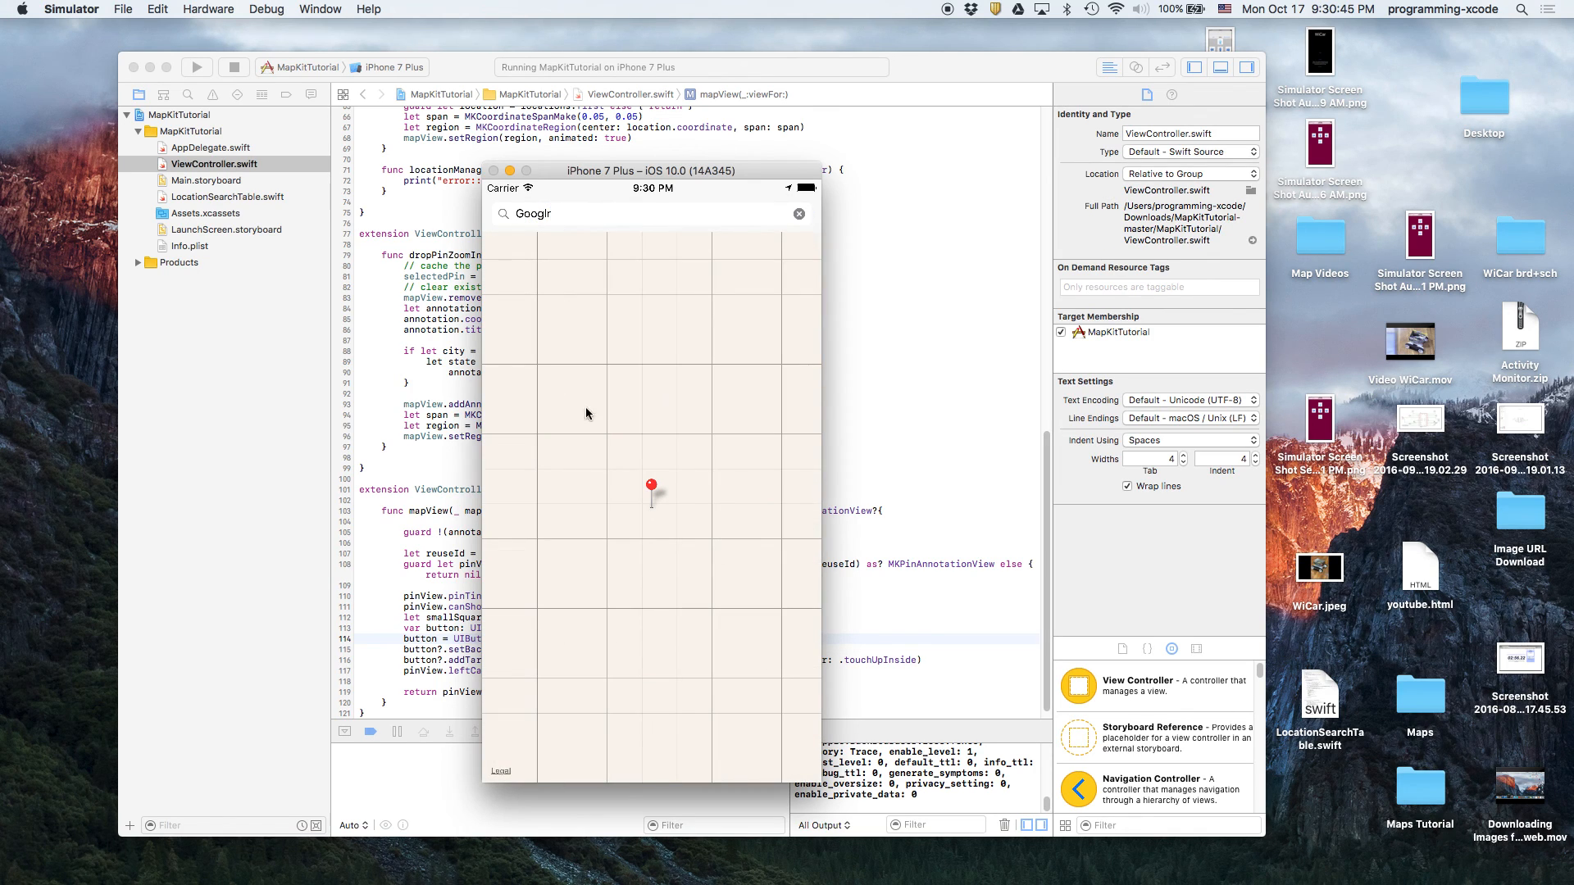
click(650, 490)
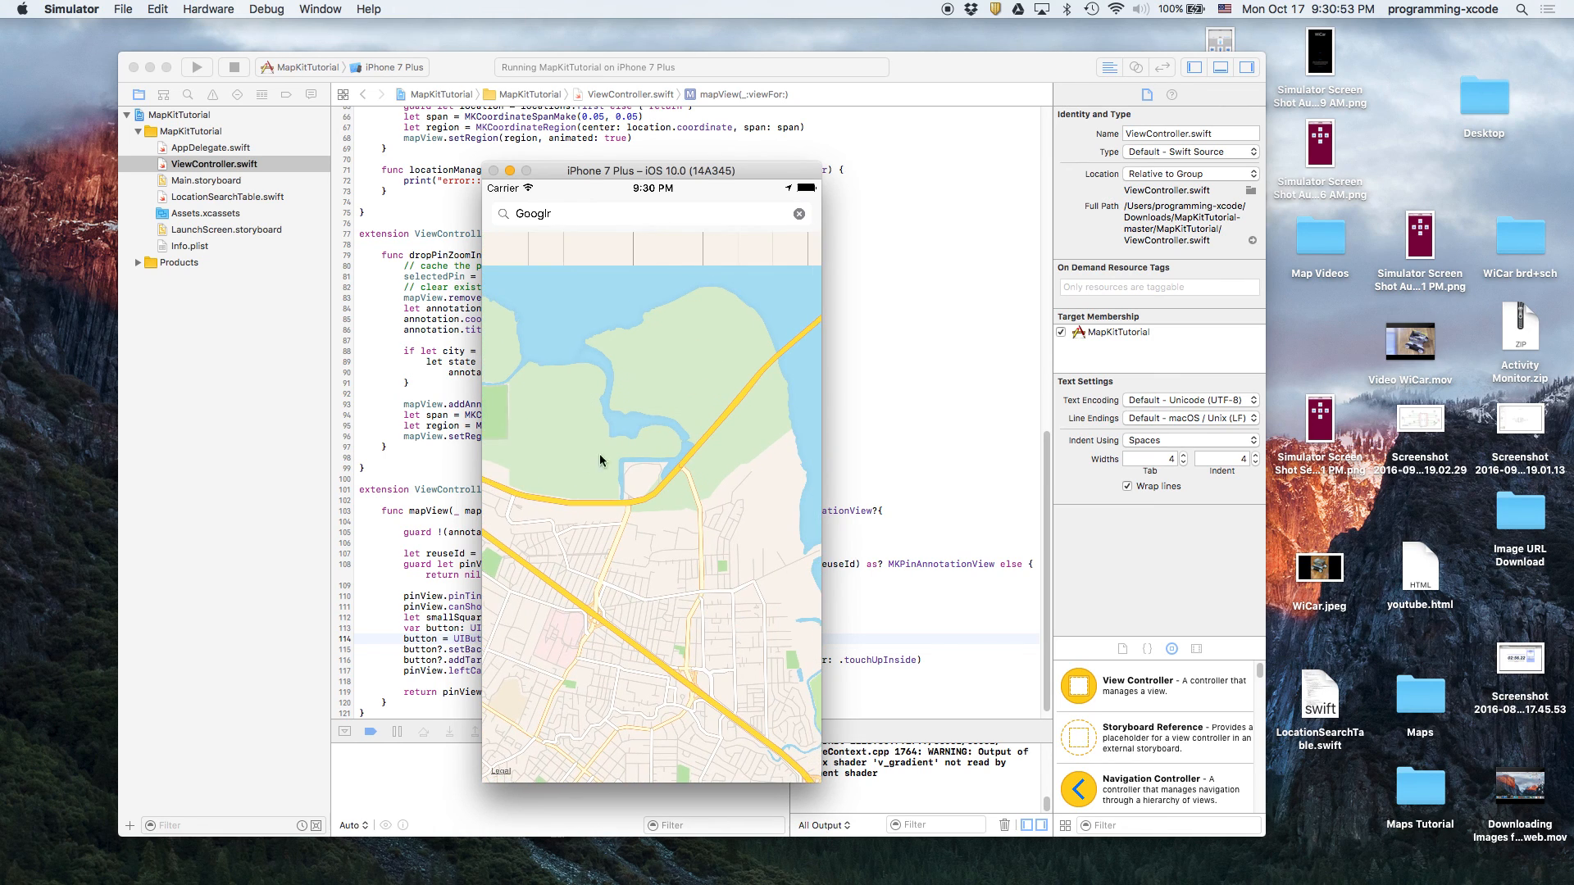
drag(600, 461, 512, 502)
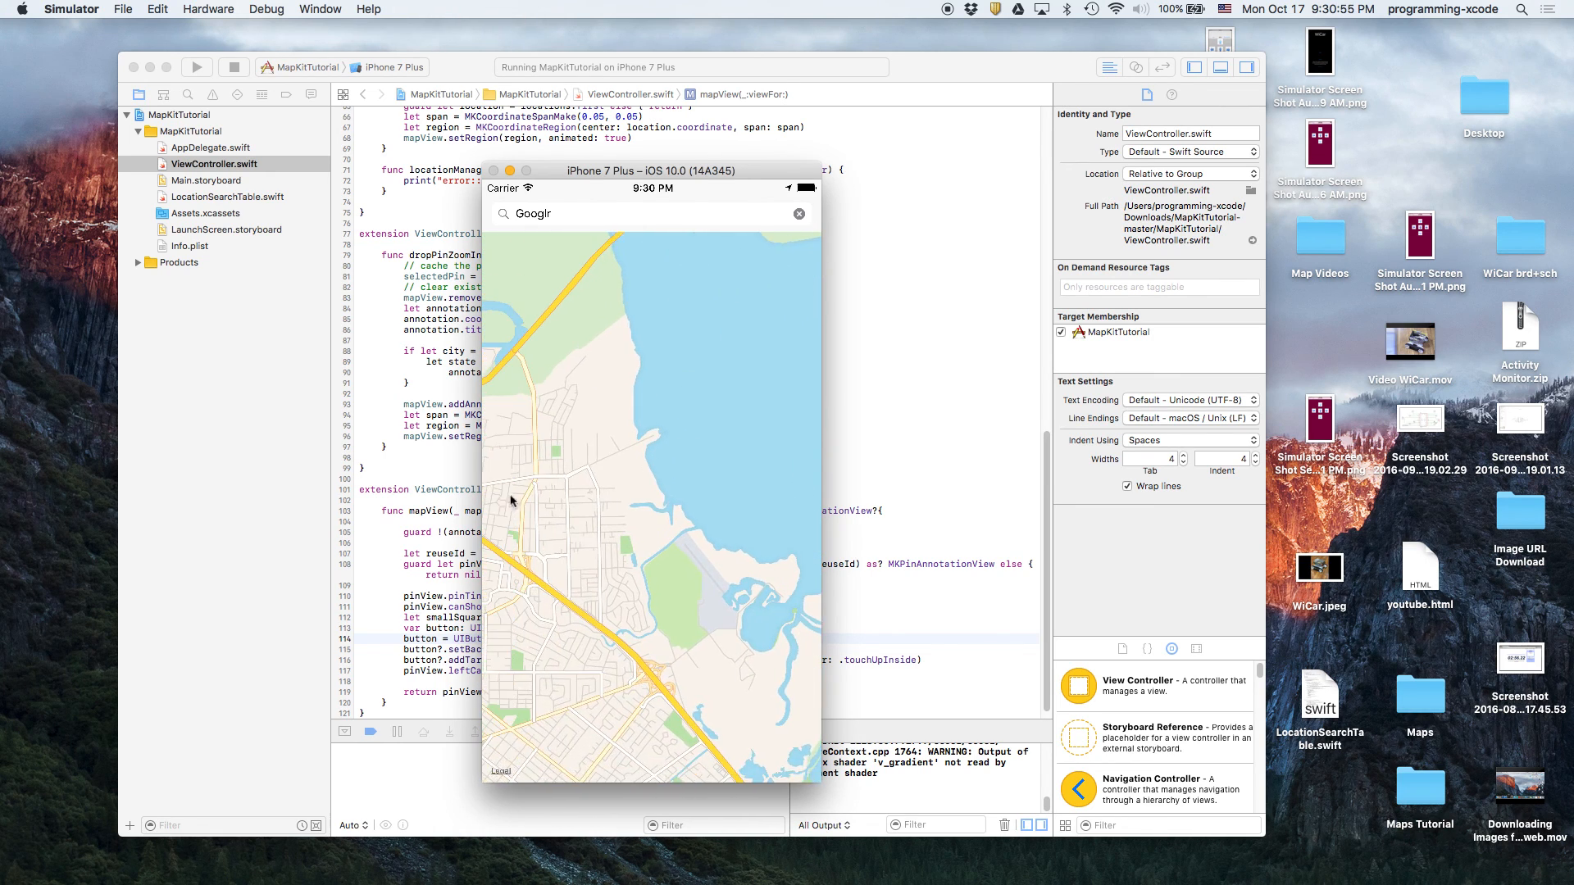
drag(512, 501, 723, 592)
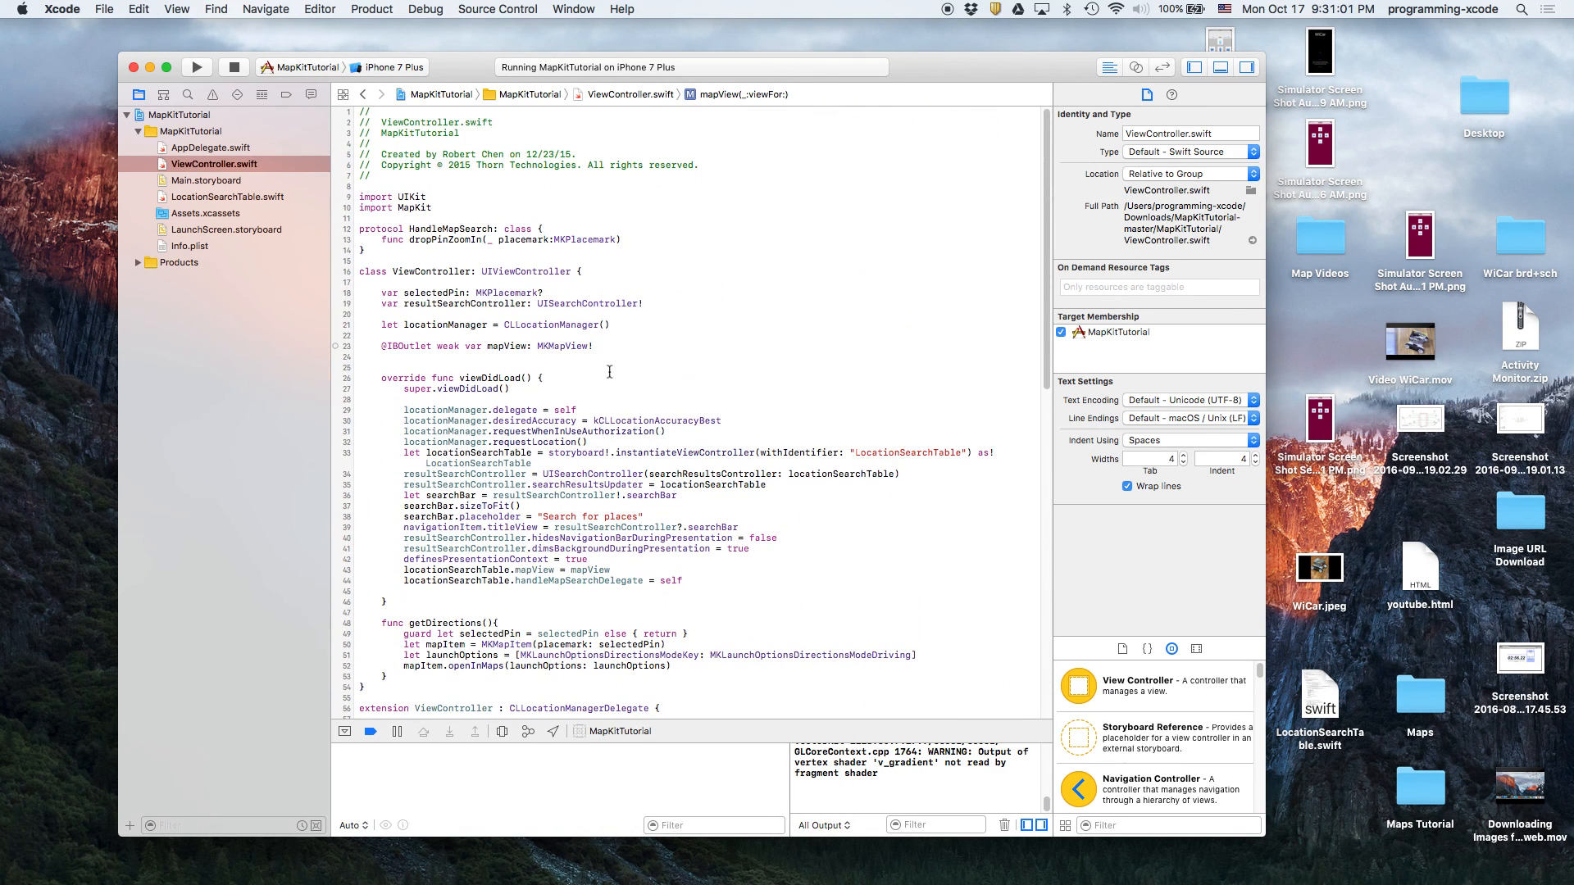
text(@IBOutlet var)
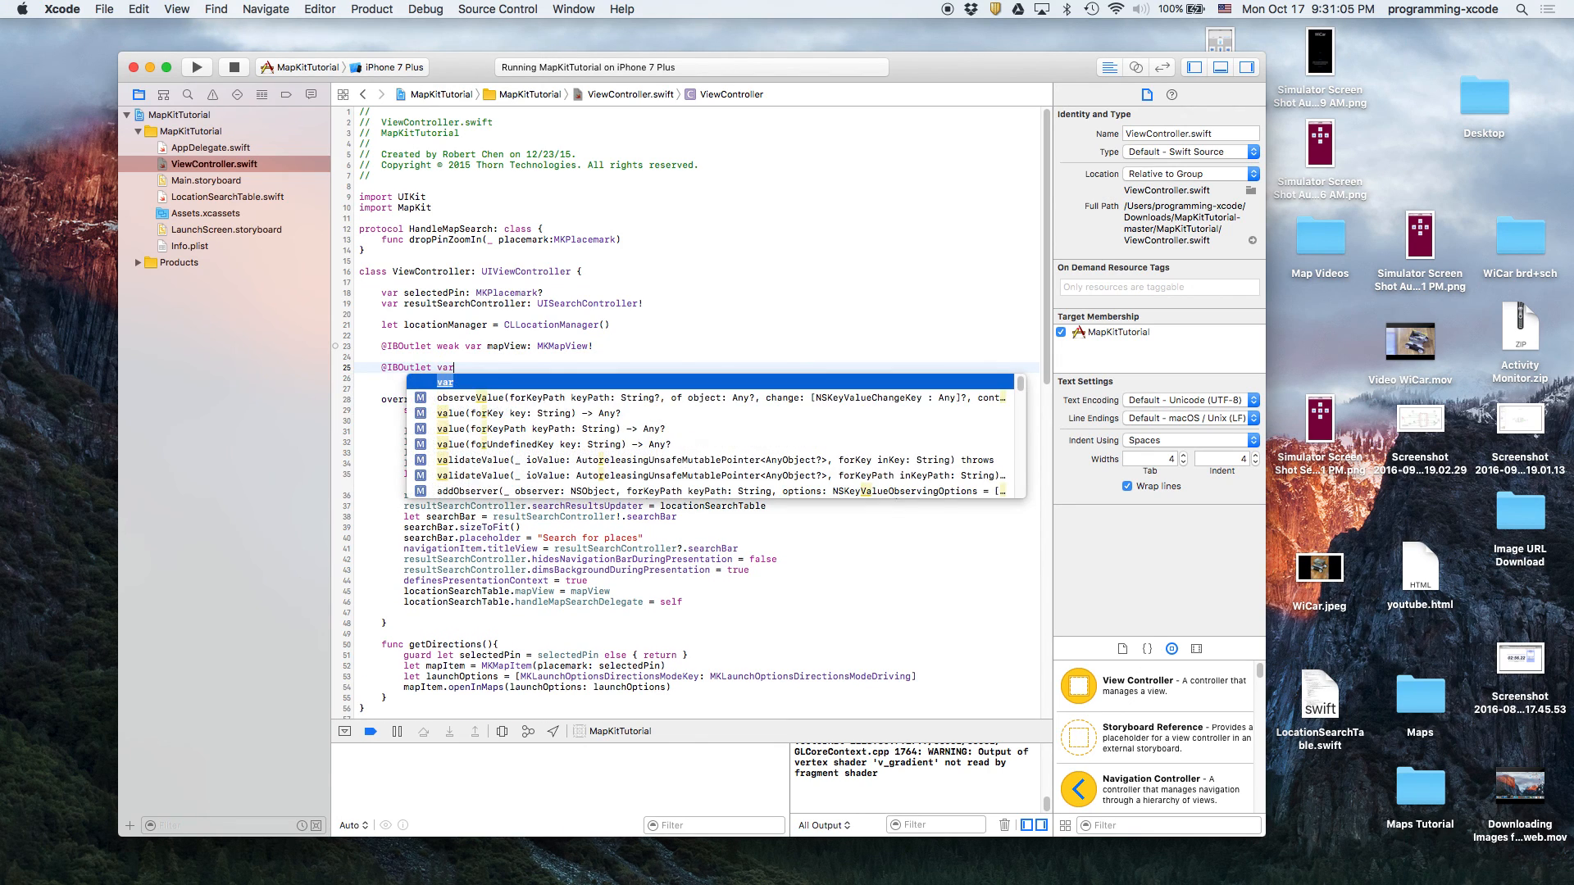
text(mi)
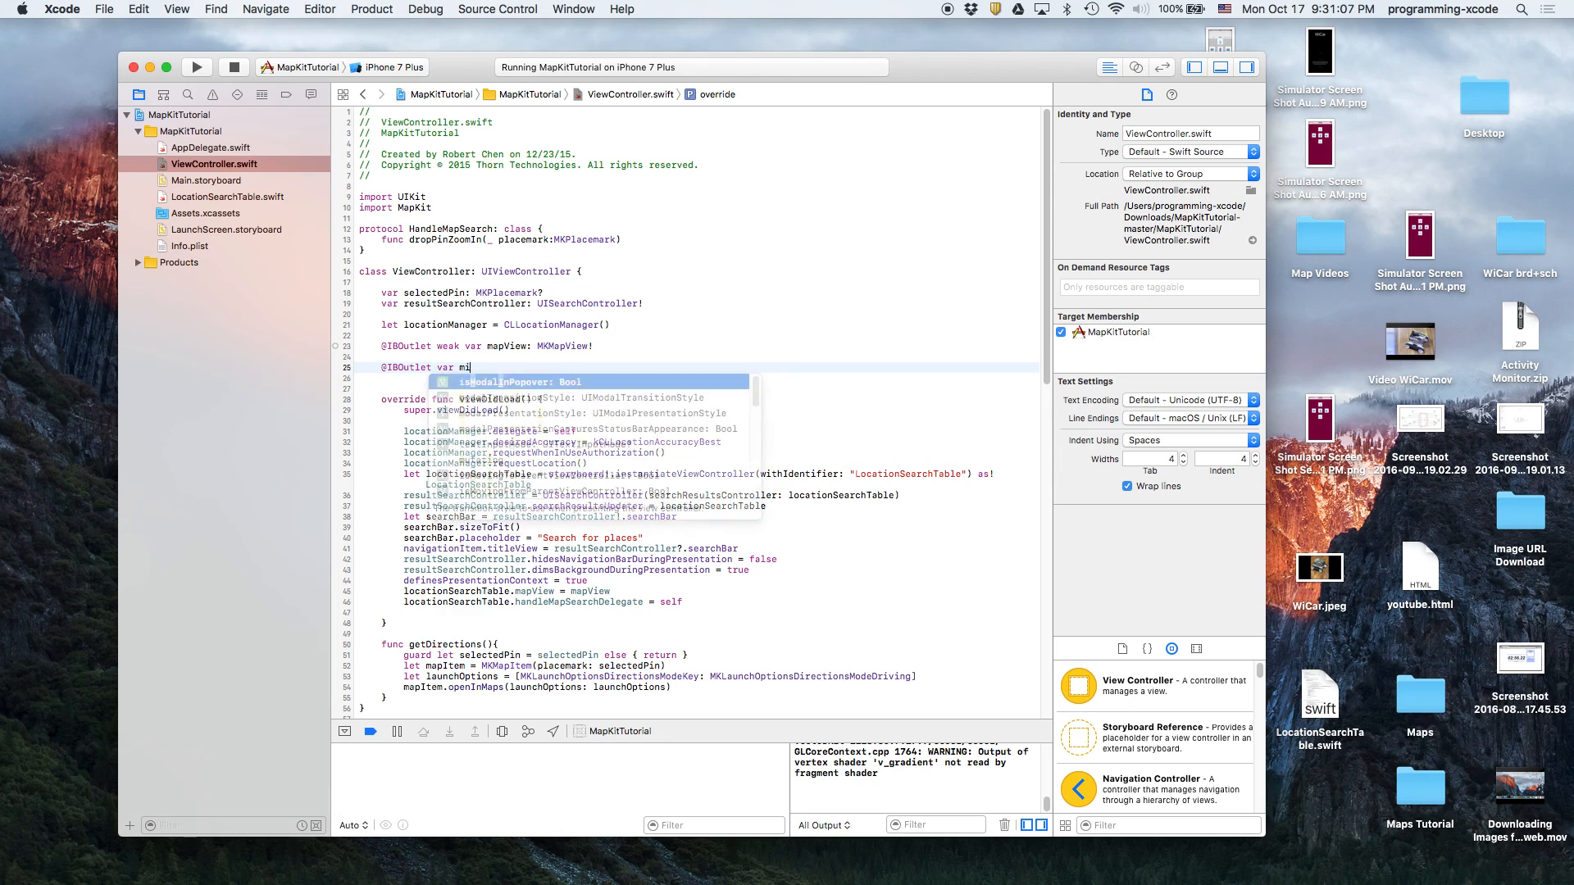
text(bi)
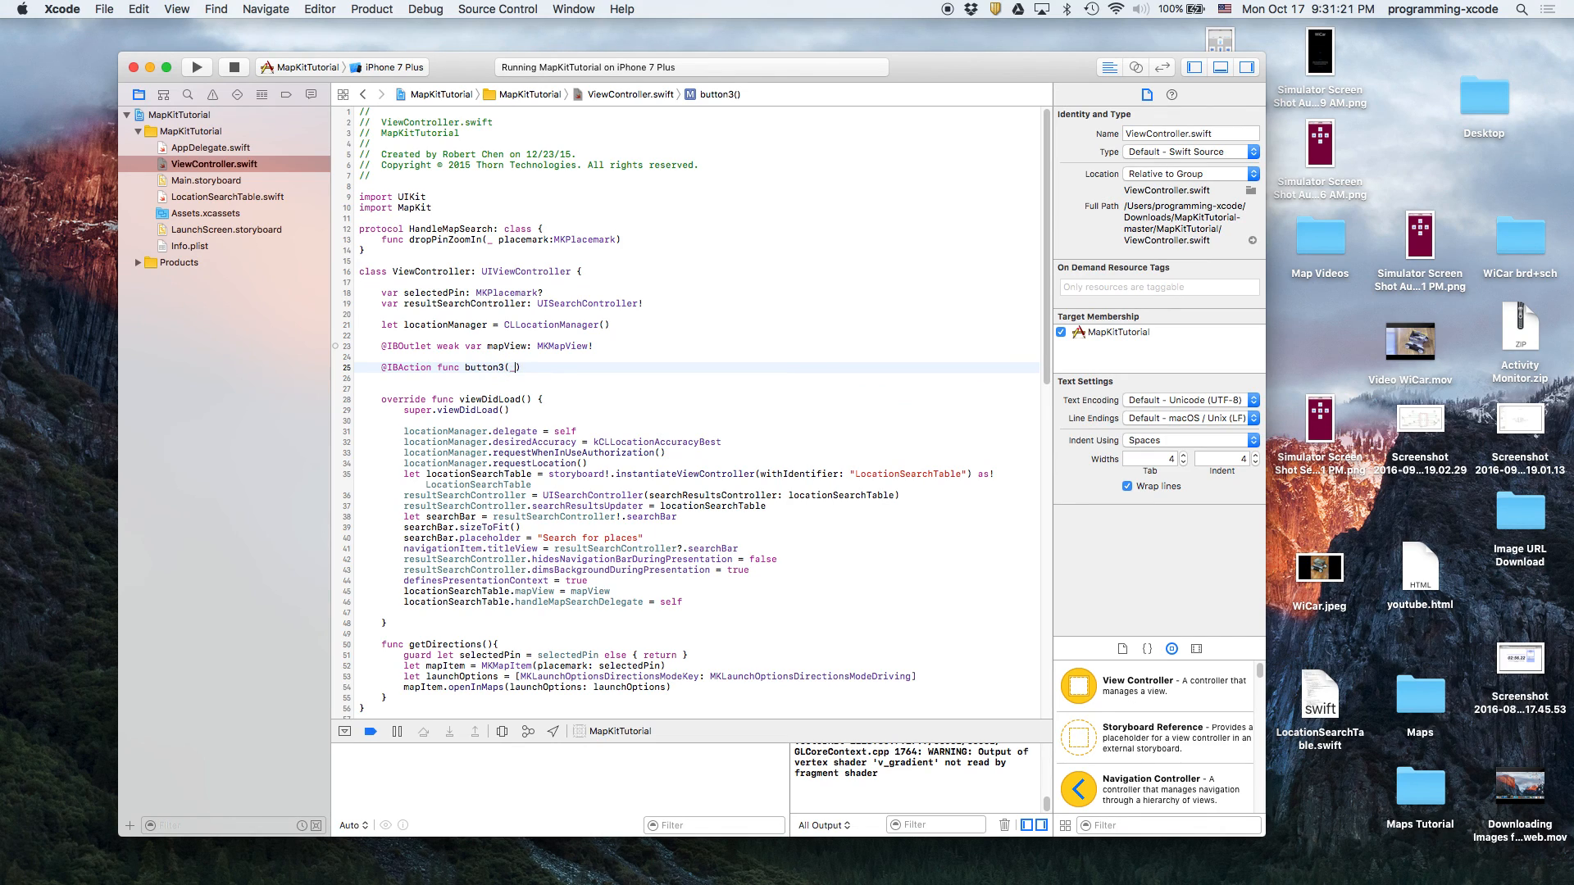
text(sender:)
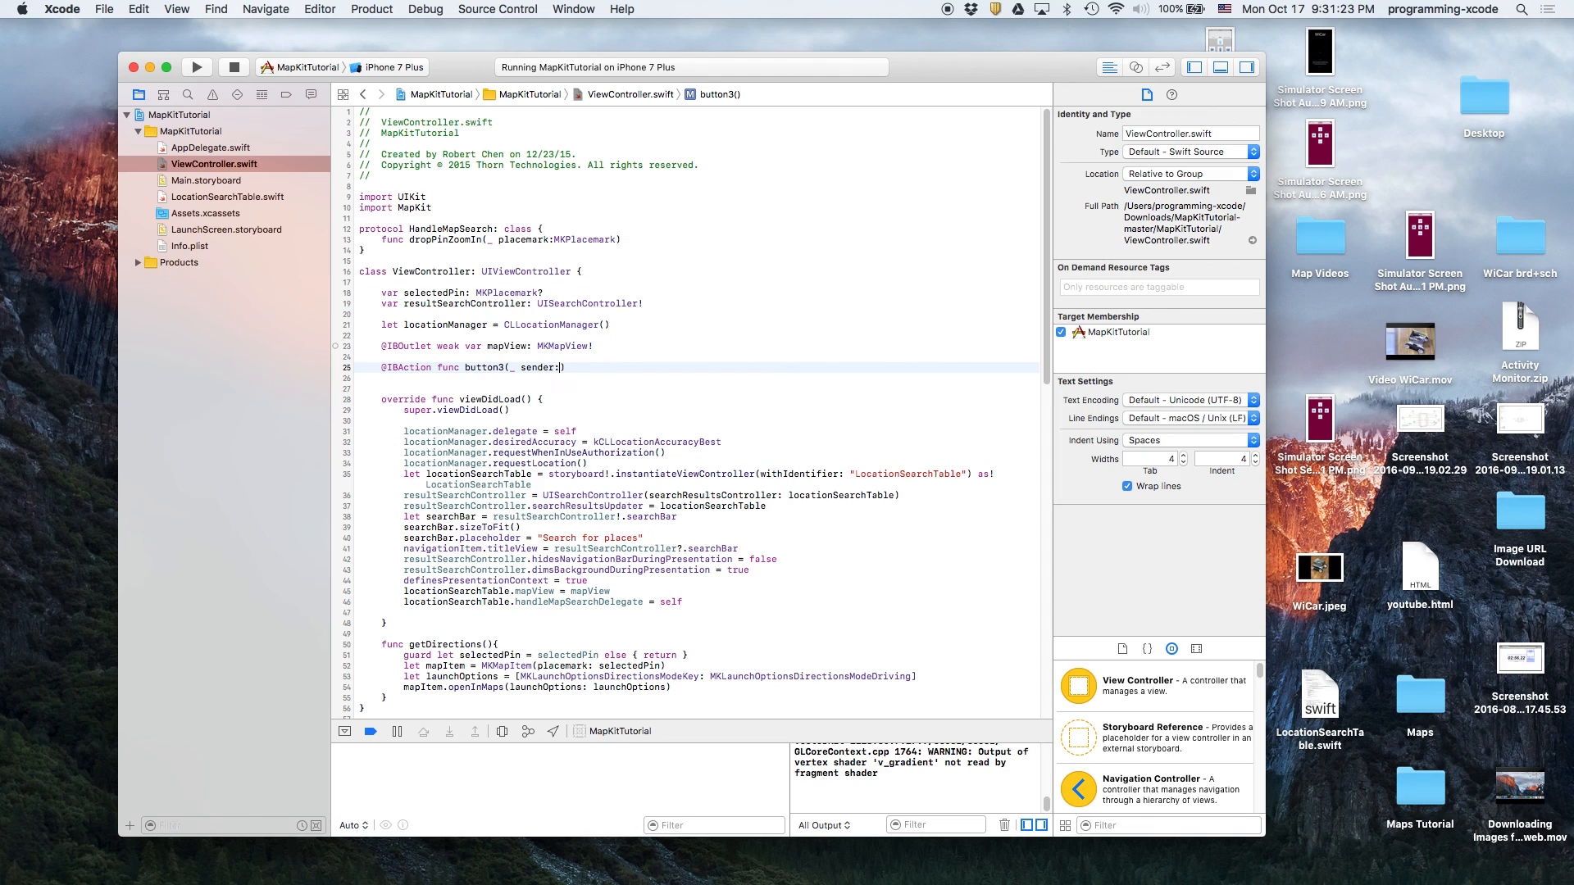
text(AN)
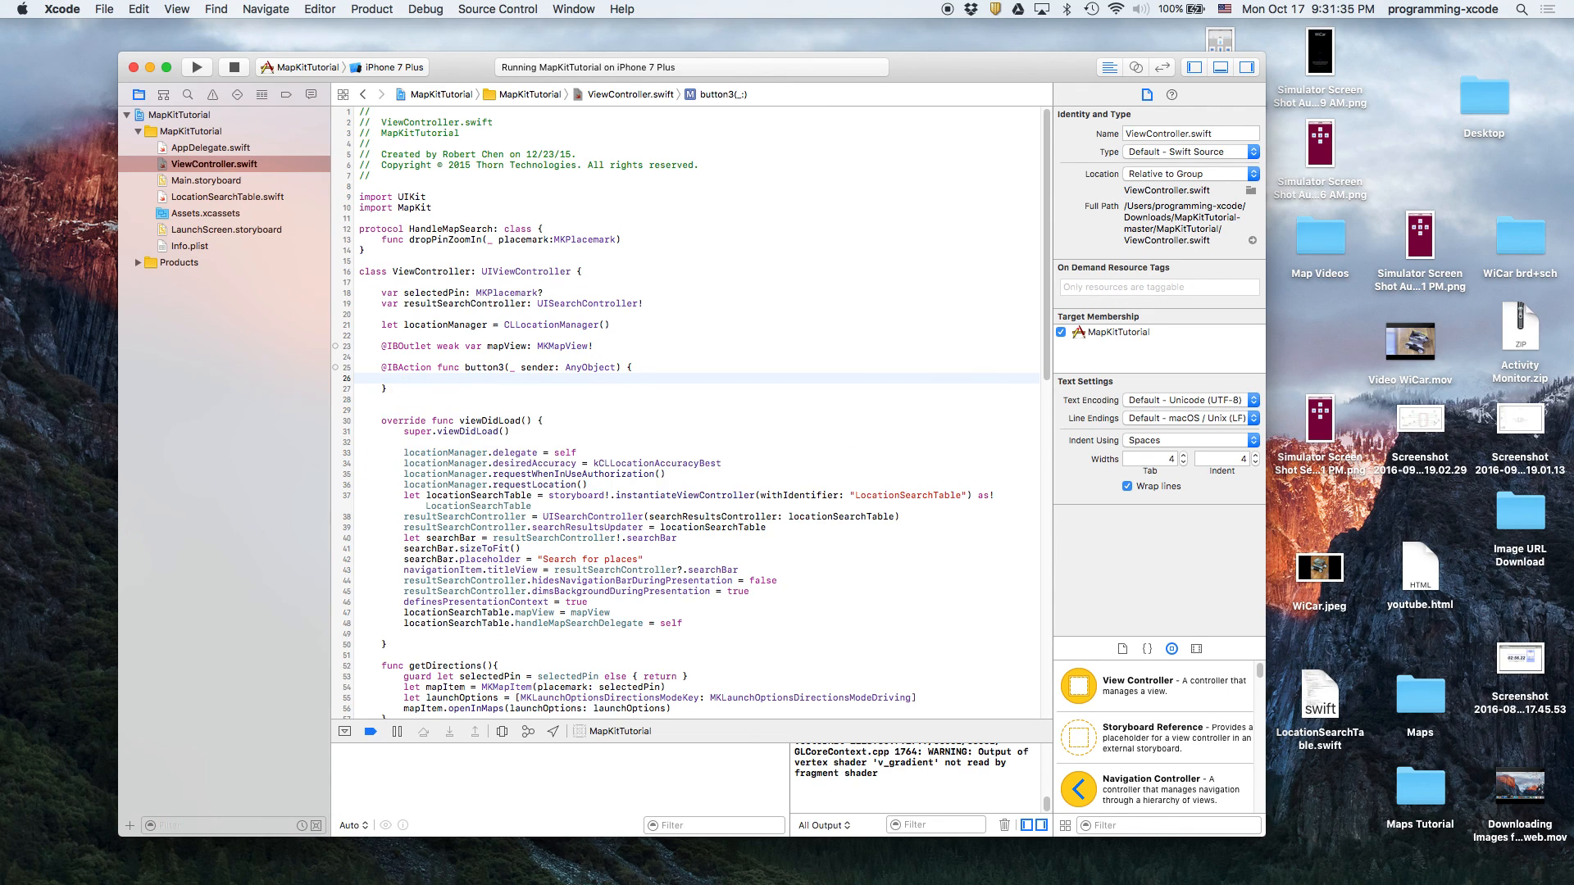
Step: Fill button3's body with getDirections() and switch to Main.storyboard
text(get)
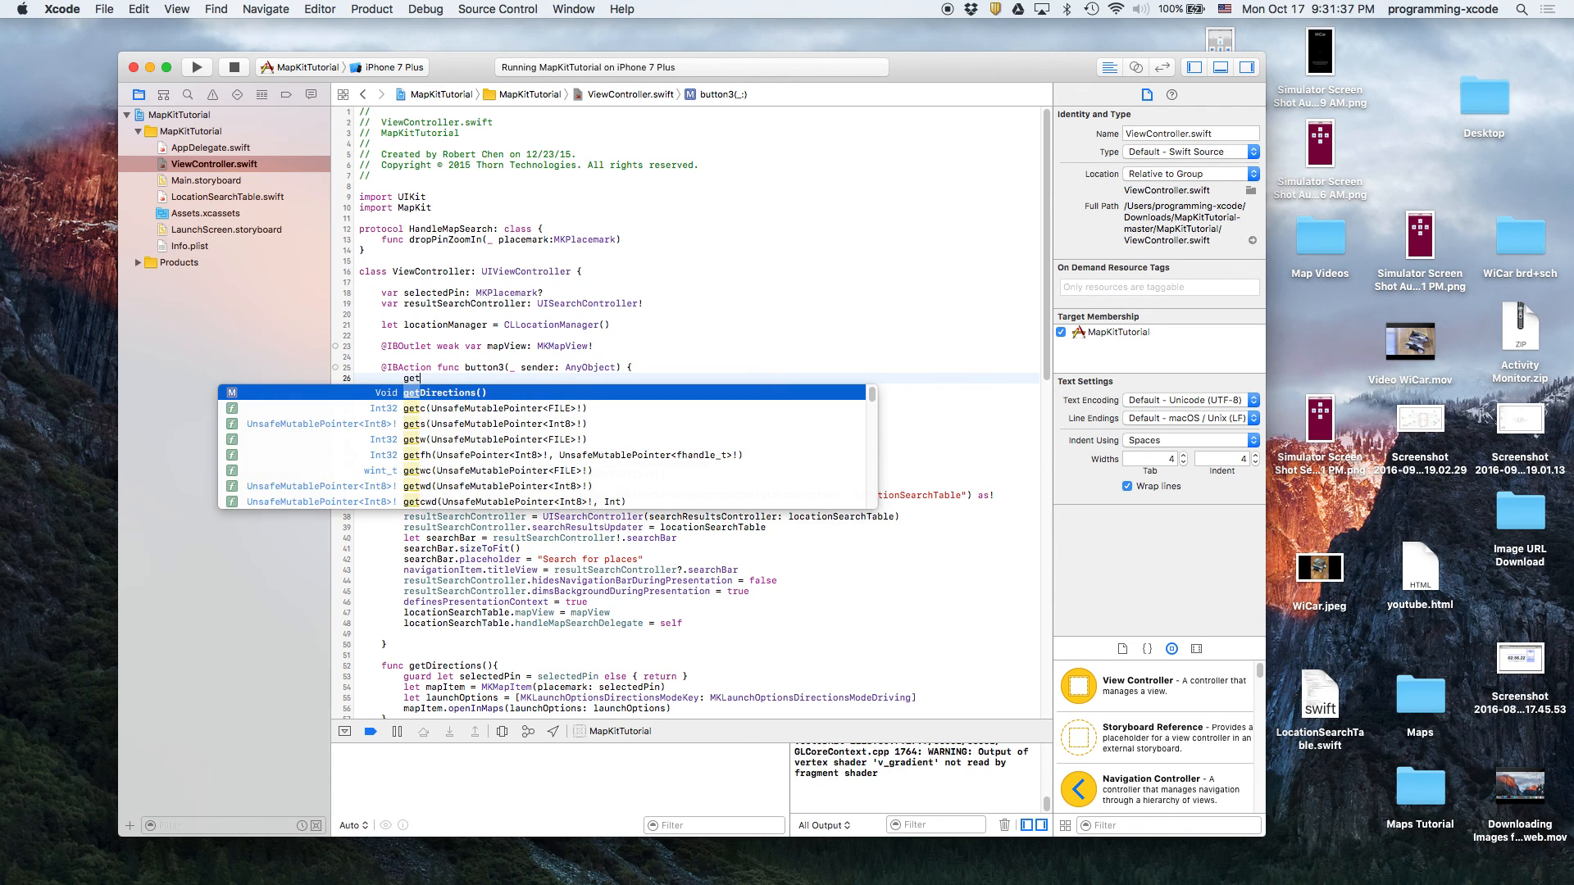
key(return)
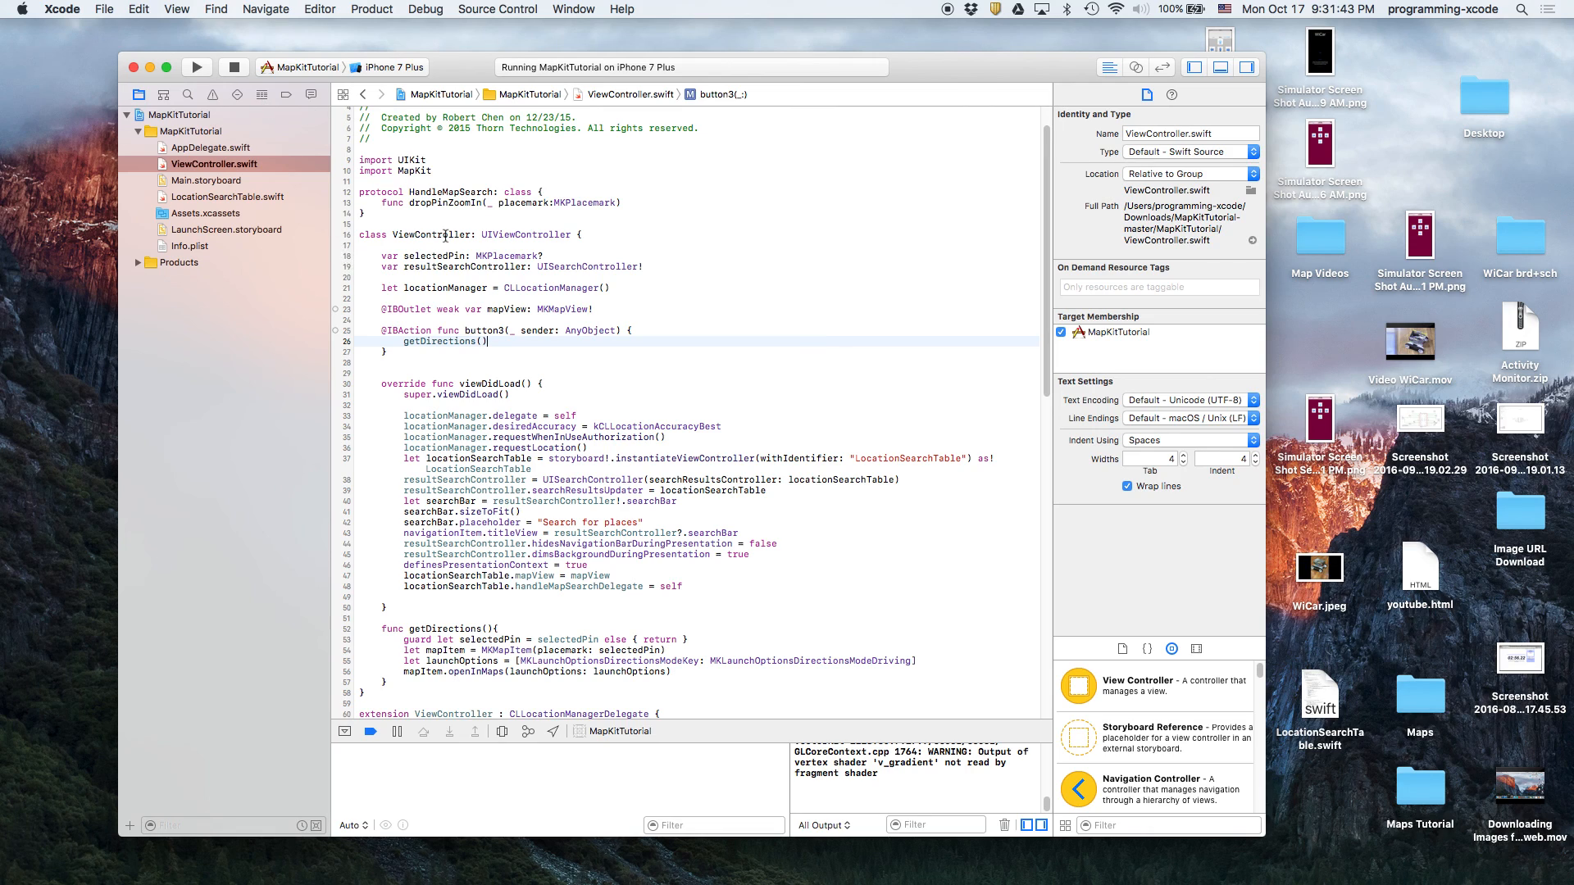
click(206, 180)
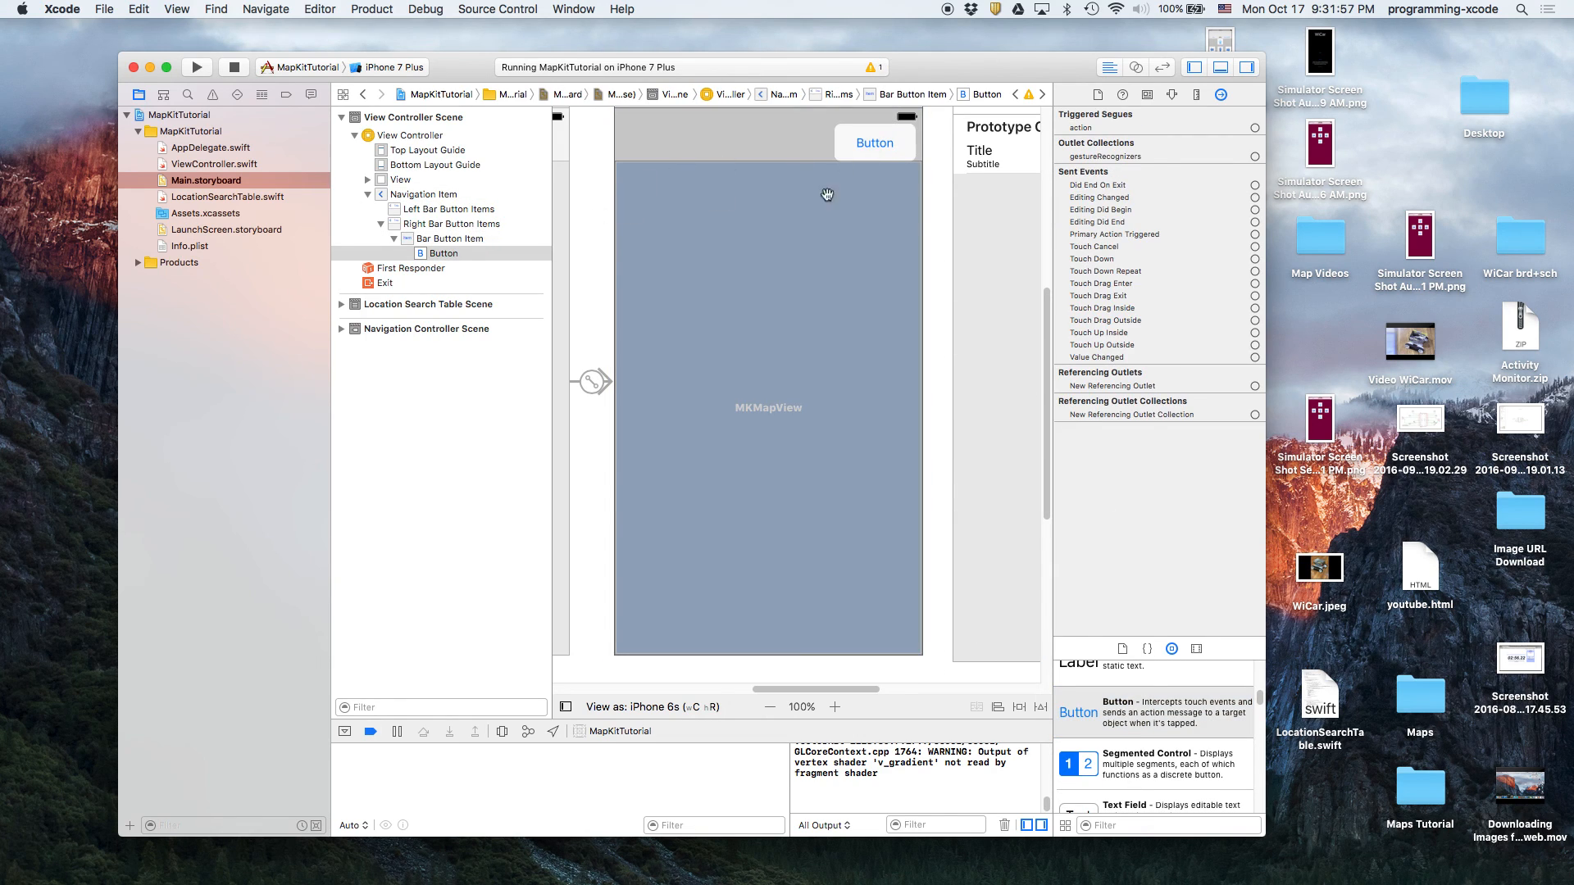
Step: Retitle the storyboard's bar button 'Directions'
click(213, 93)
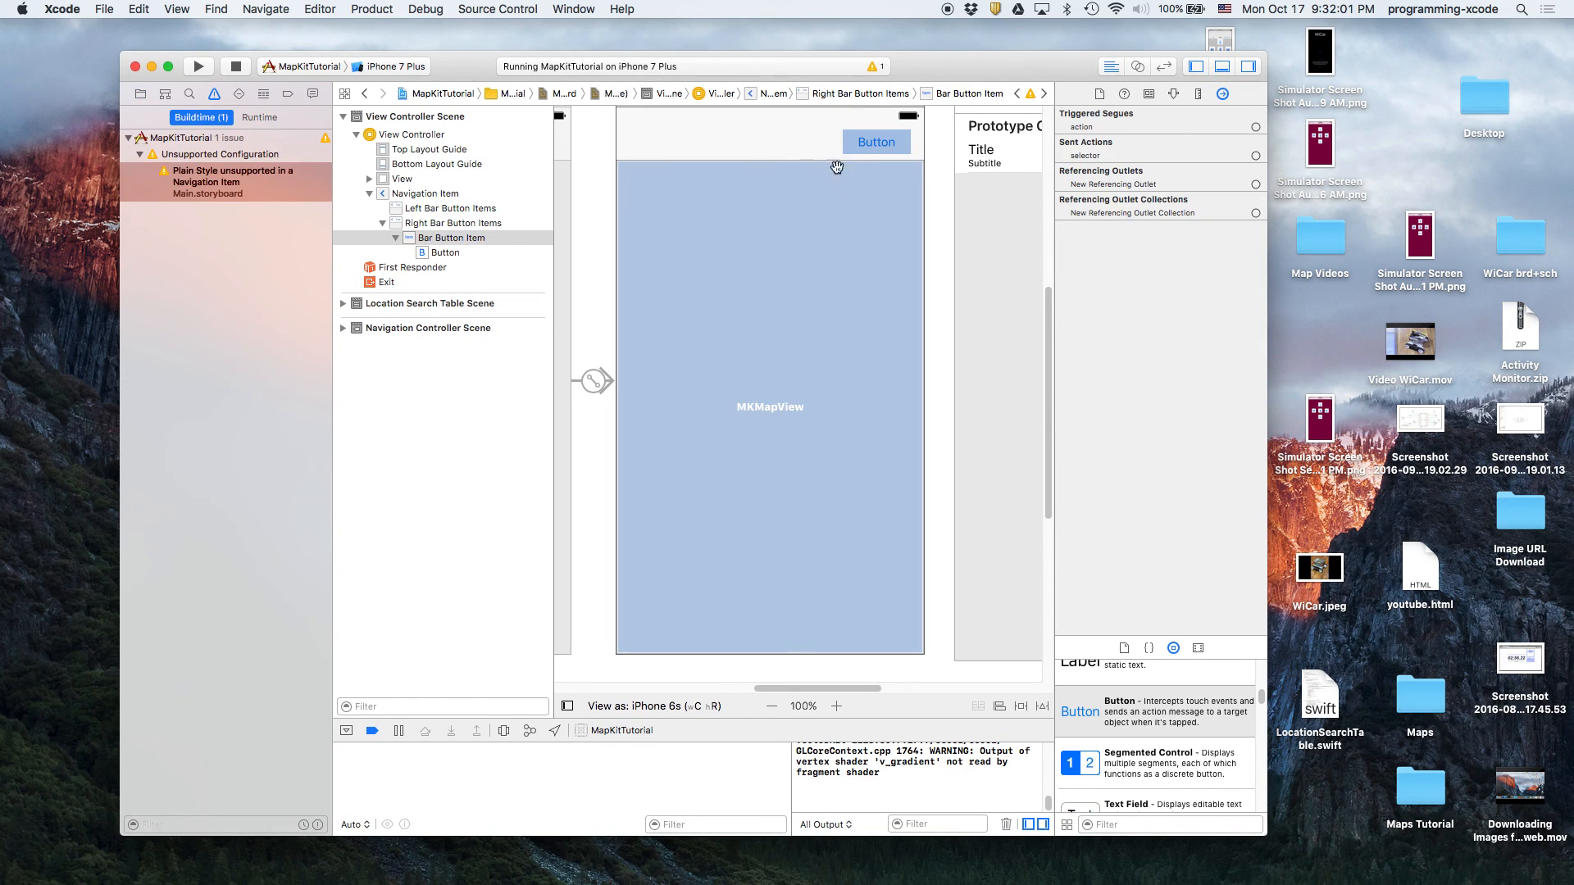
click(875, 141)
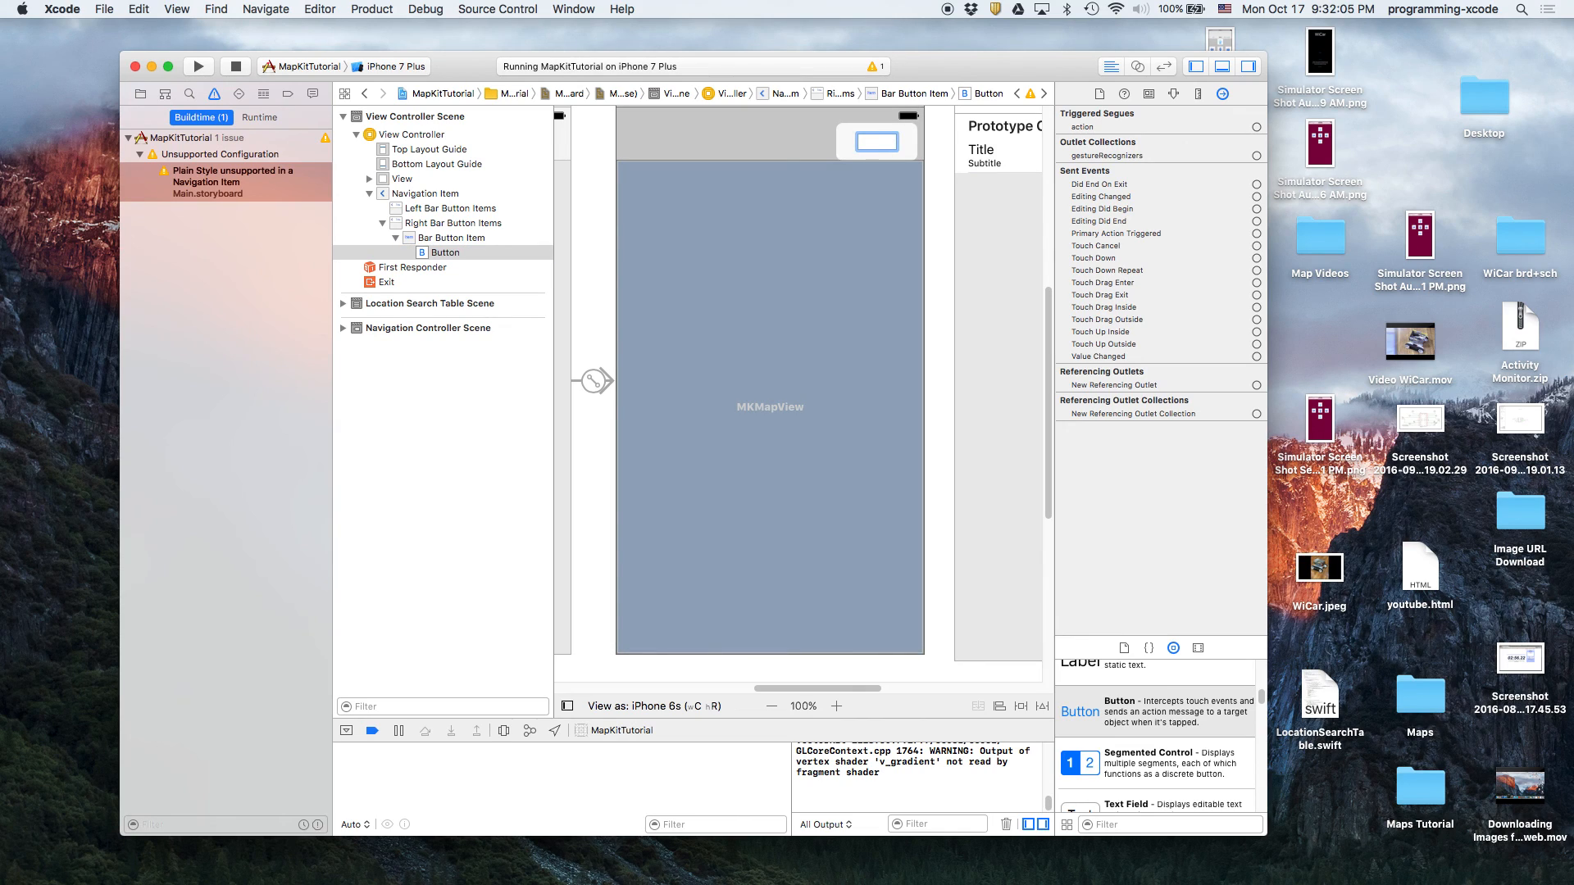
text(Directions)
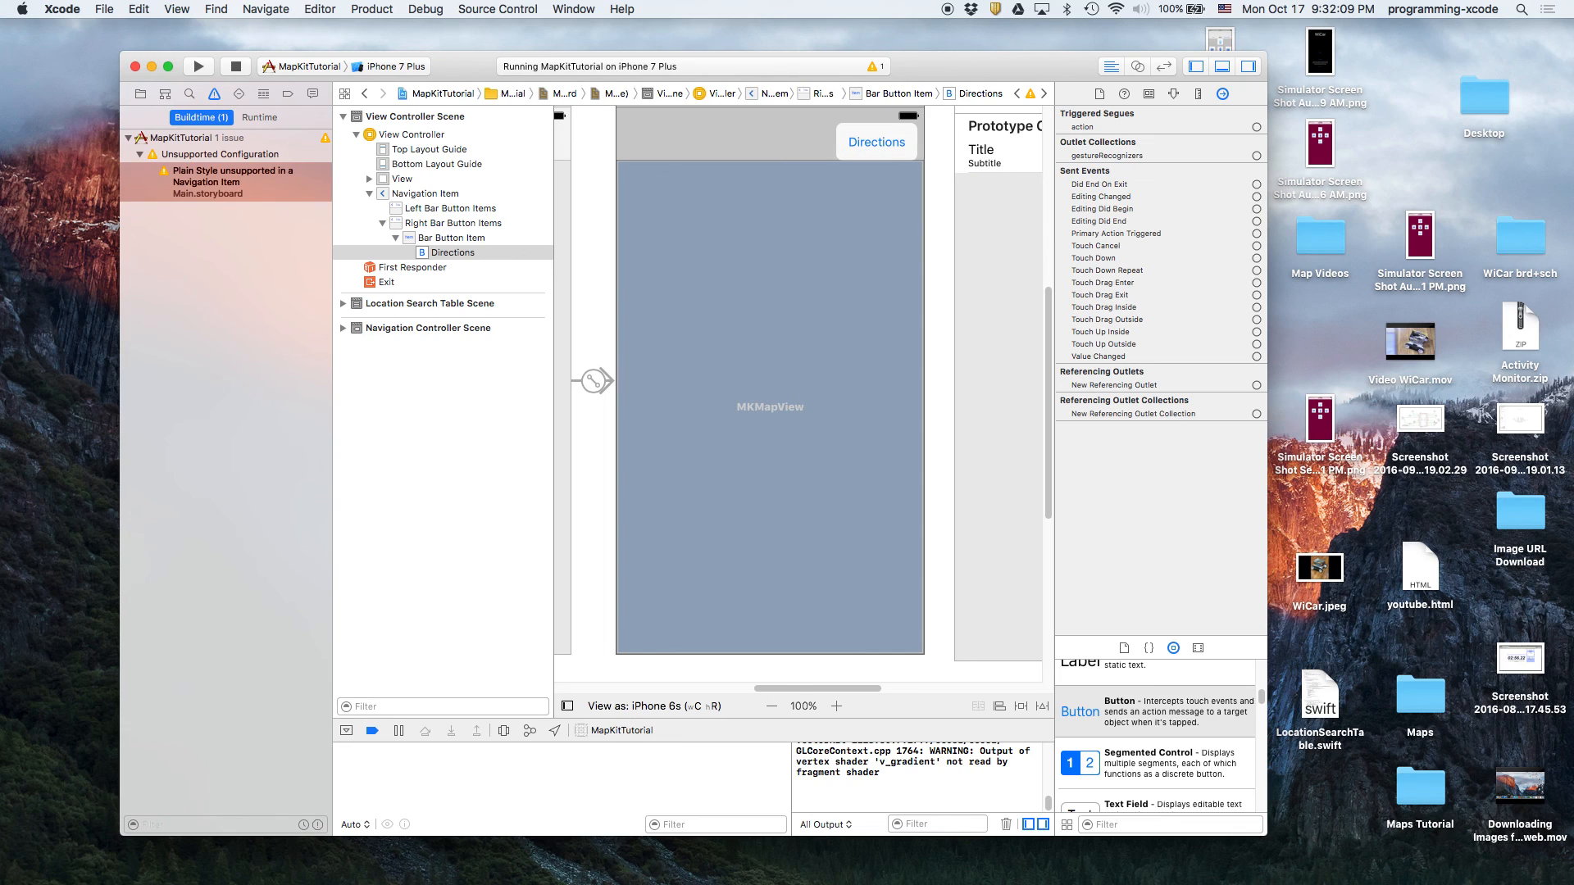
Step: Wire the Directions button's Touch Up Inside to button3: and run the app
click(452, 252)
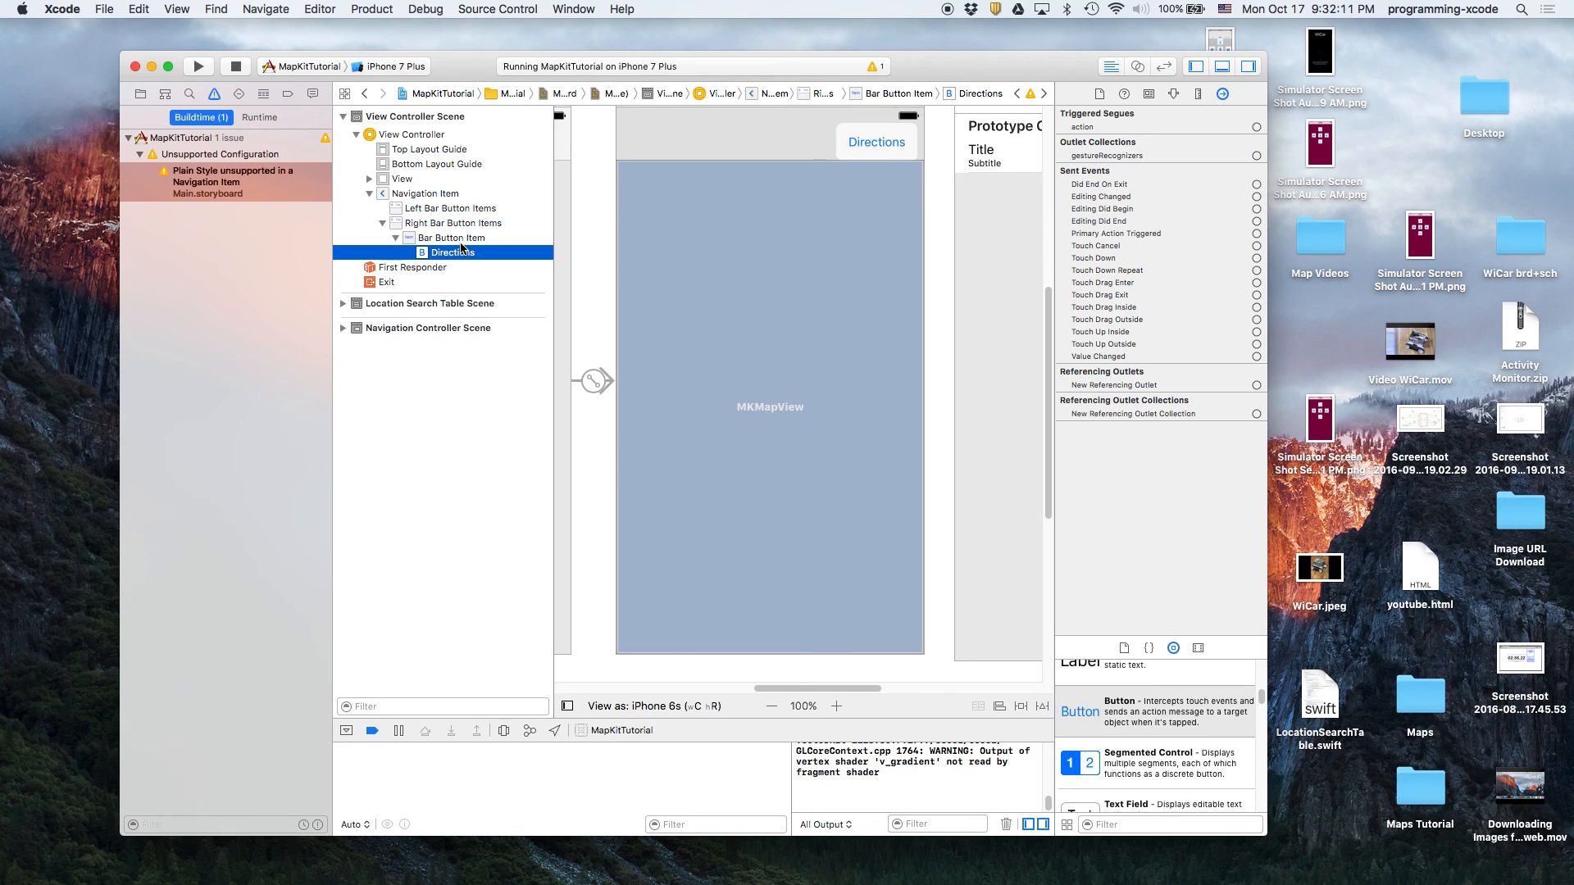
click(452, 237)
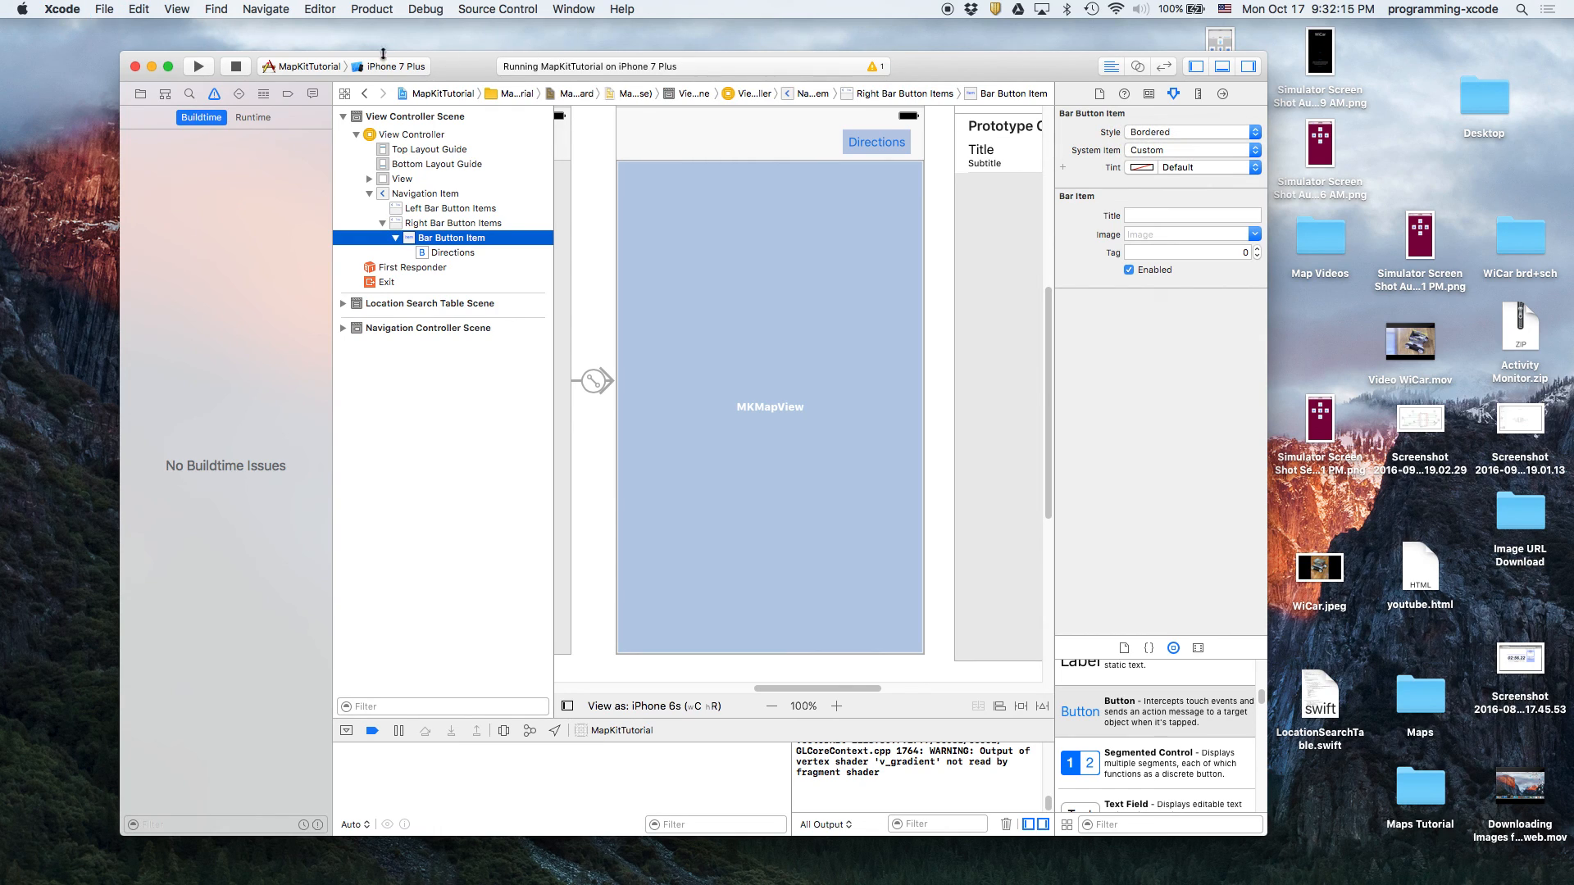
mouse_move(869, 182)
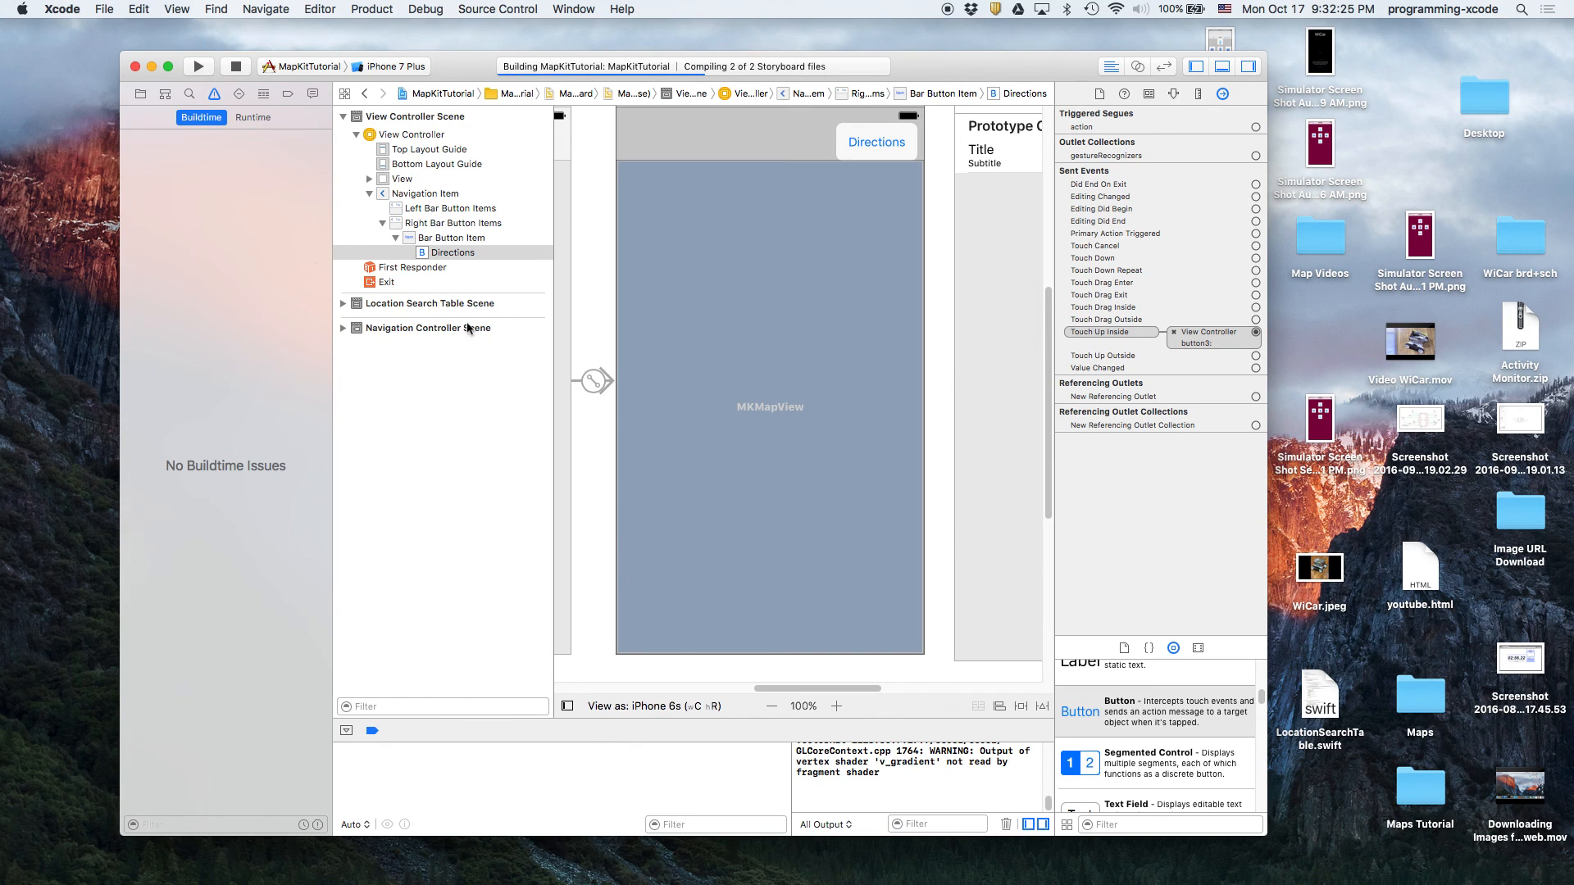
click(198, 66)
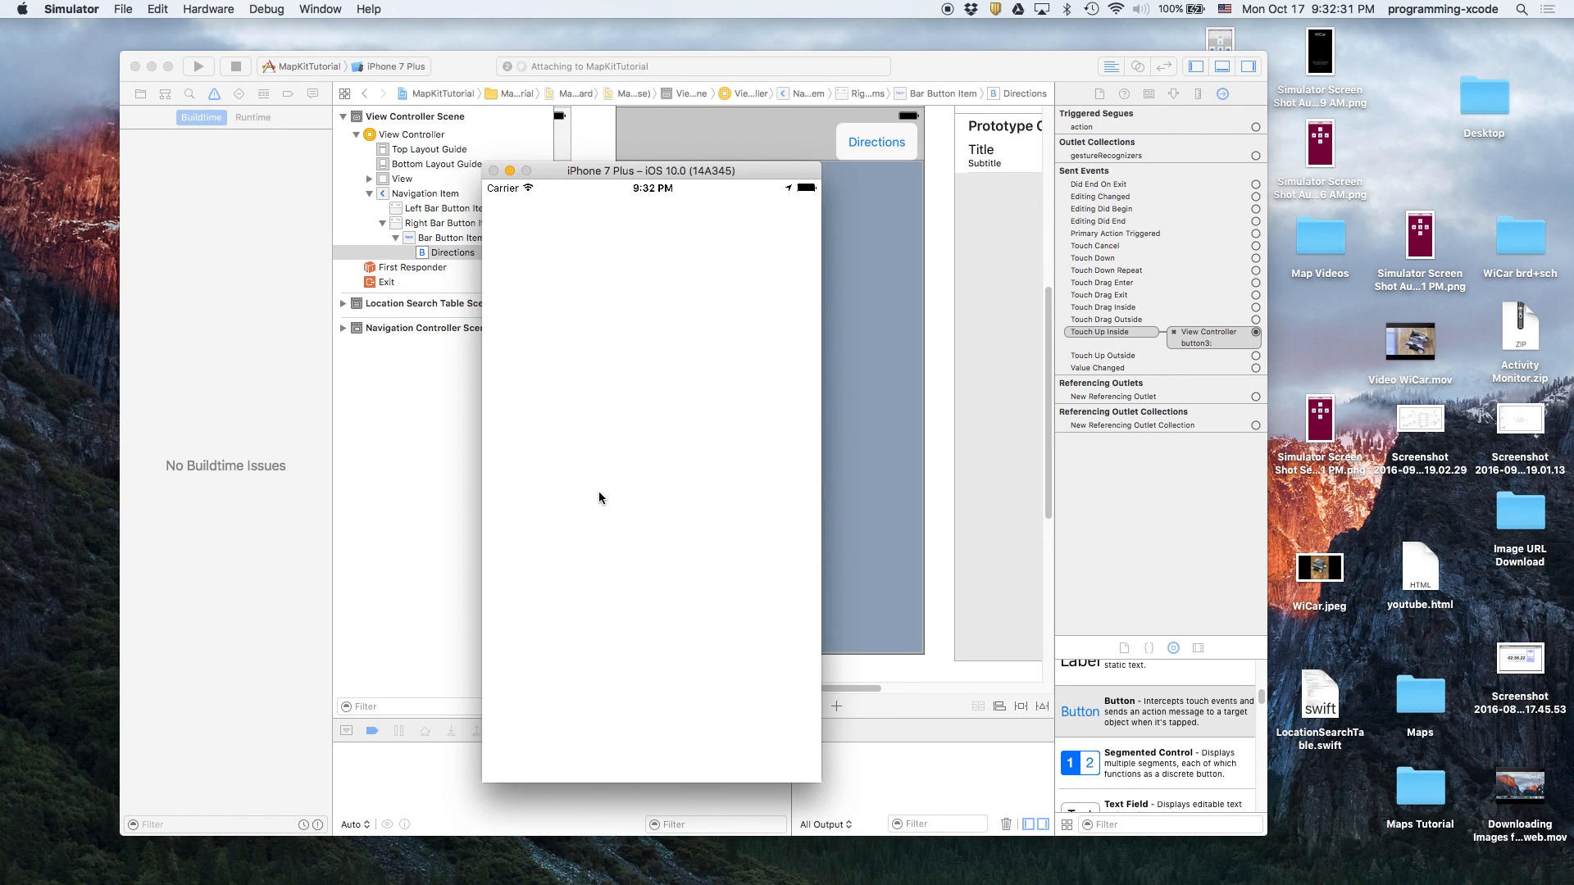
Step: Search Google, tap Directions and allow Maps to use the current location
click(199, 66)
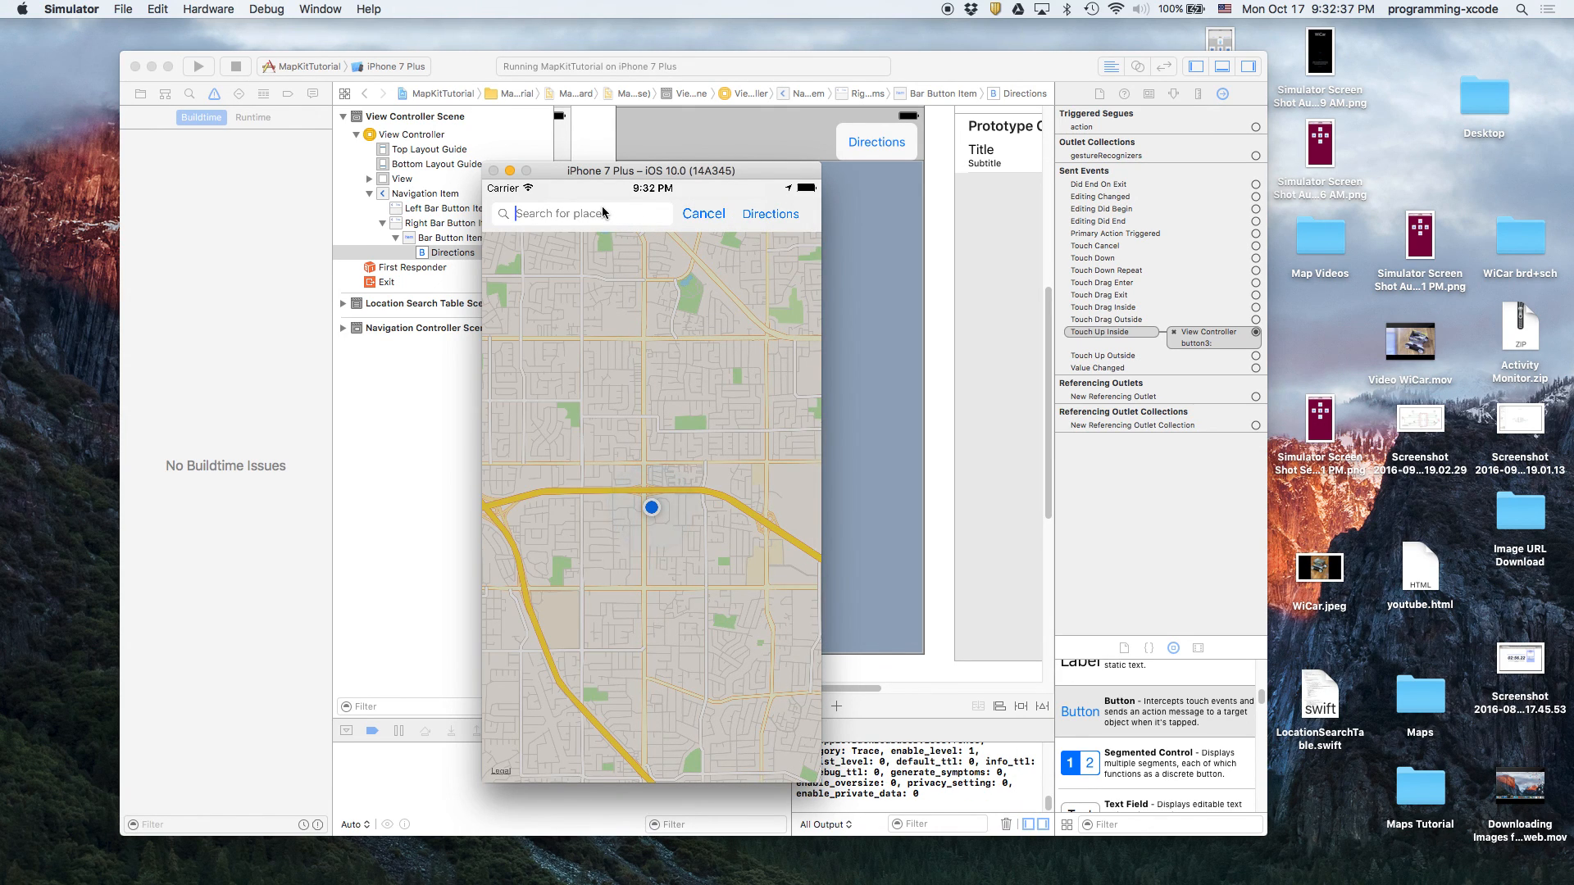
text(Google)
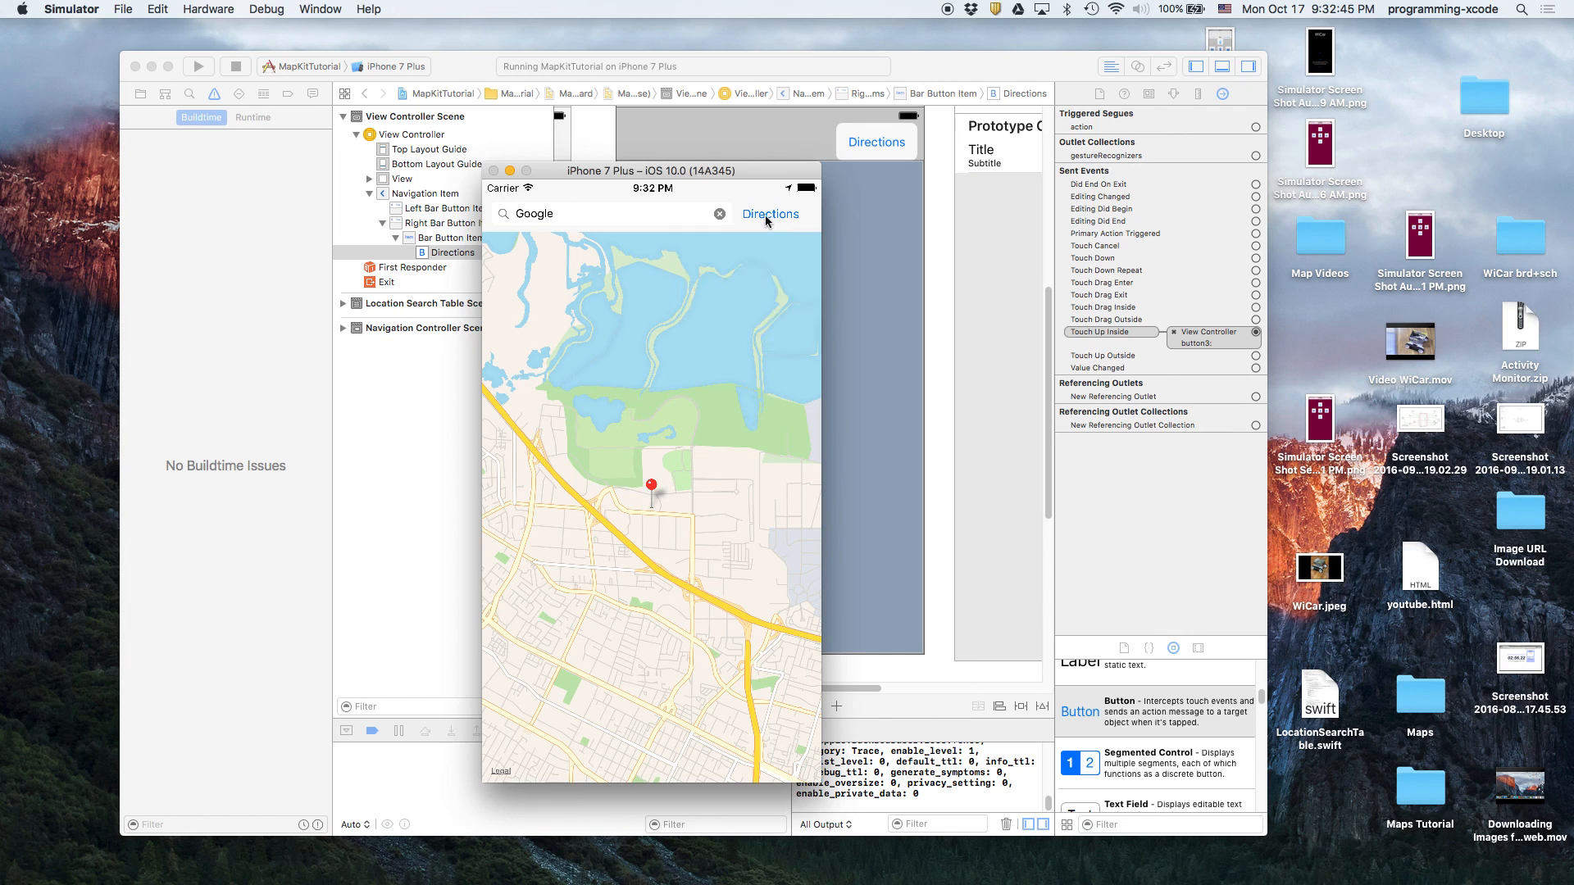
click(771, 213)
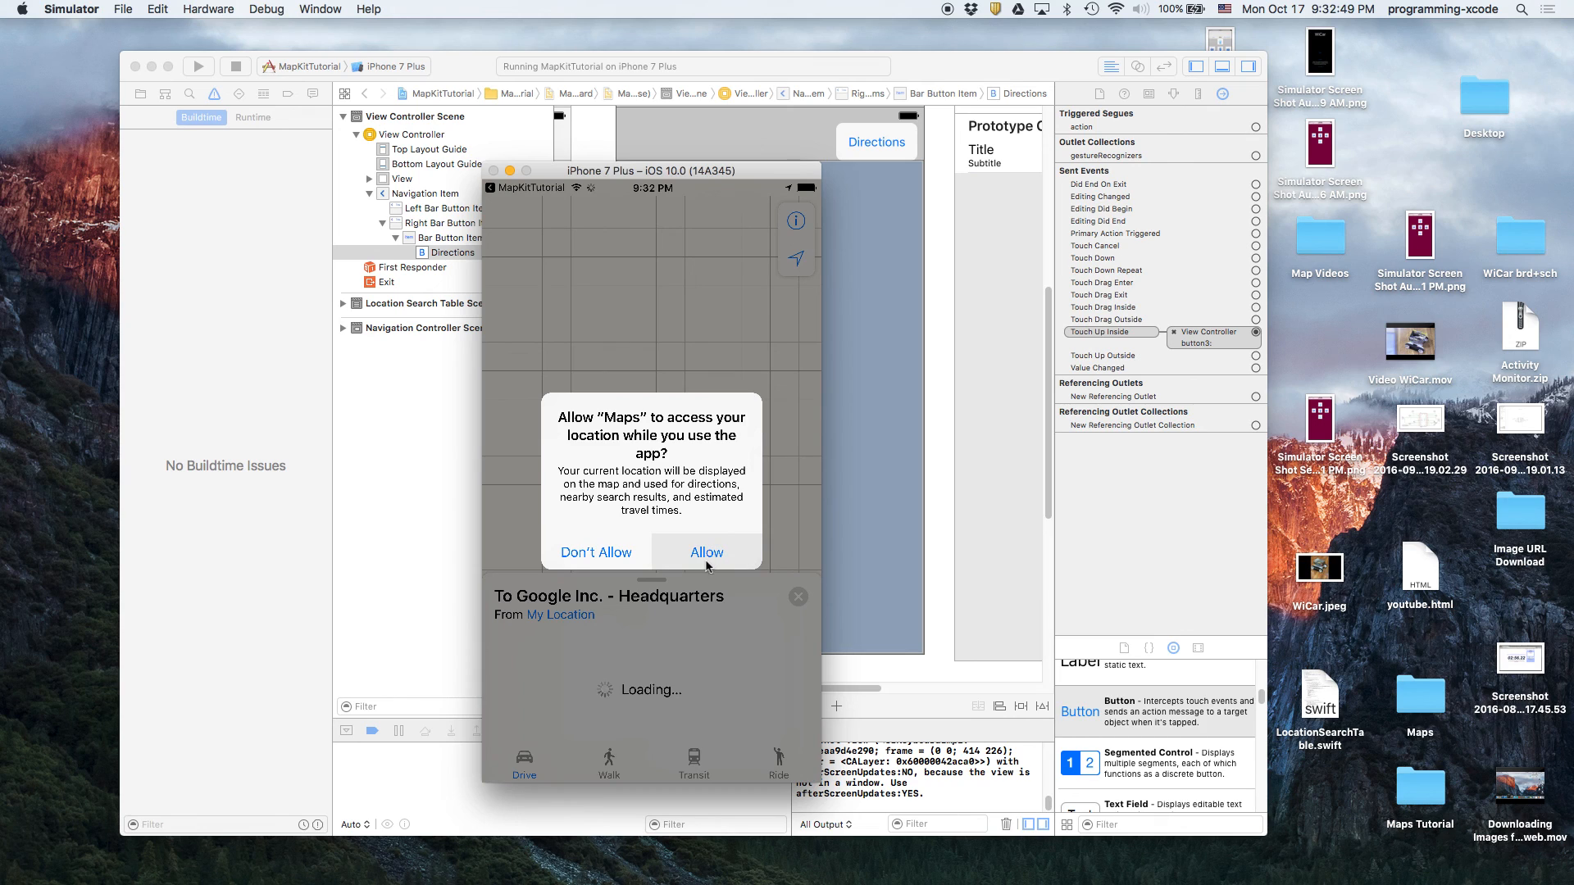
click(704, 552)
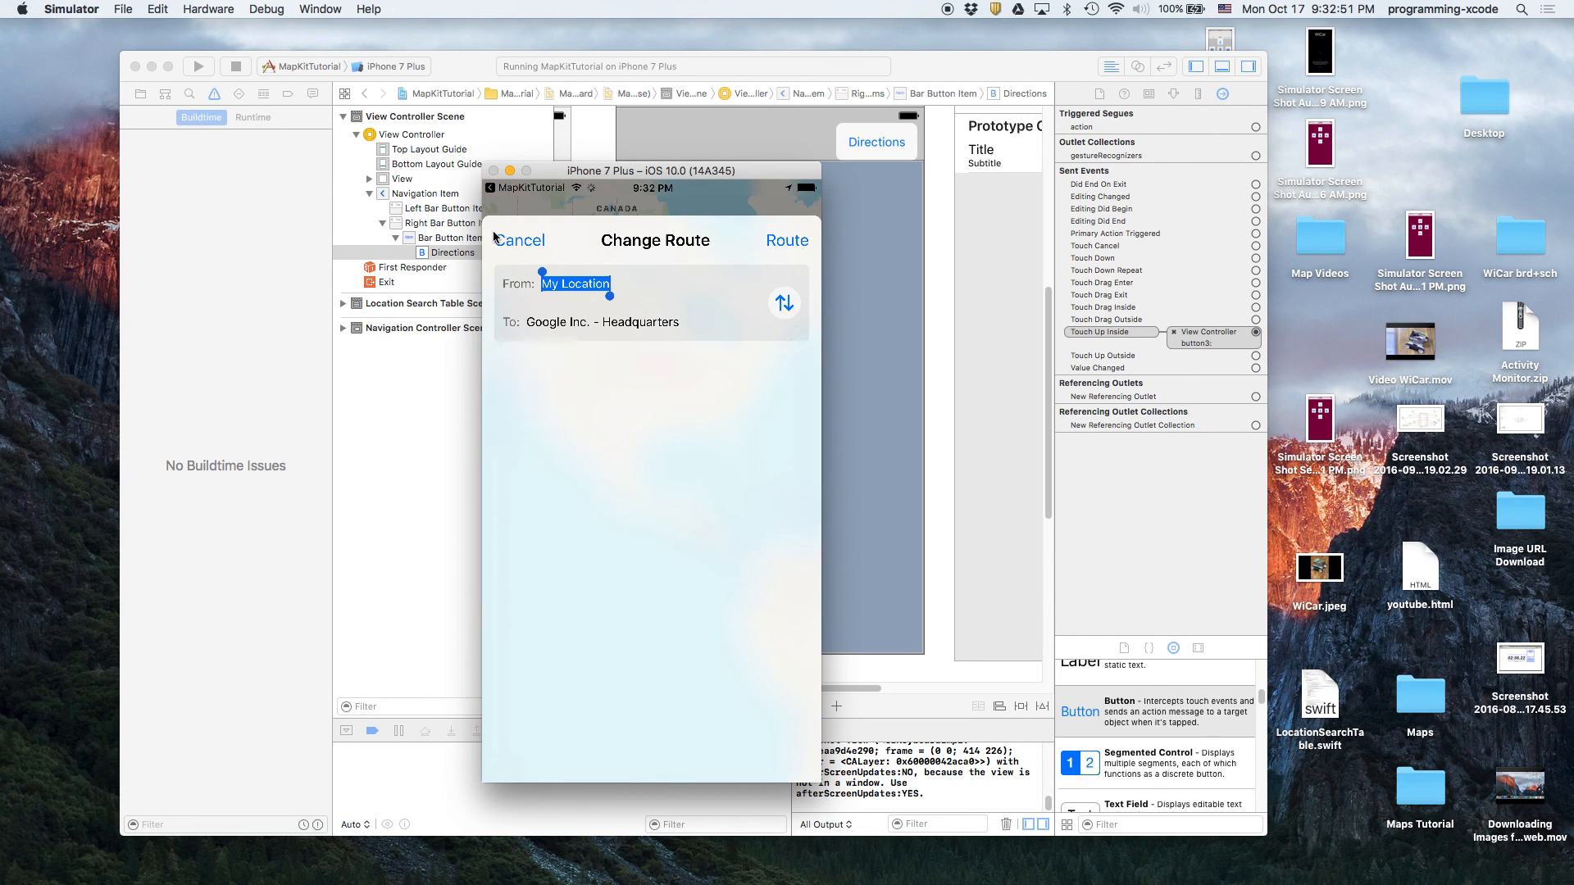
Step: Confirm the route from My Location to Google Inc. Headquarters and dismiss the safety warning
click(787, 239)
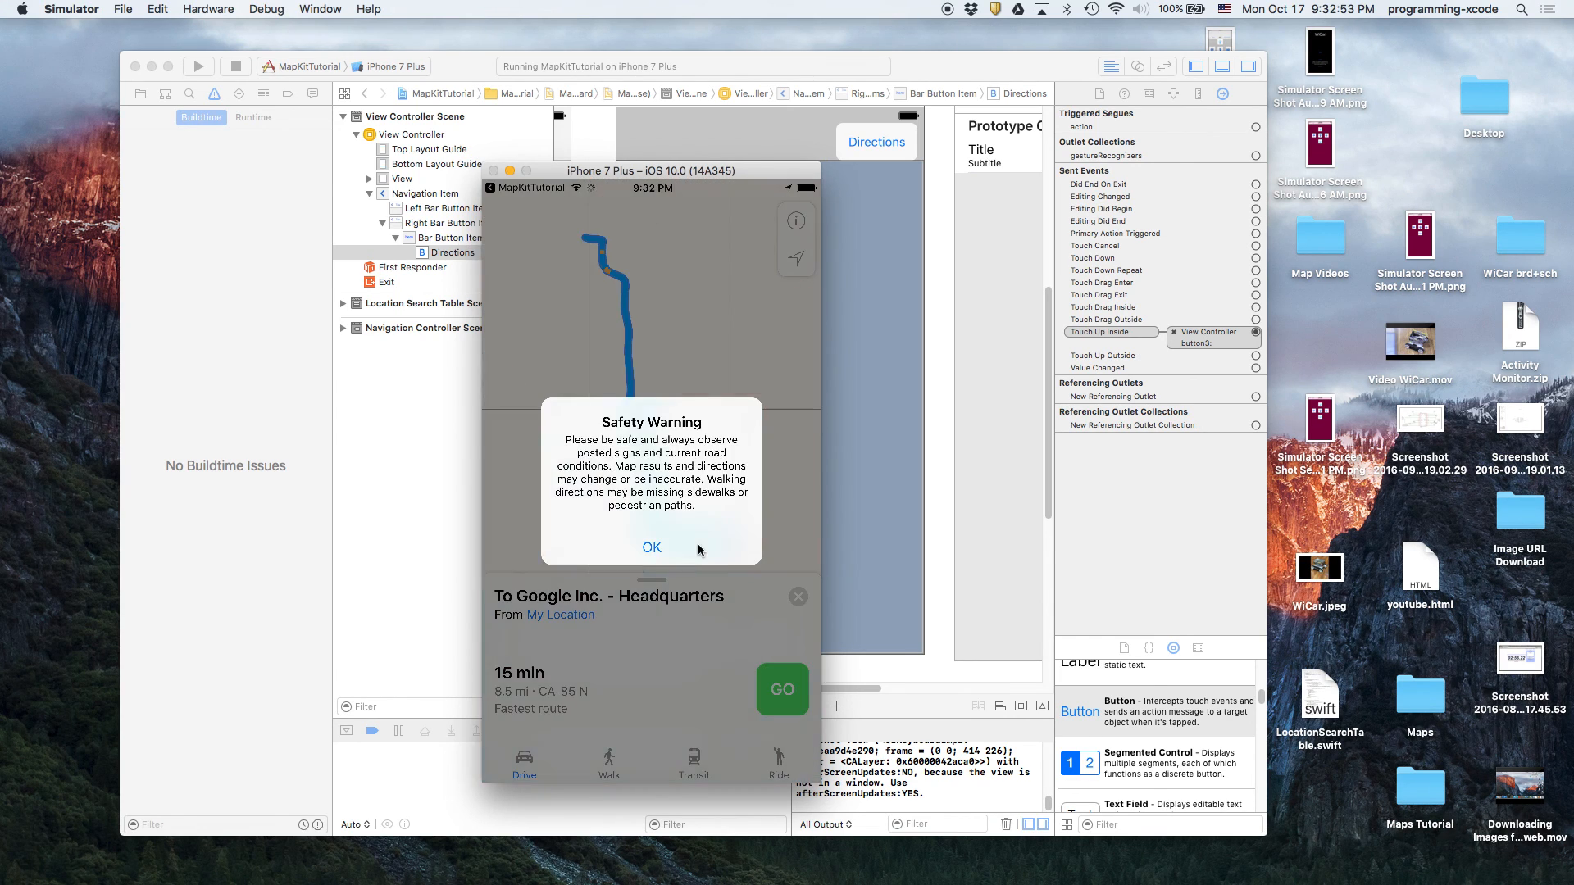
click(651, 547)
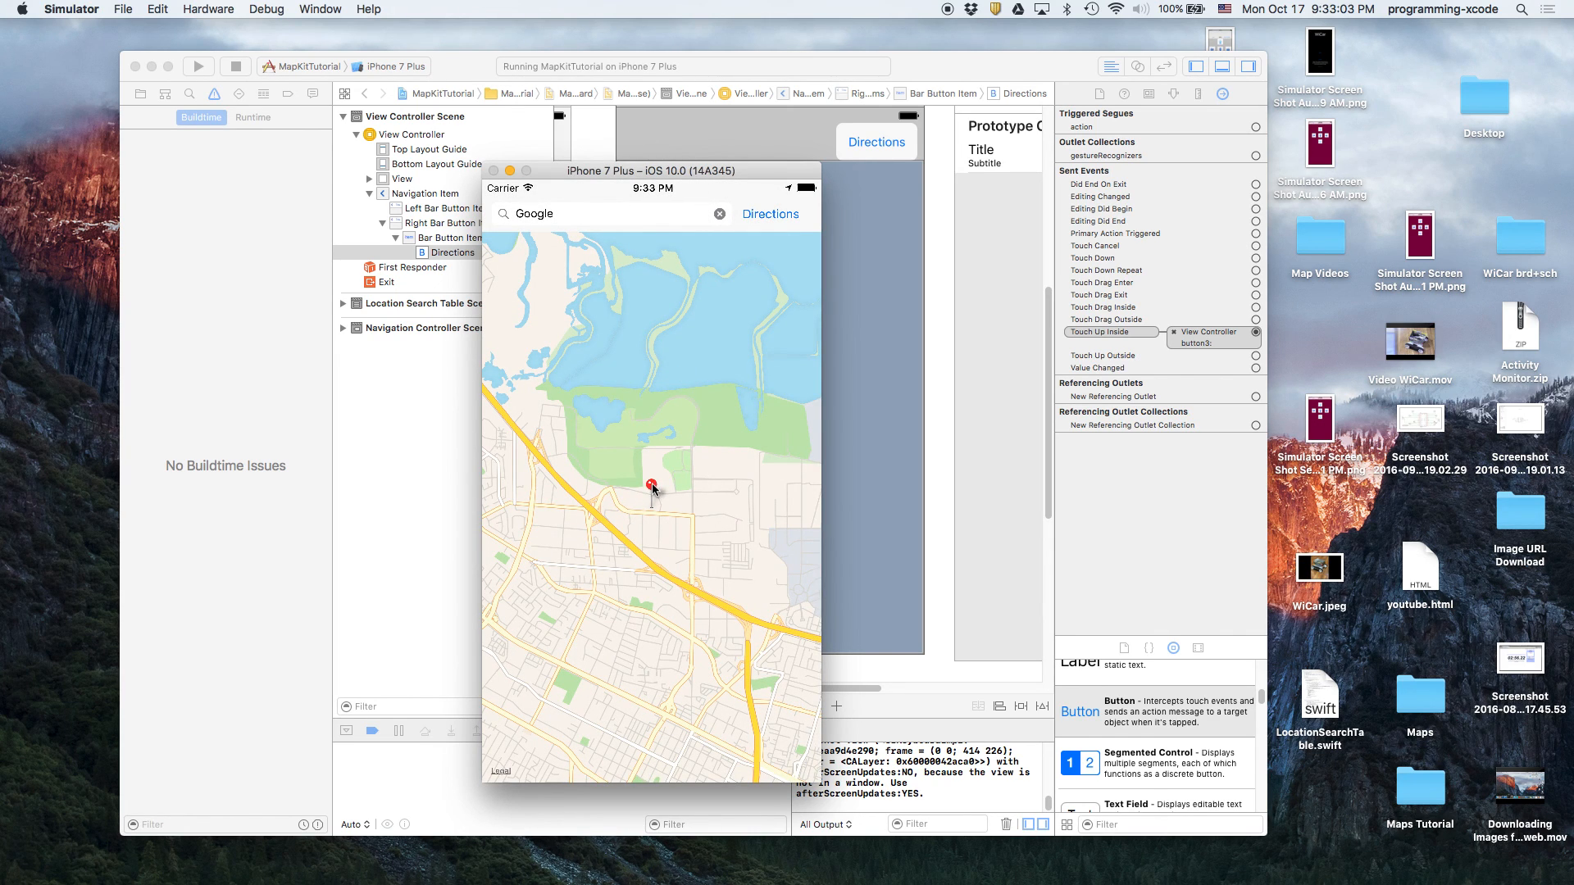
Step: Back in the app, show the pin's name, clear the search and pan the map
click(651, 487)
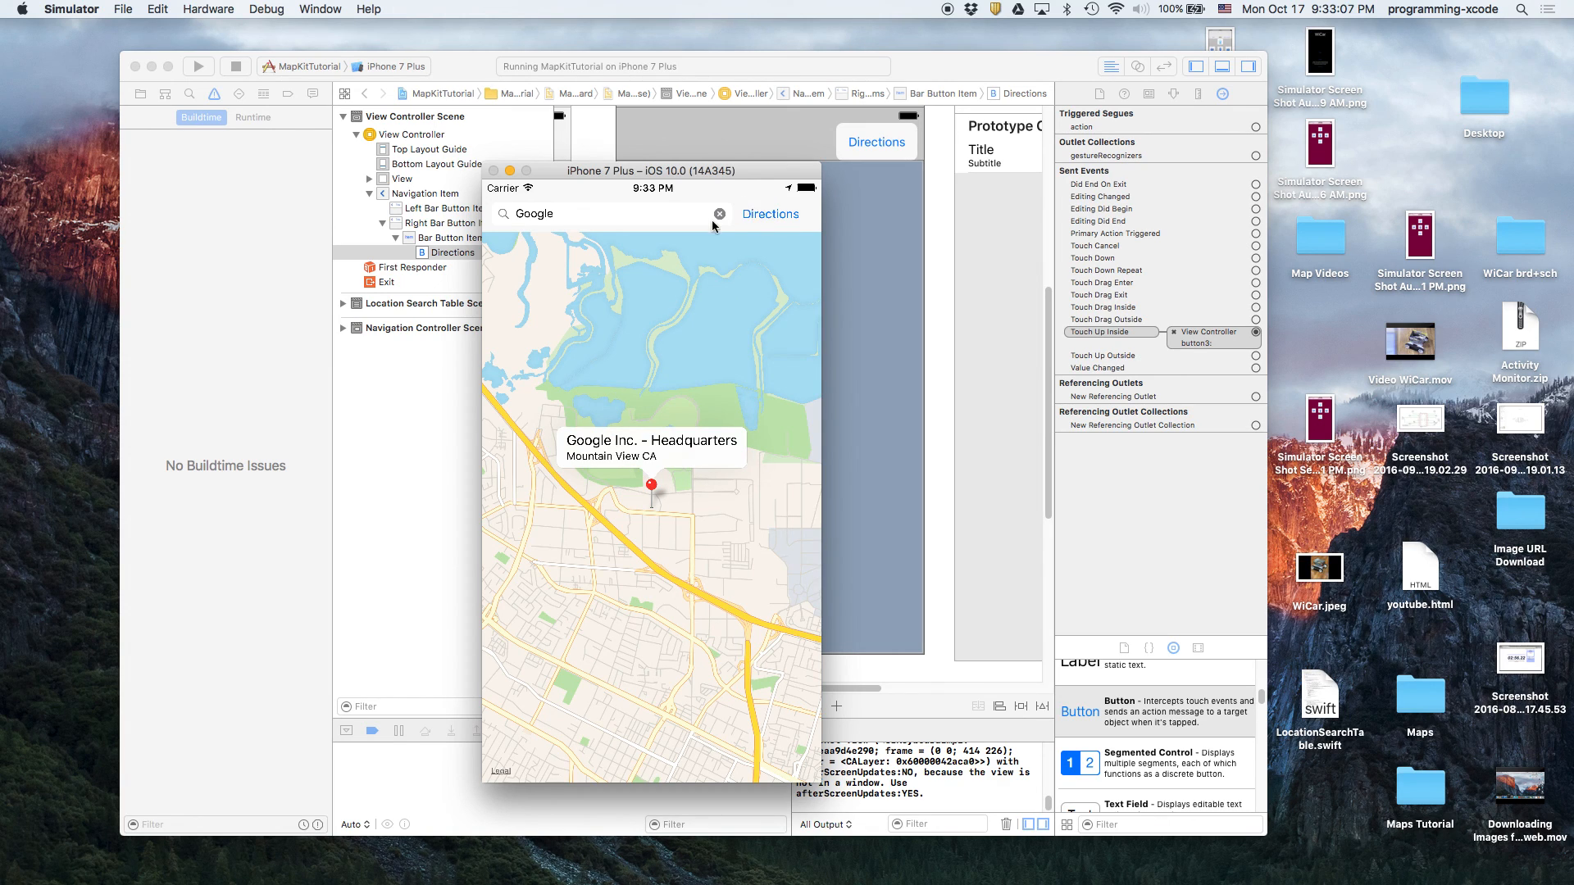
click(719, 213)
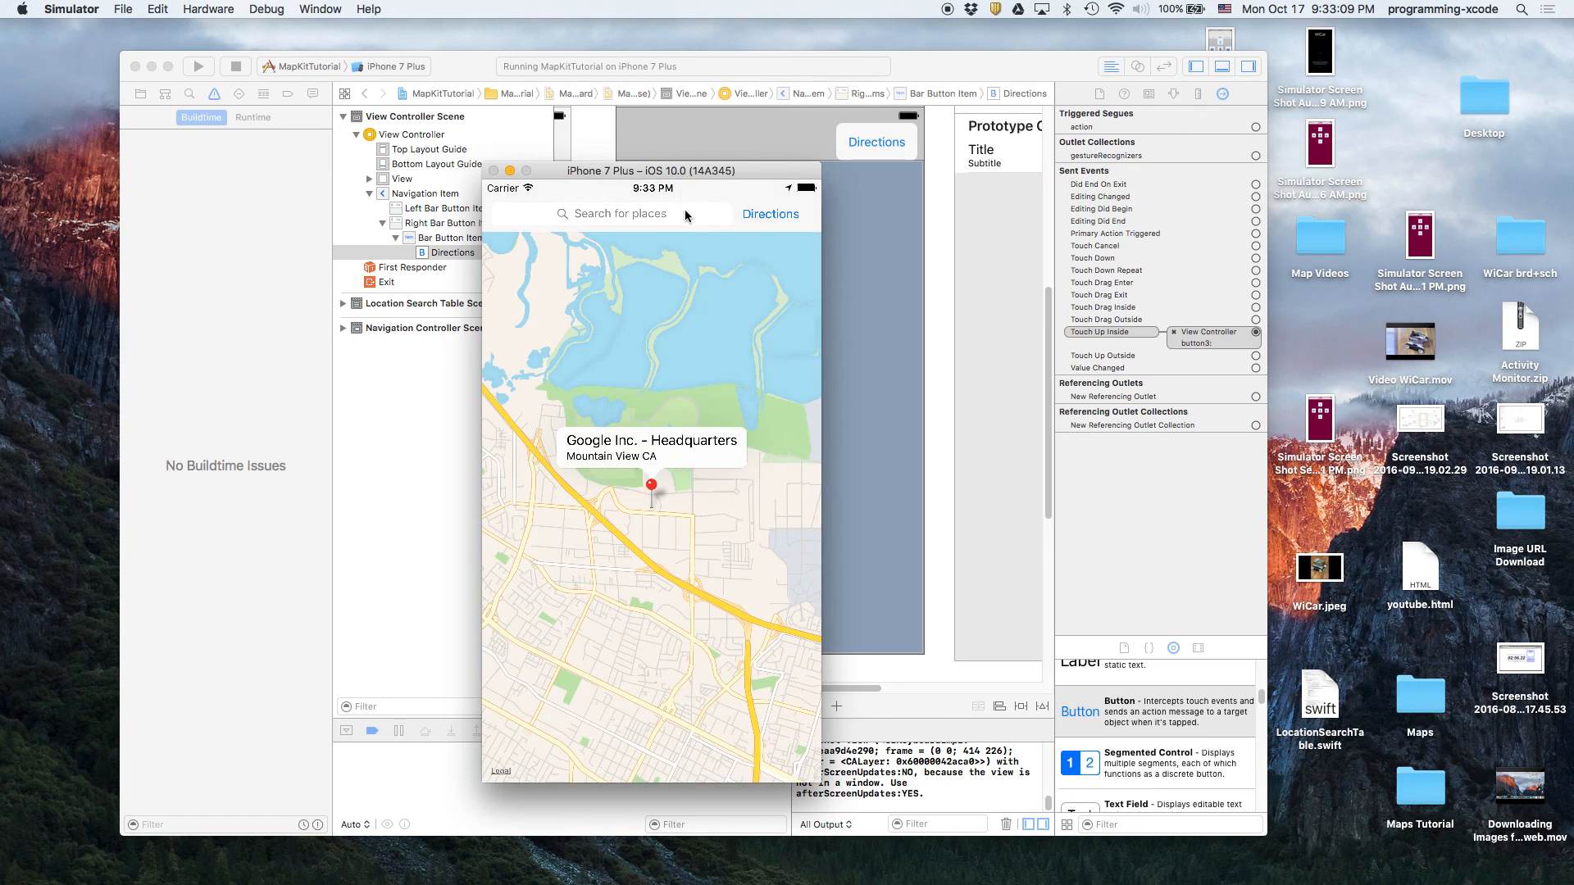
mouse_move(594, 434)
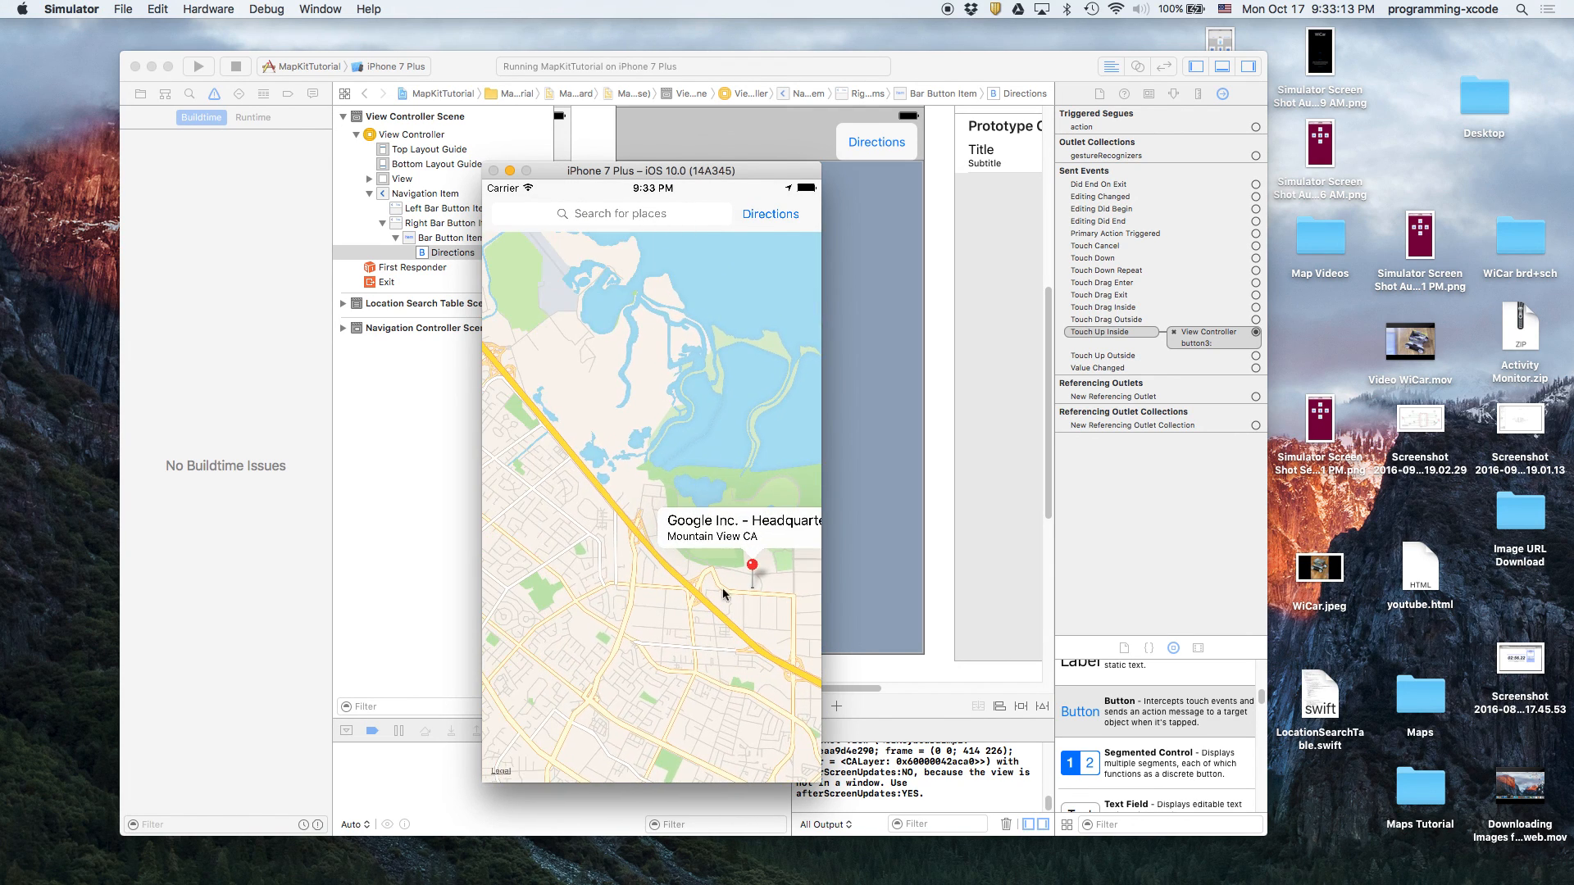
drag(723, 595, 686, 415)
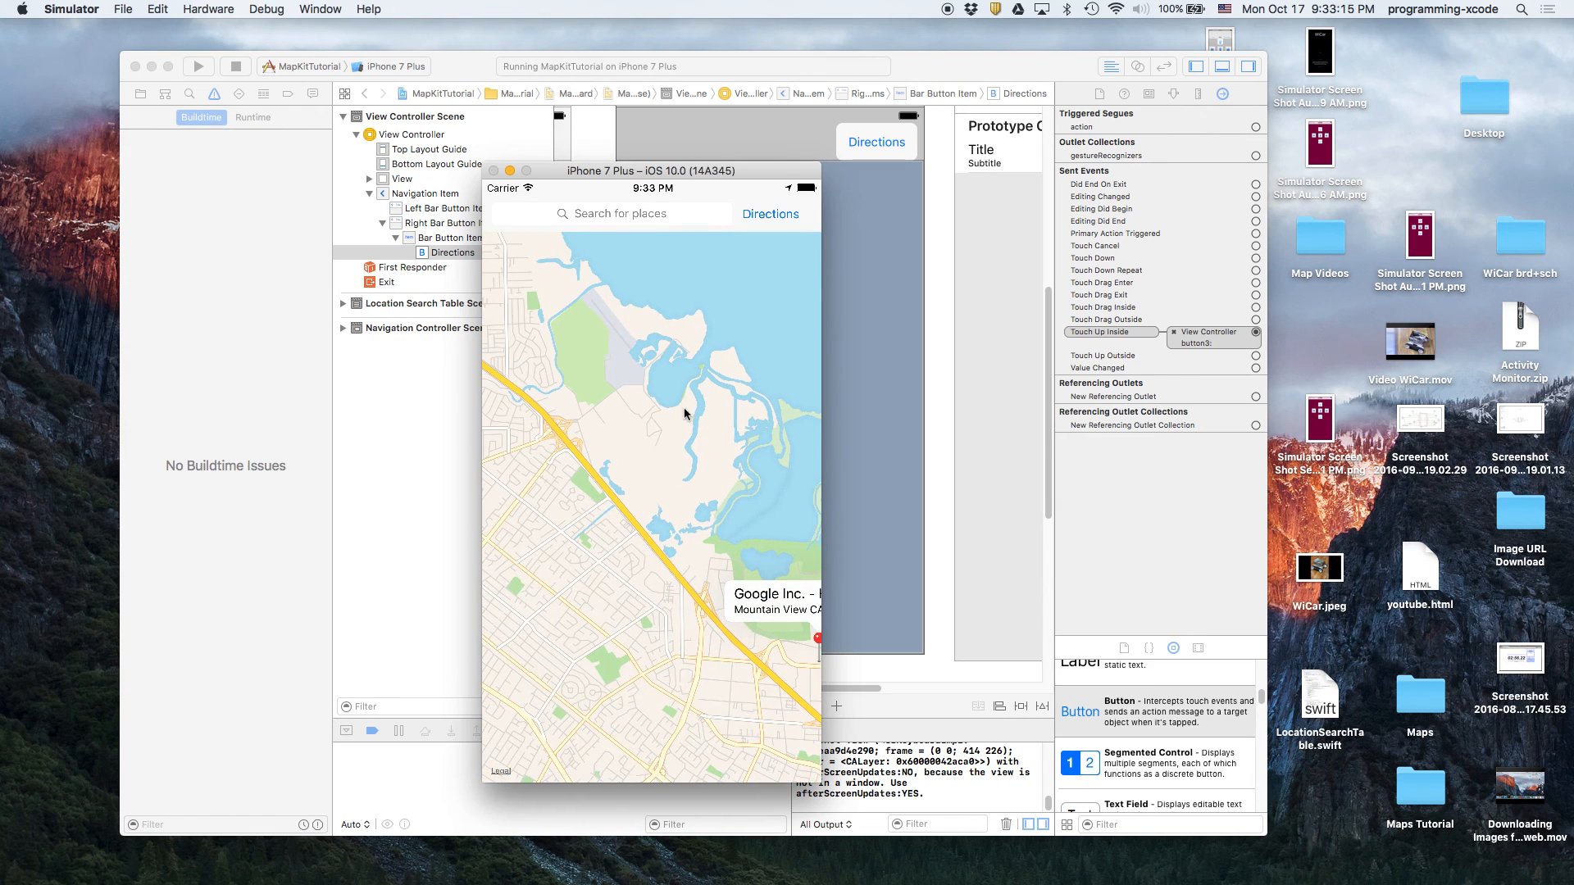